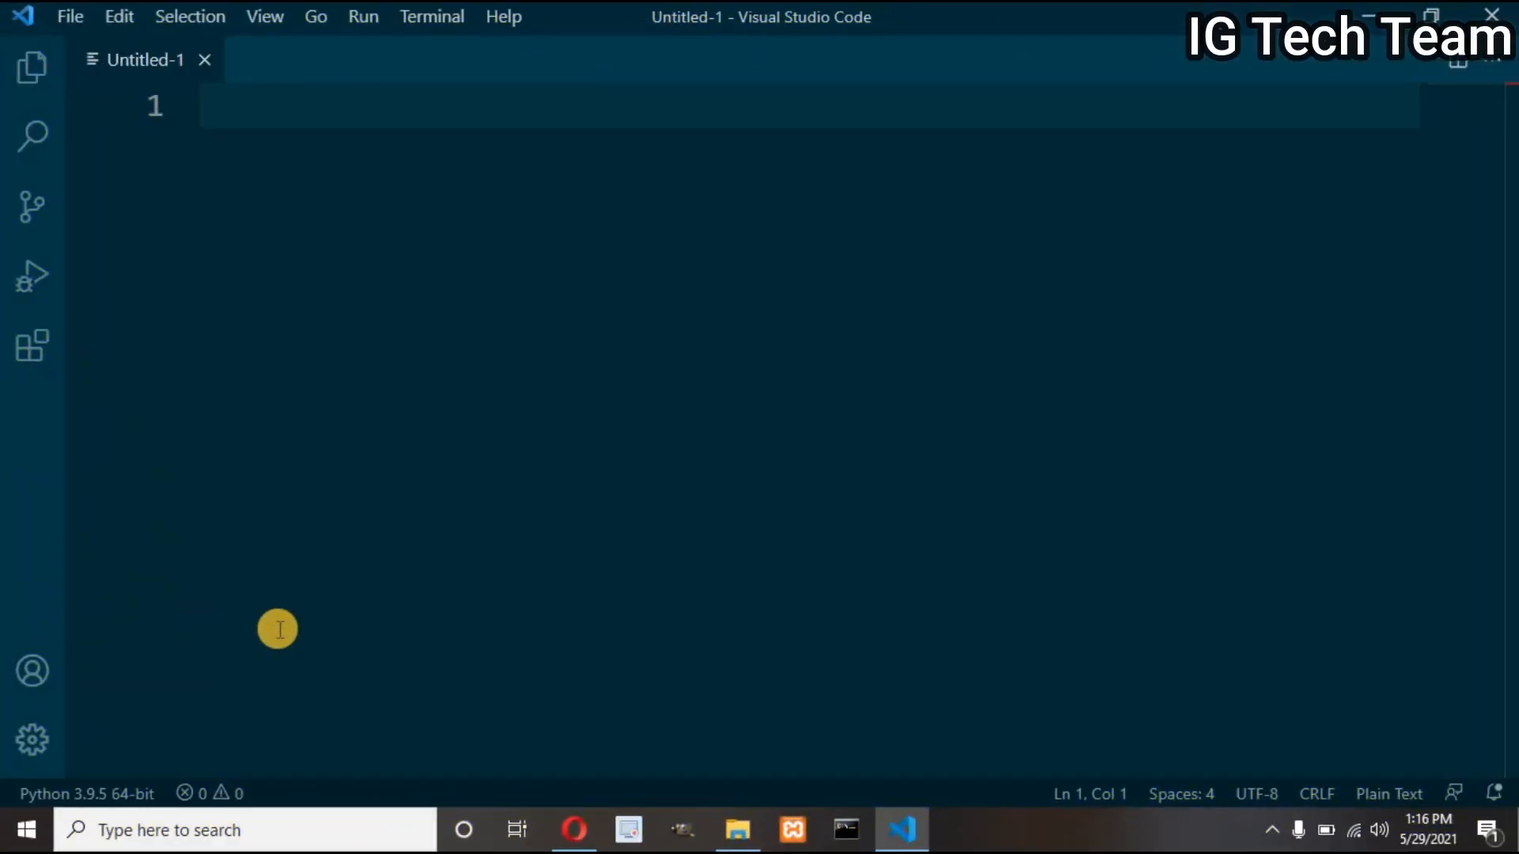
Type 'Word embedding:' with arrow entries Bag of Word, TF-IDF, Embedding Layer, Word2Vec, Glove (global vectors).
{"action": "type", "text": "Word embedding:"}
{"action": "type", "text": "--"}
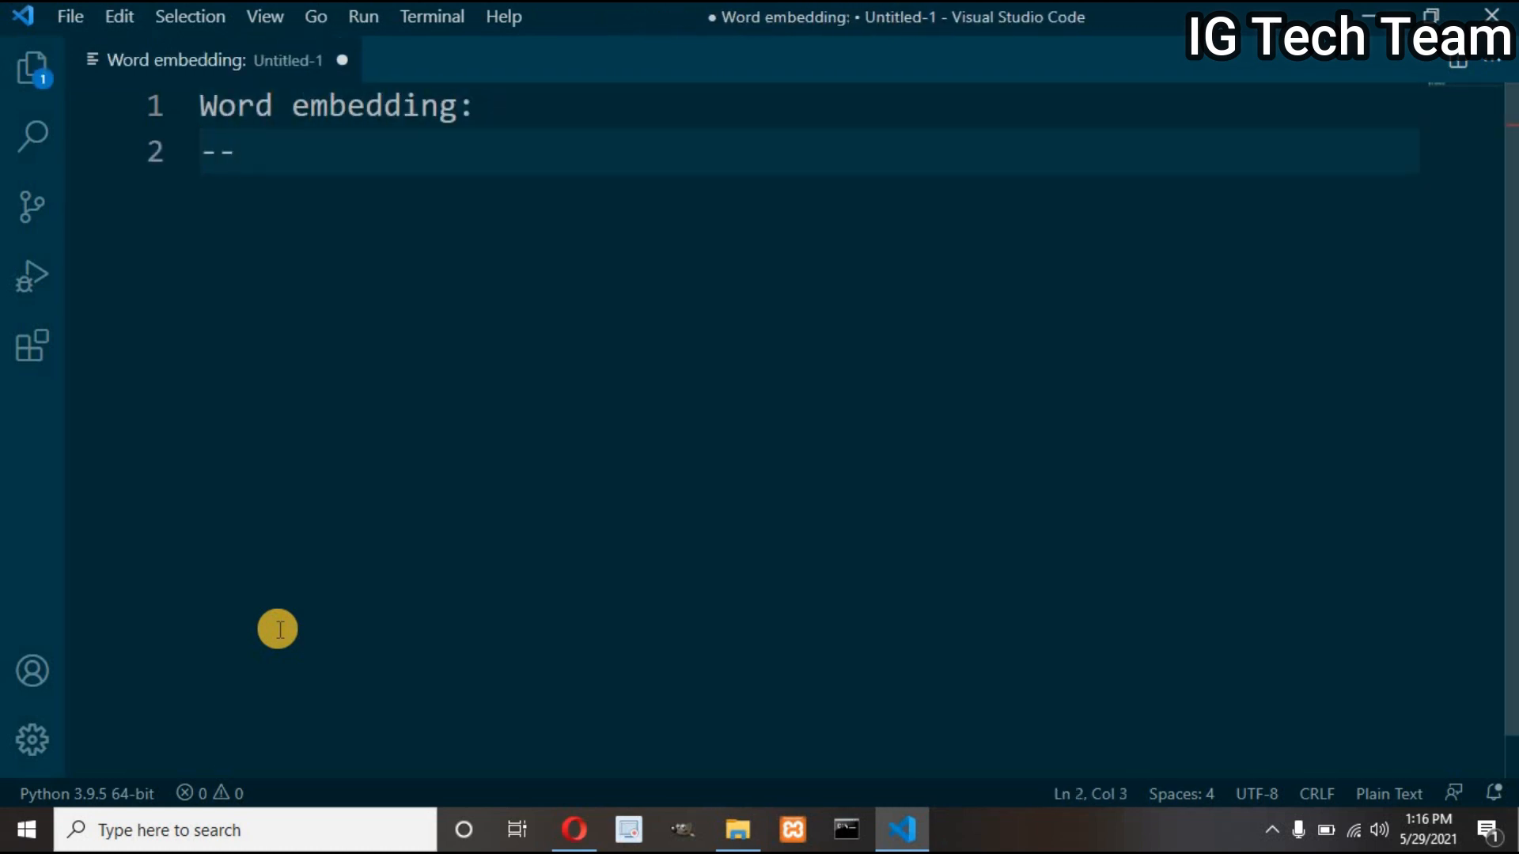
{"action": "type", "text": "> Bag of Word"}
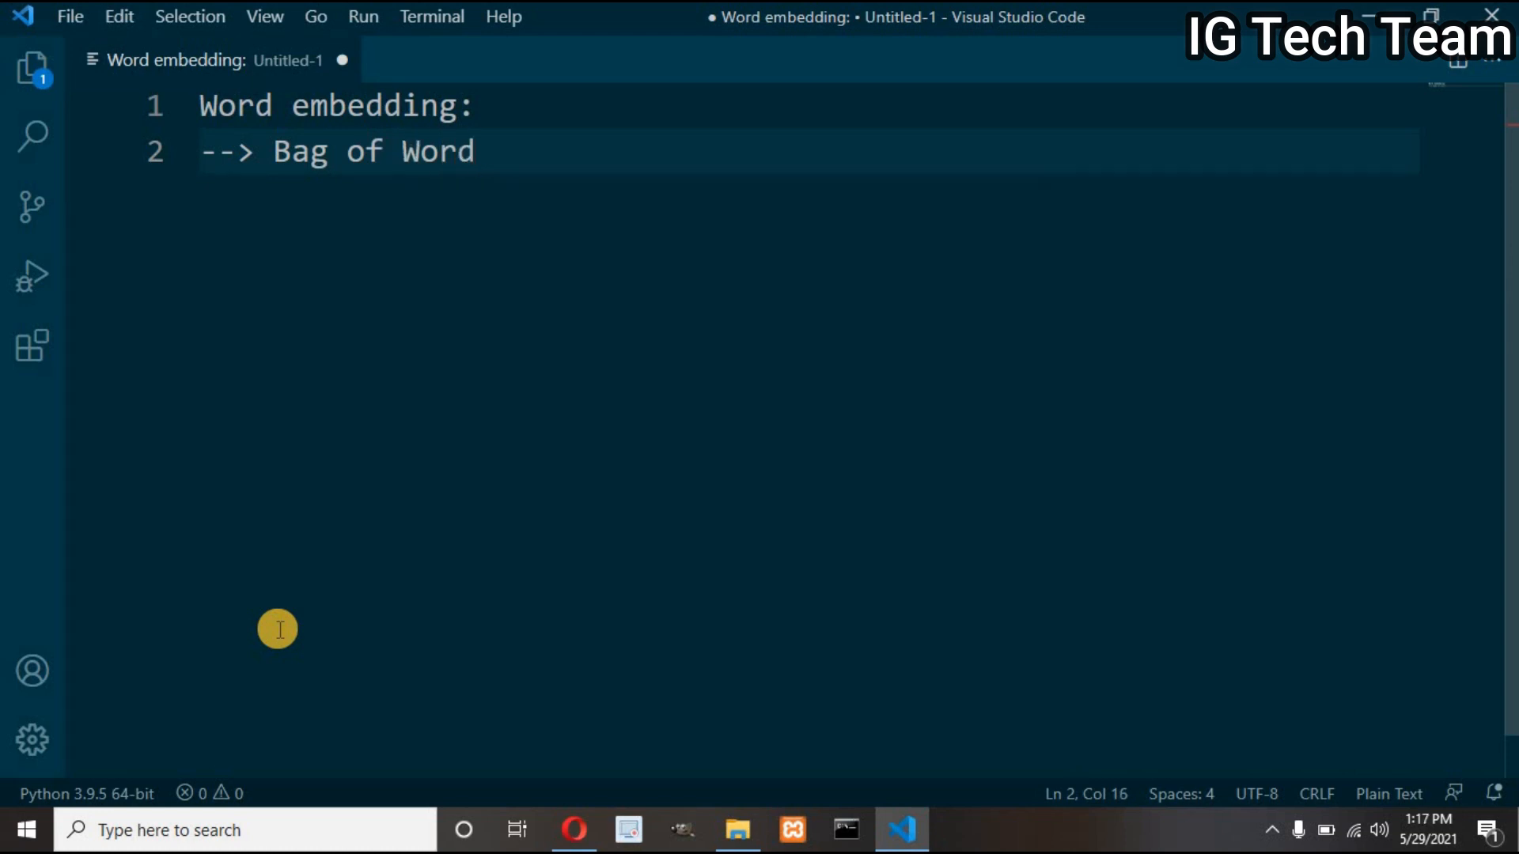
{"action": "type", "text": "--> TF"}
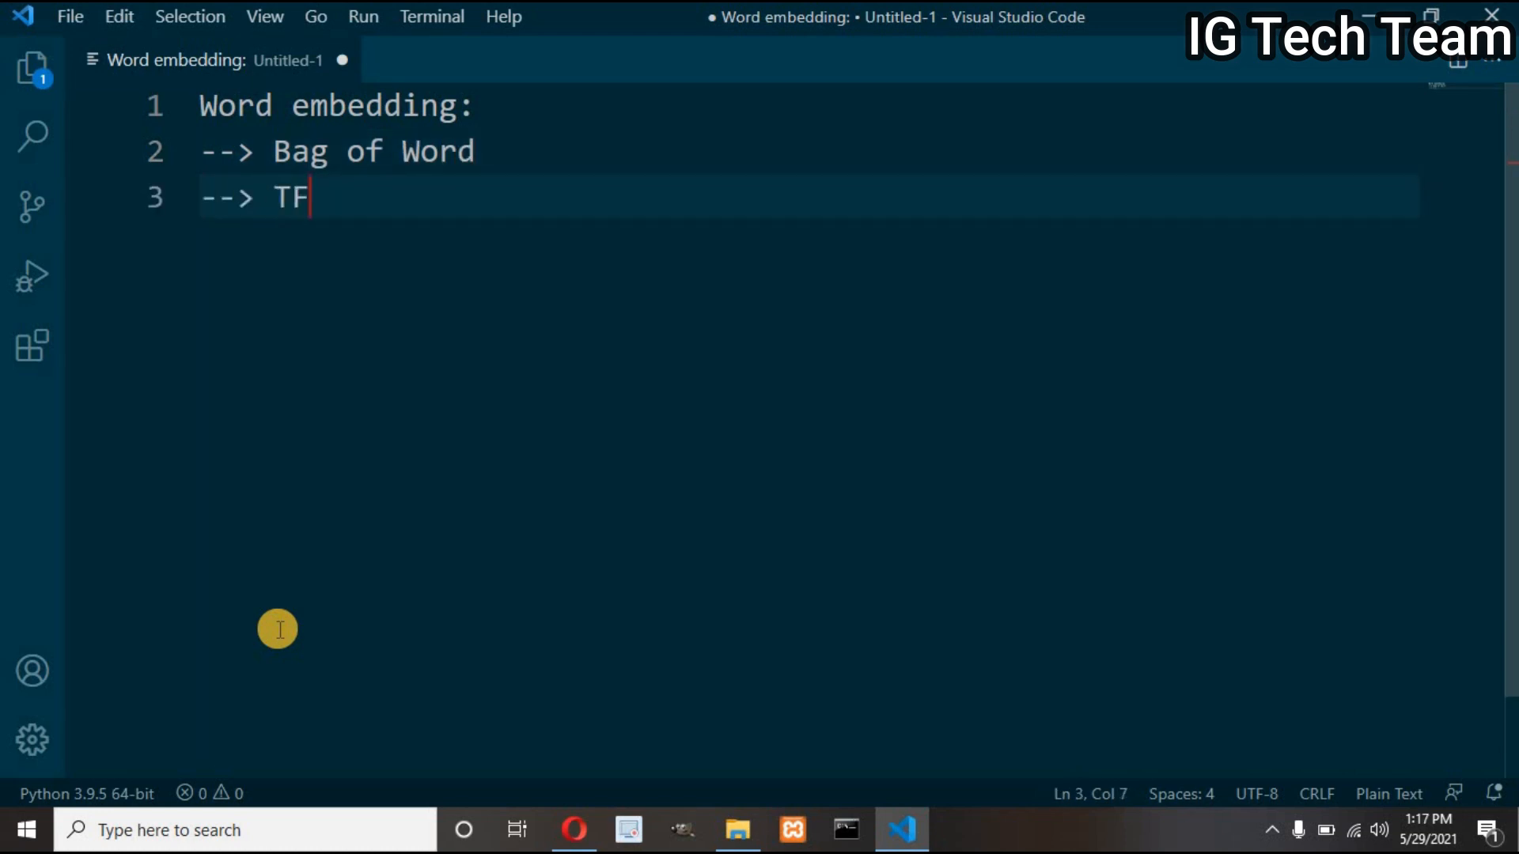
{"action": "type", "text": "-IDF"}
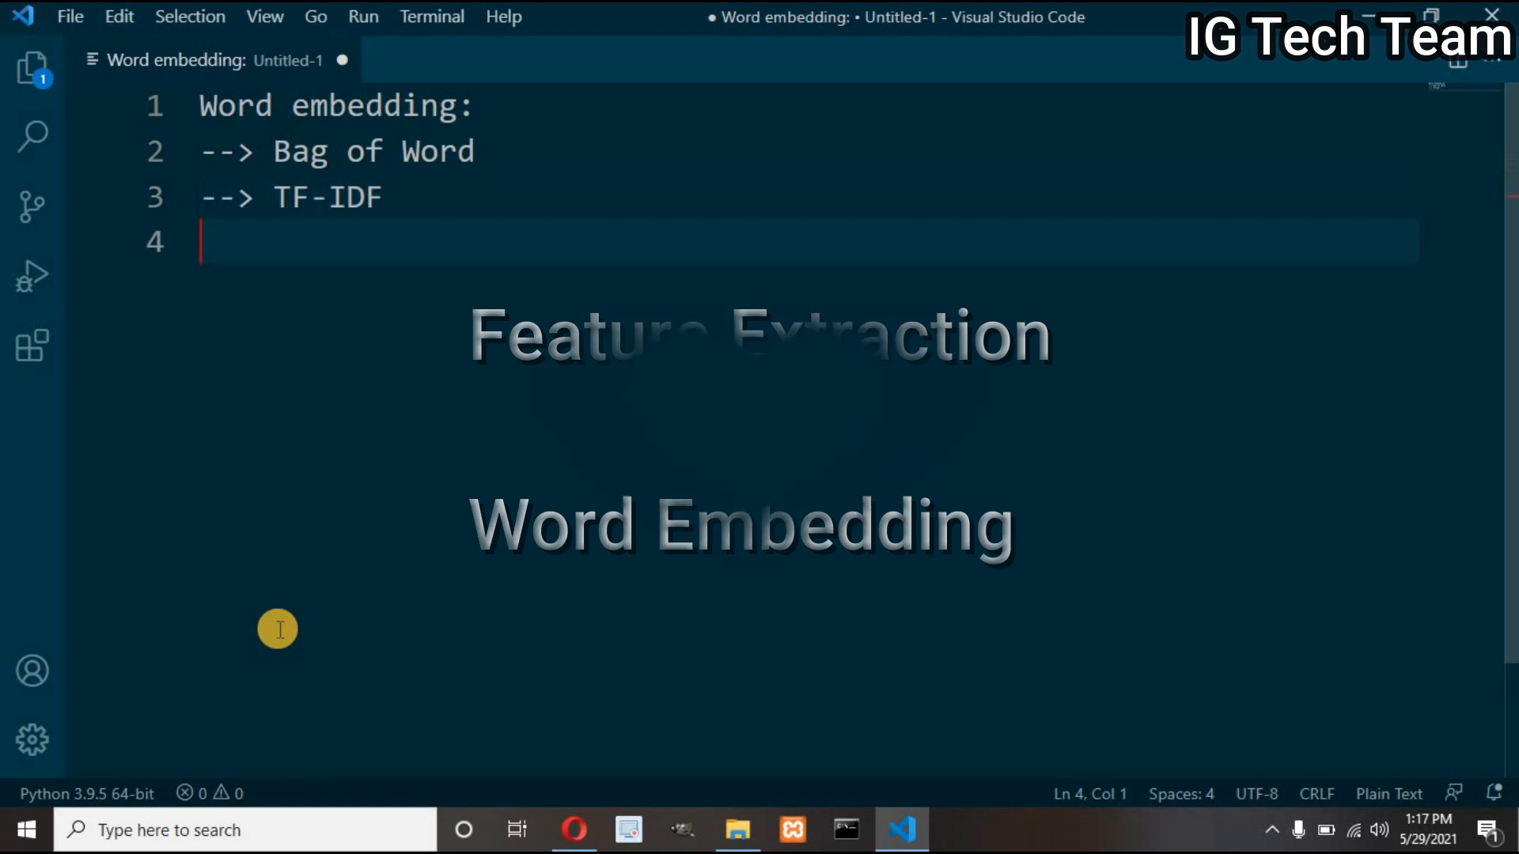
{"action": "type", "text": "--> Embedding Layer"}
{"action": "type", "text": "--> Glove"}
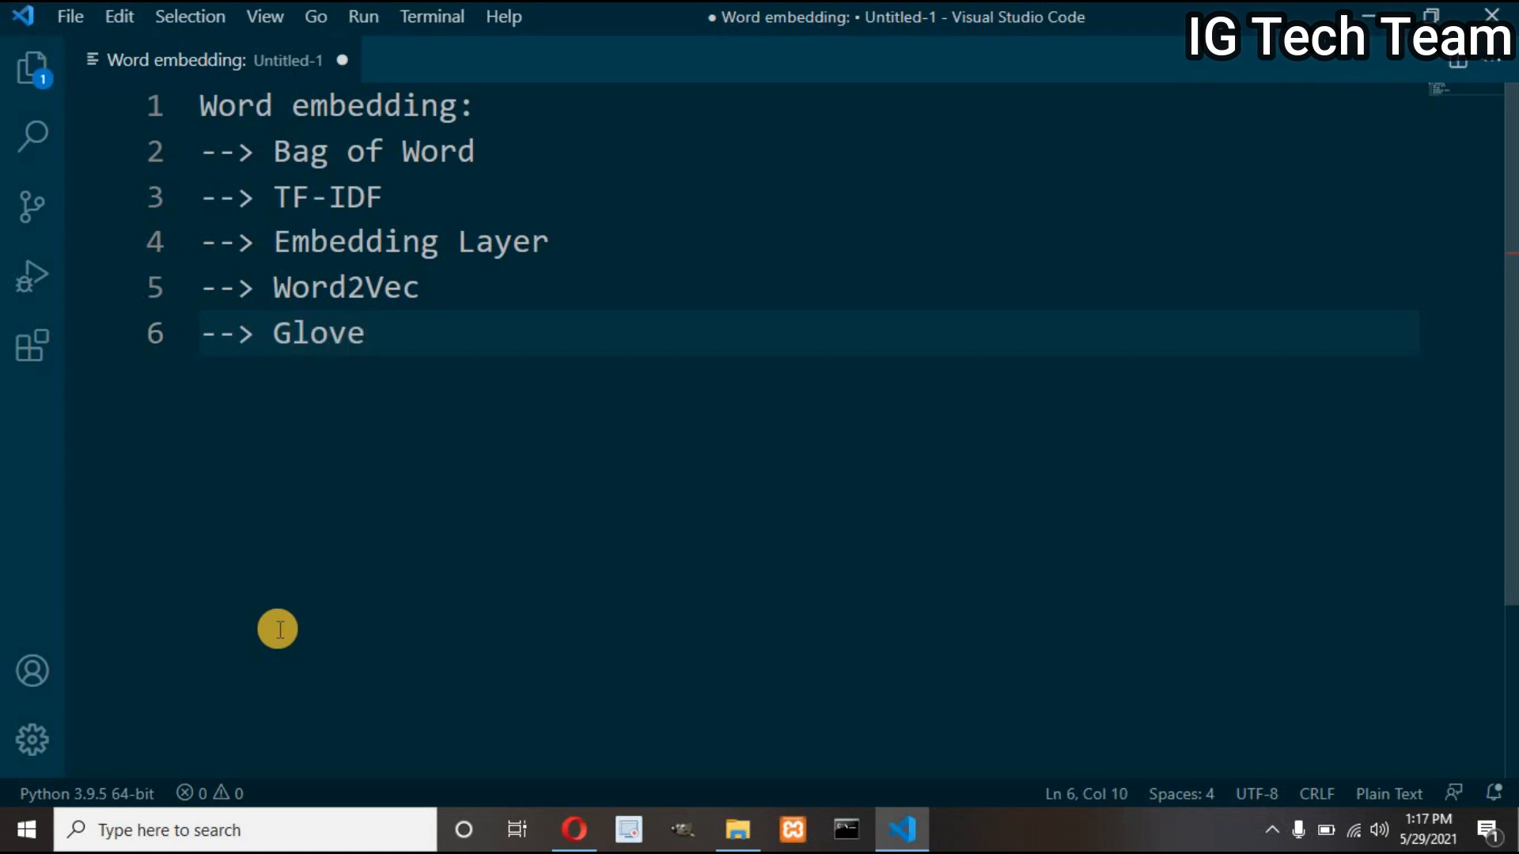
{"action": "type", "text": "(global ve)"}
{"action": "left_click", "coordinate": [803, 152]}
{"action": "type", "text": " :"}
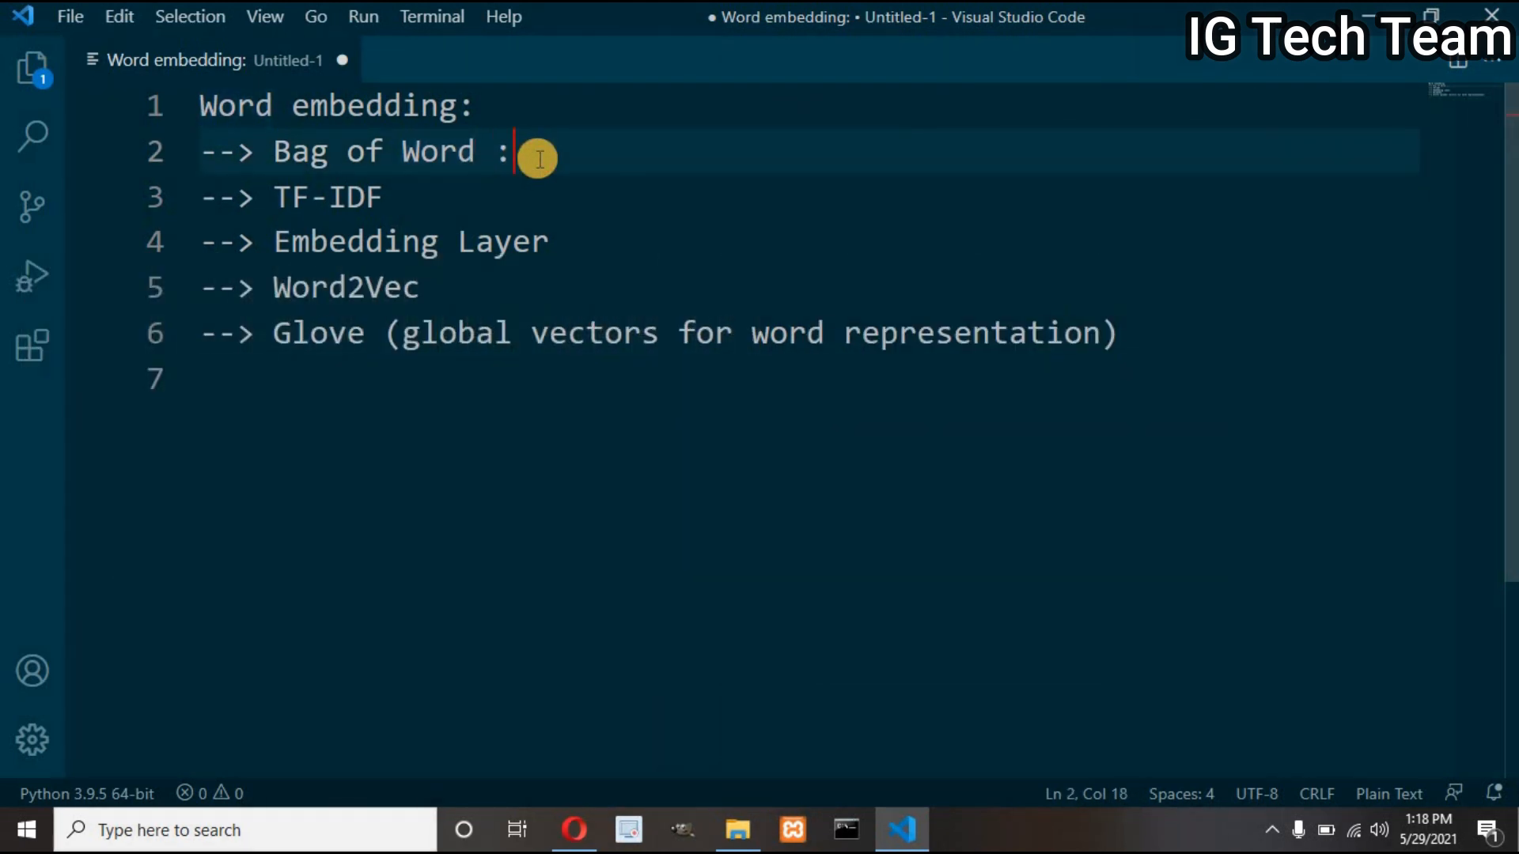
{"action": "type", "text": "sparse re"}
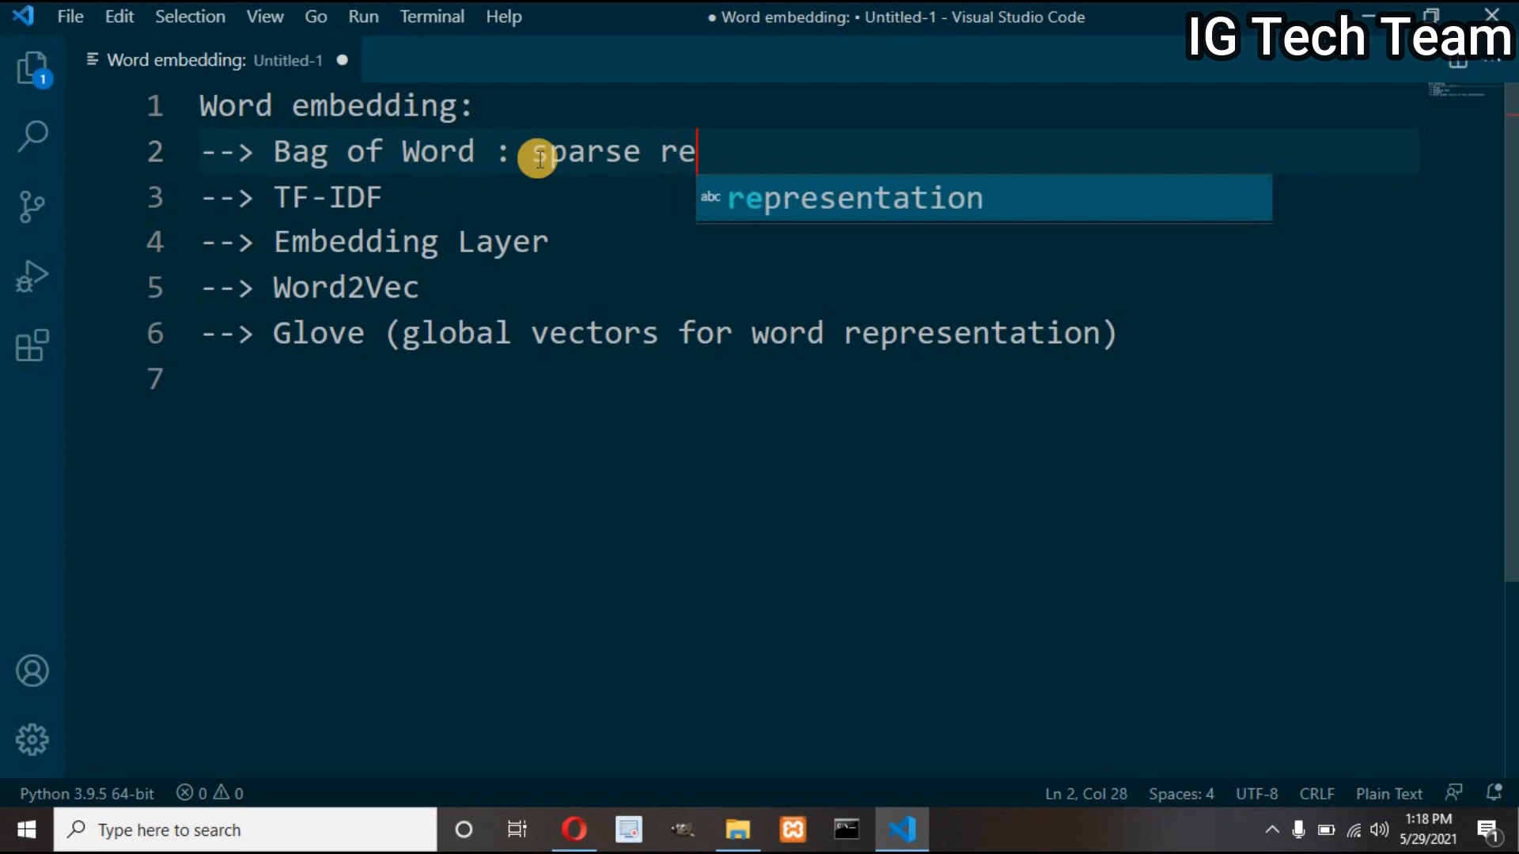
{"action": "type", "text": ": sparse representation"}
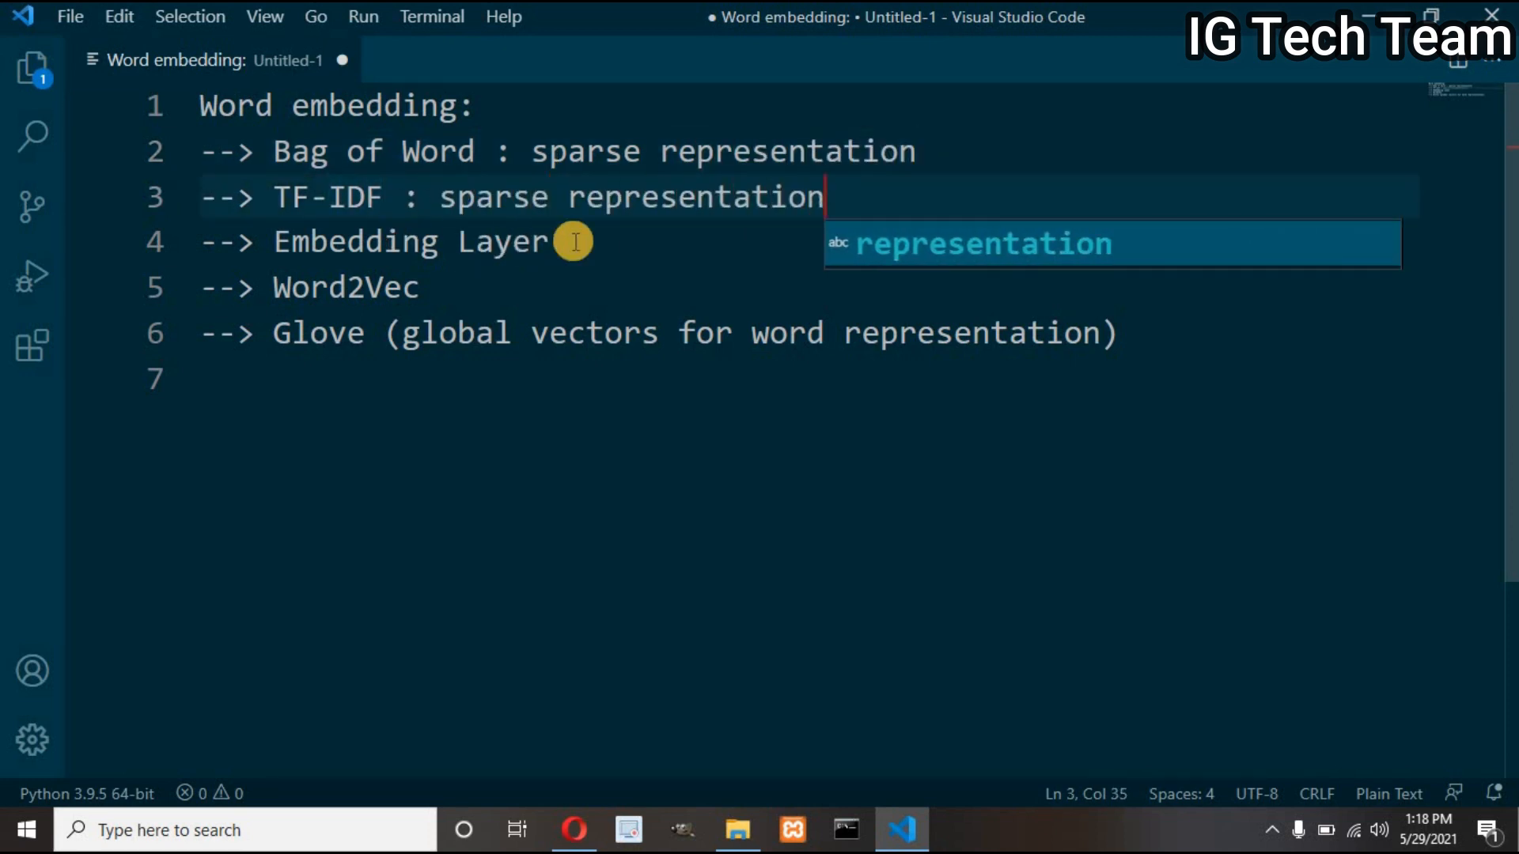
{"action": "type", "text": ": dense representation"}
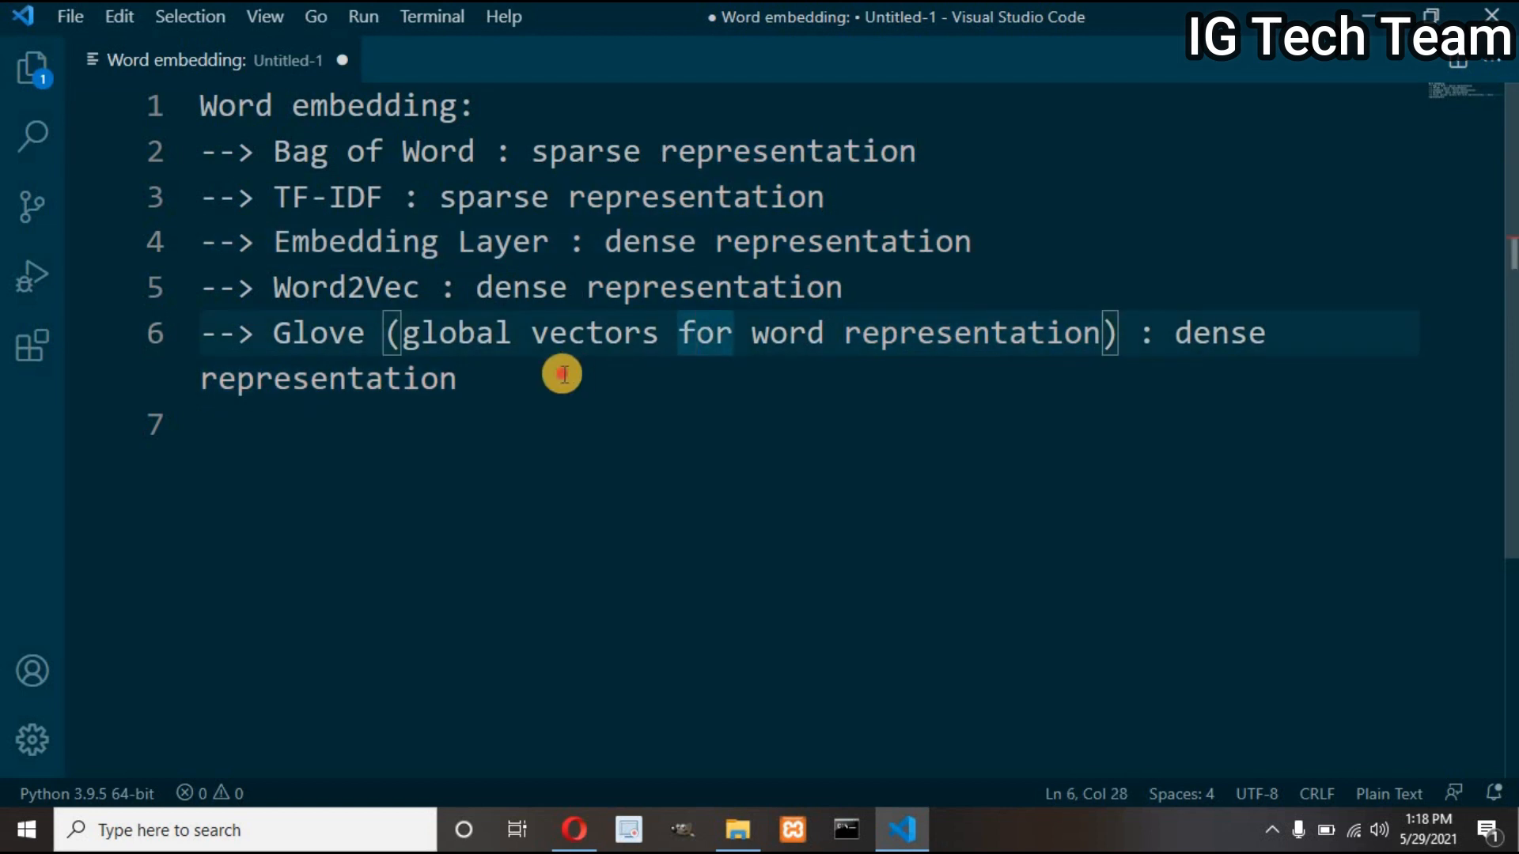
{"action": "left_click", "coordinate": [930, 152]}
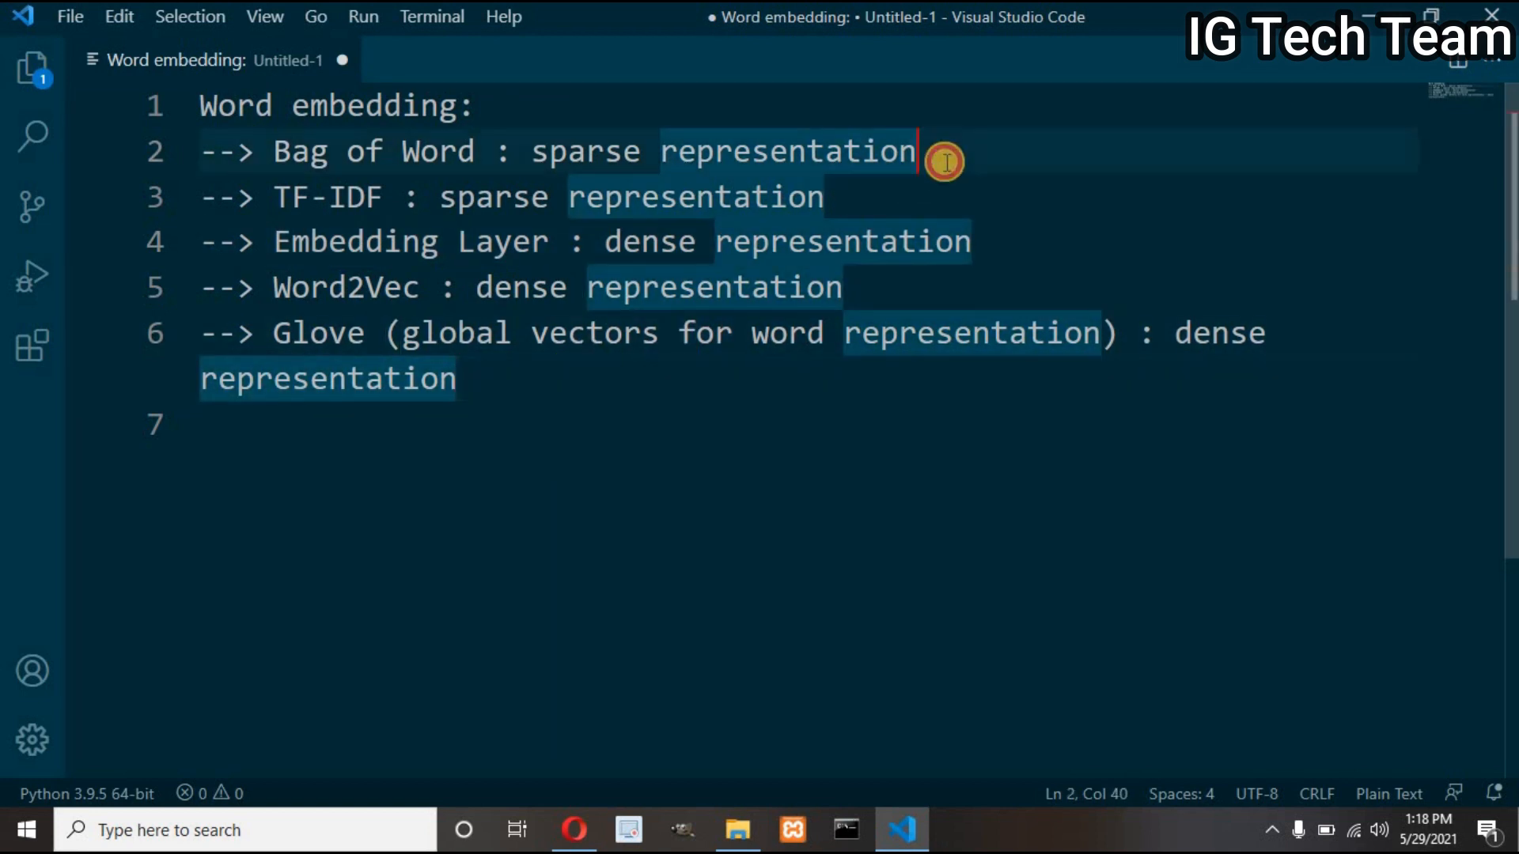
{"action": "left_click", "coordinate": [823, 198]}
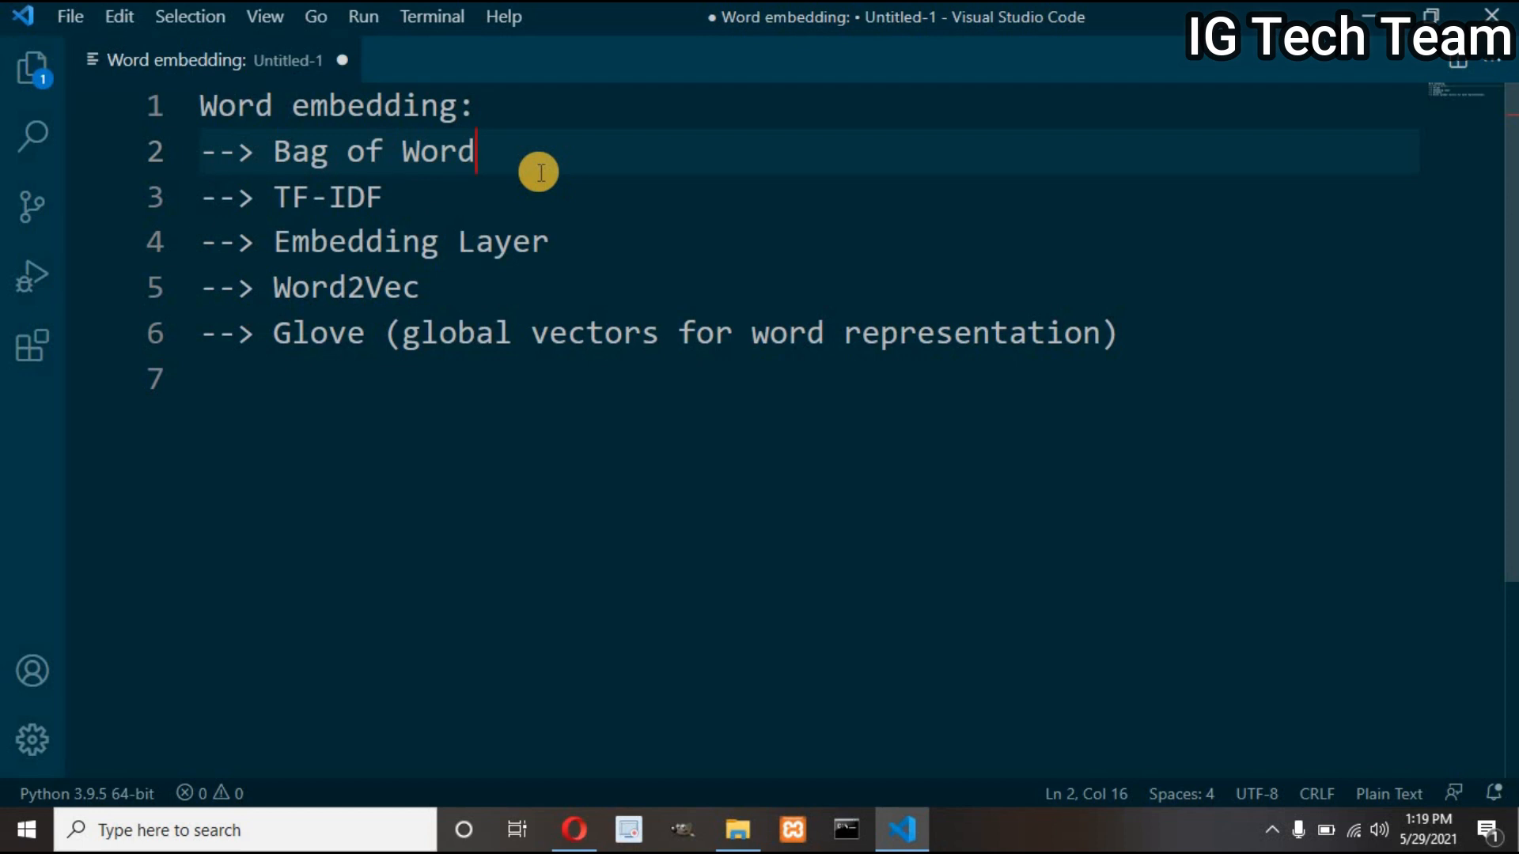
Append ': word order is not preserved' to the Bag of Word and TF-IDF lines.
{"action": "type", "text": ": word or"}
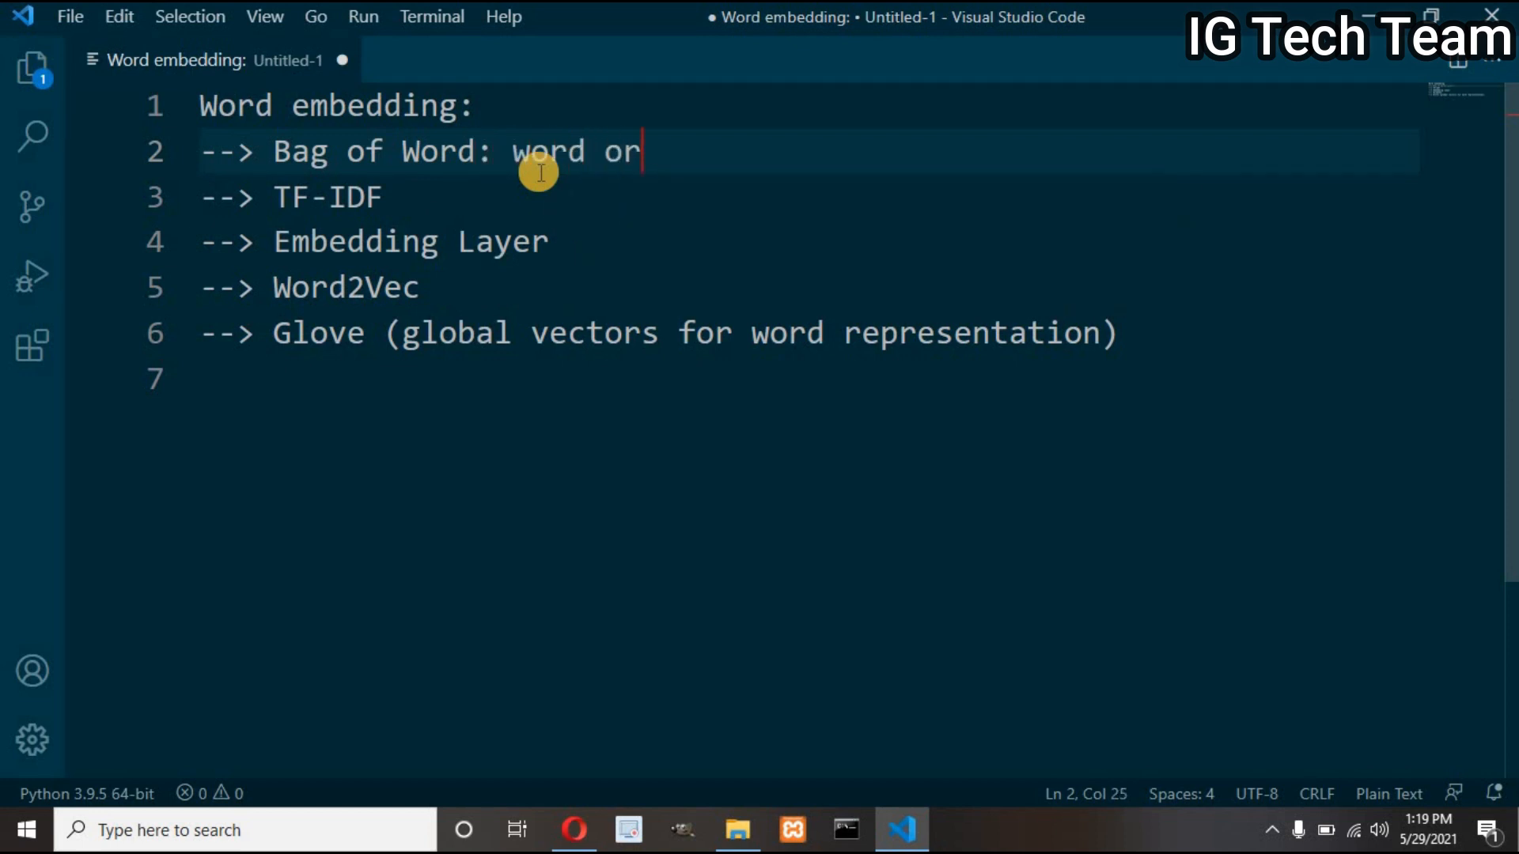
{"action": "type", "text": "der is not preserved"}
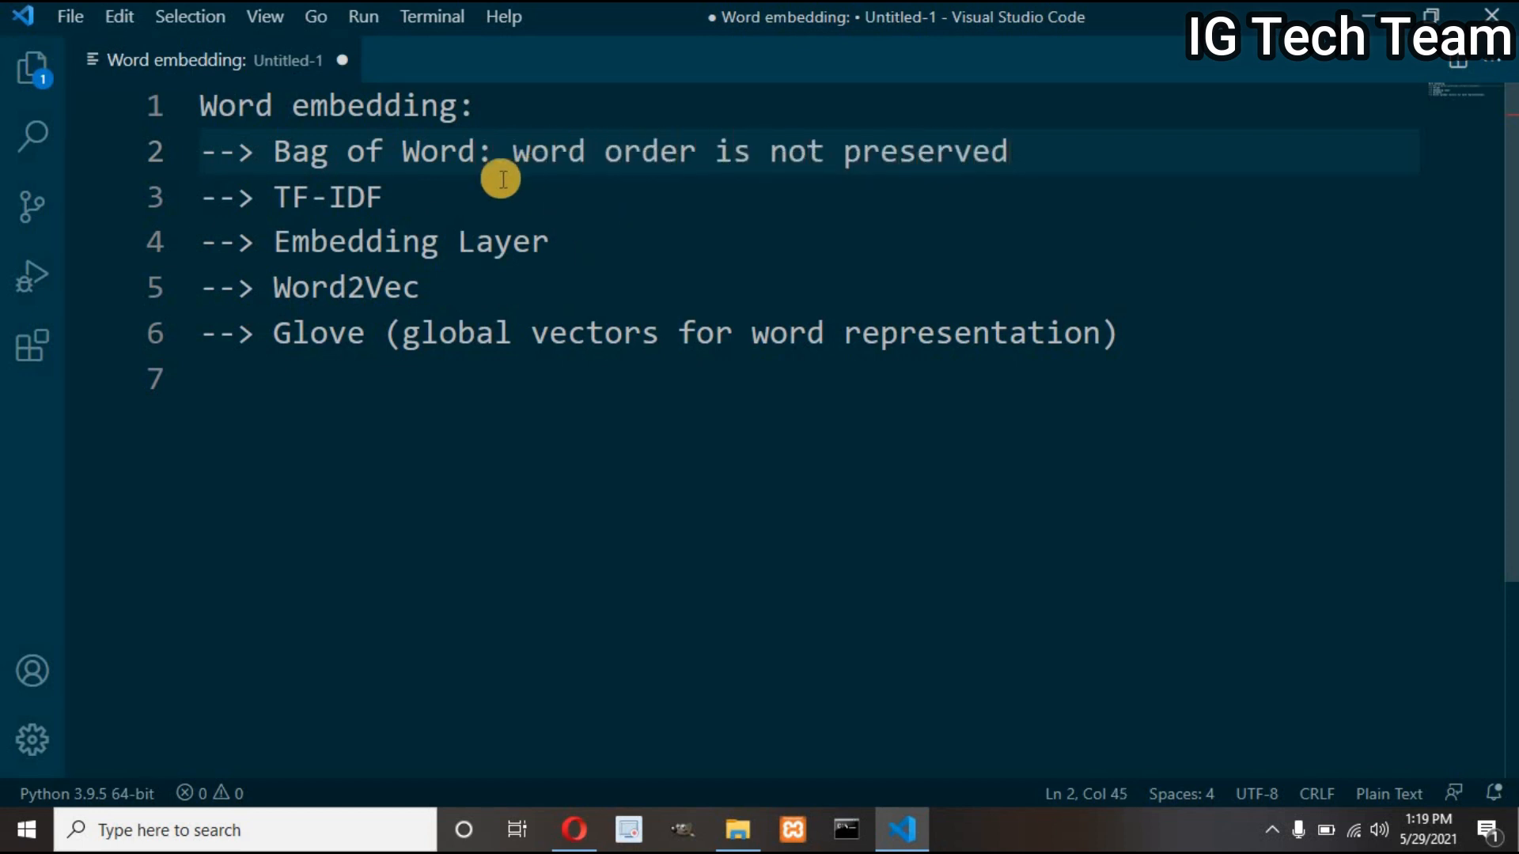
{"action": "type", "text": ": wor or"}
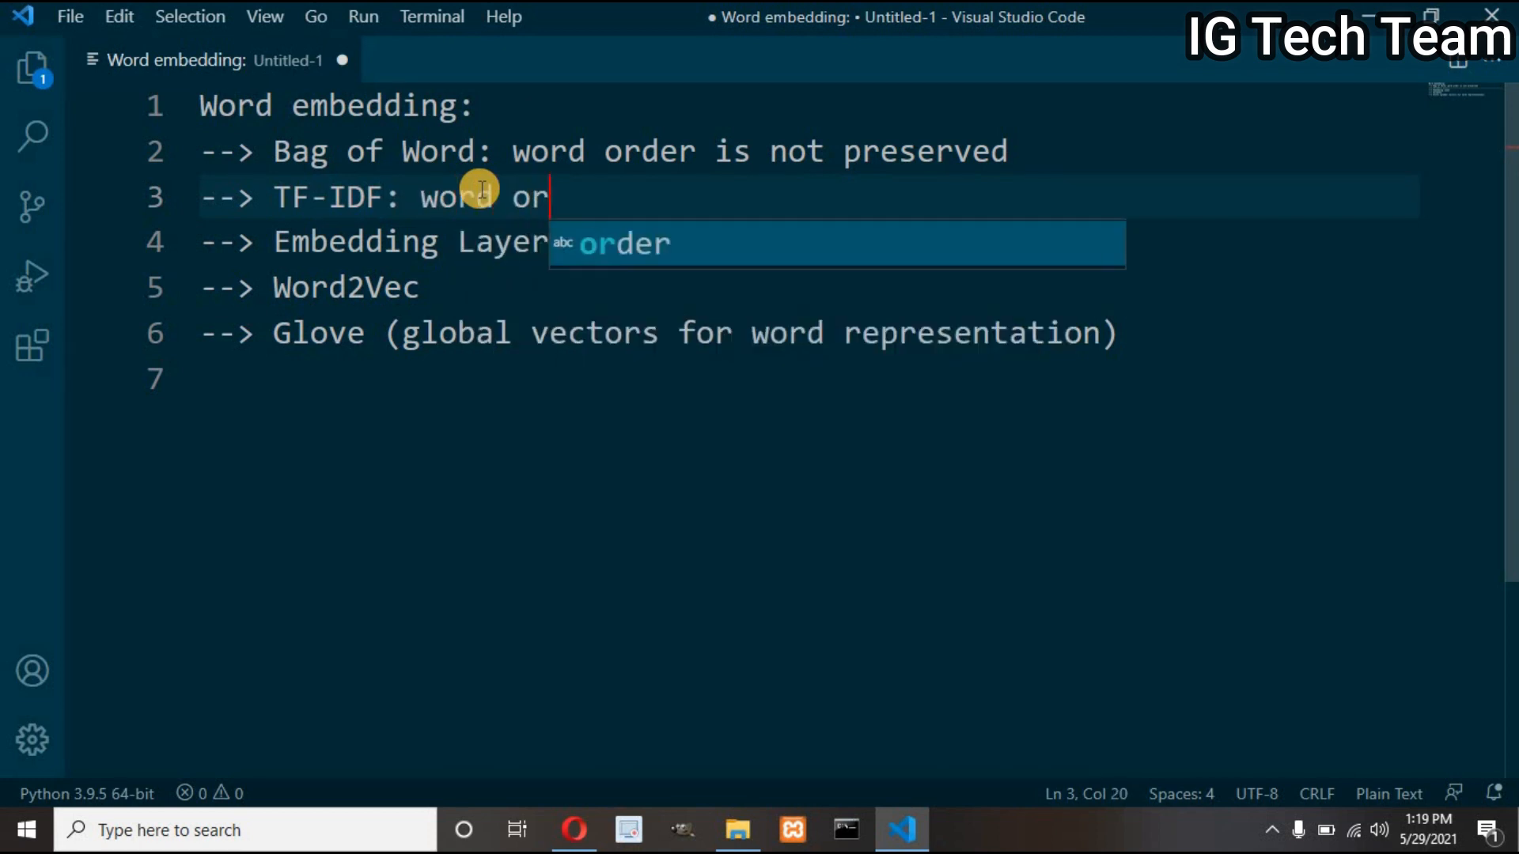
{"action": "type", "text": "der is not preserved"}
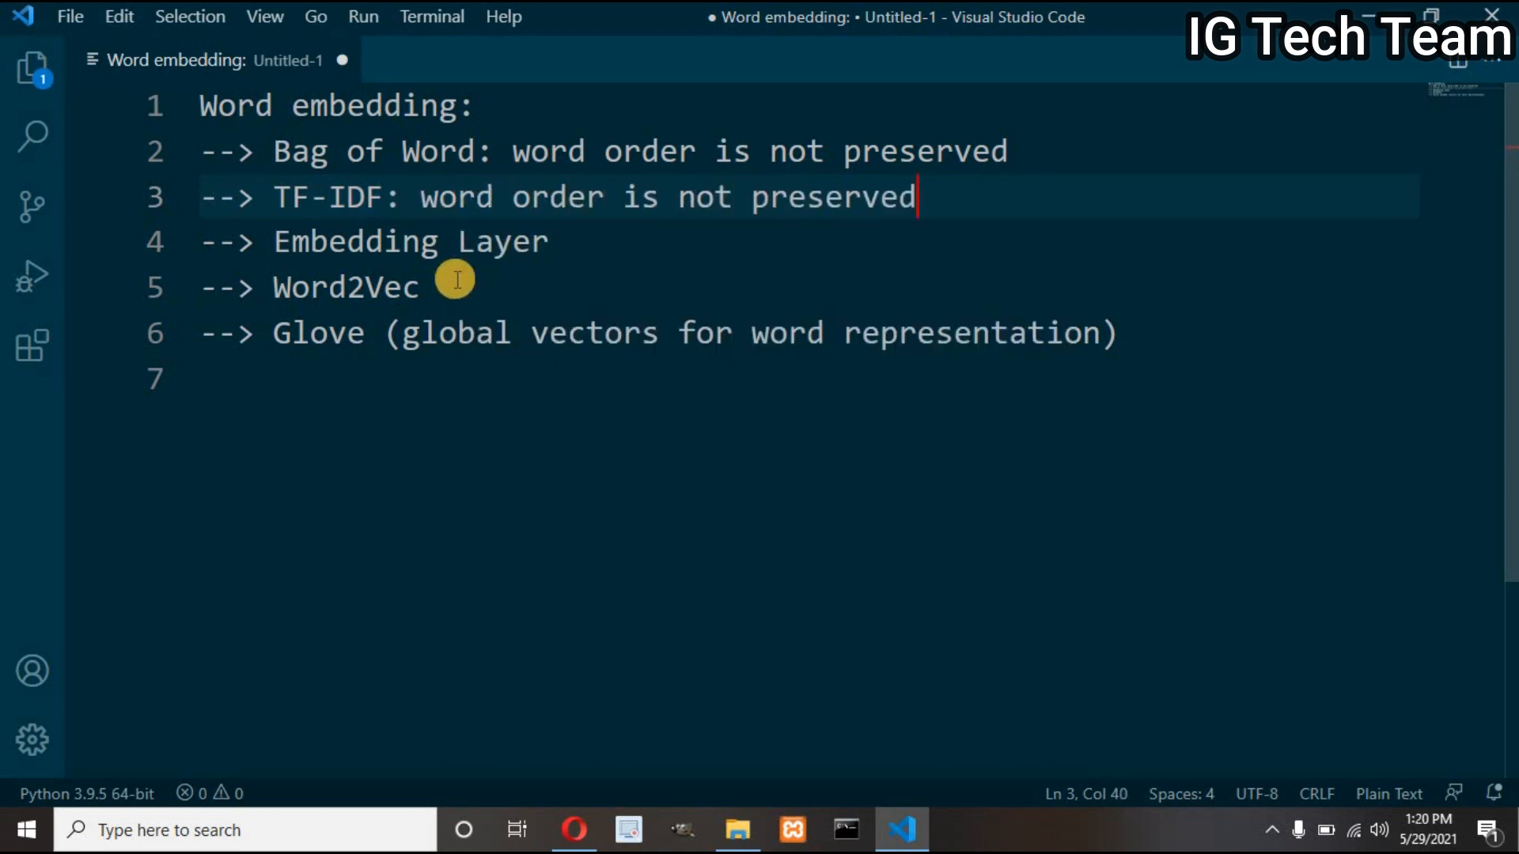
{"action": "left_click", "coordinate": [1114, 333]}
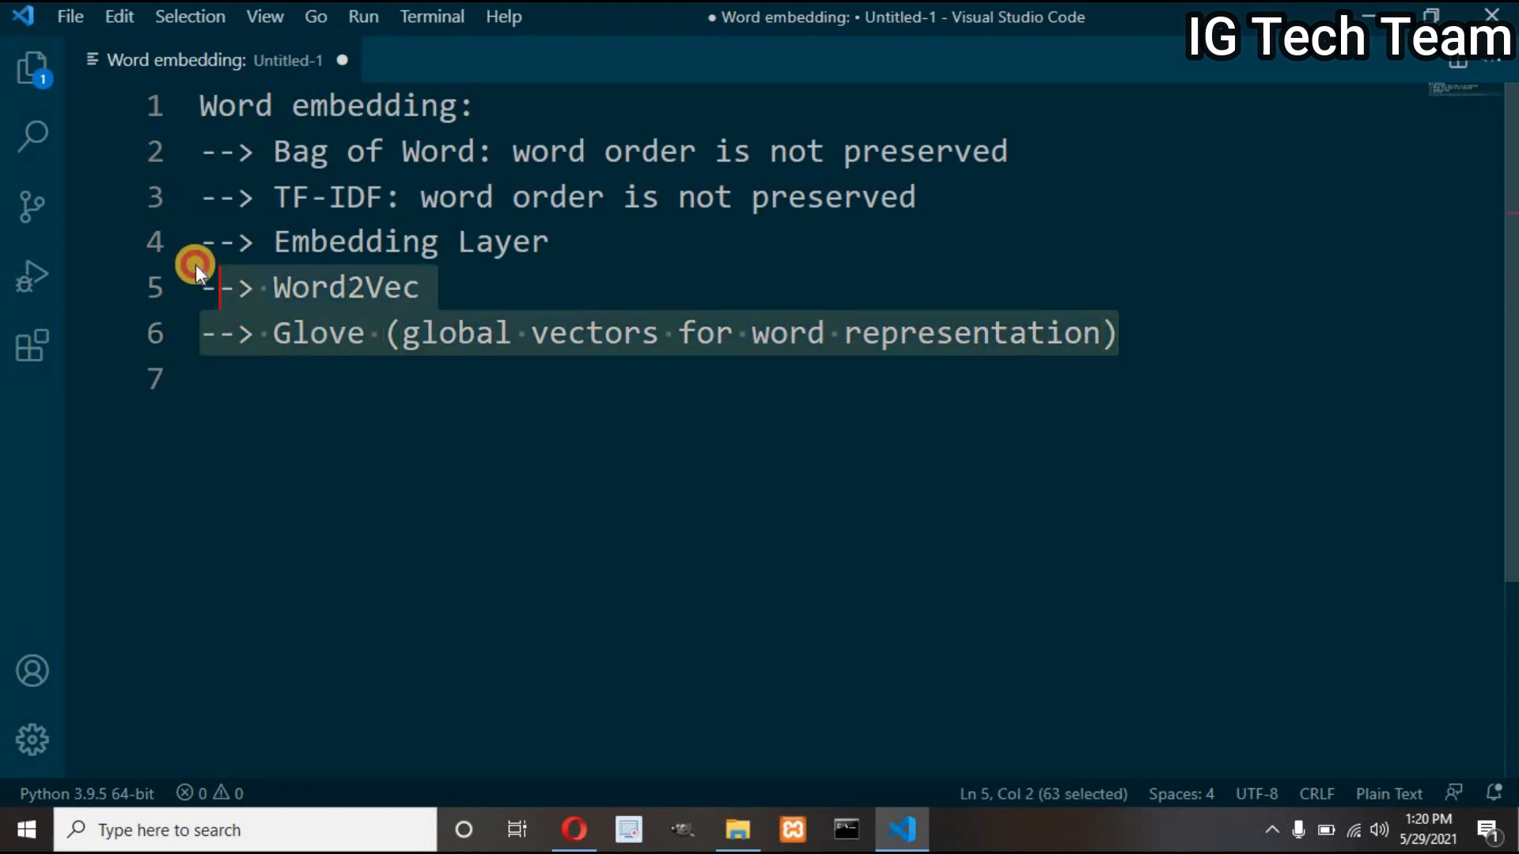
Delete the Word2Vec and Glove lines and add the example 'He plays football --> plays football He'.
{"action": "key", "text": "Delete"}
{"action": "type", "text": "He pla"}
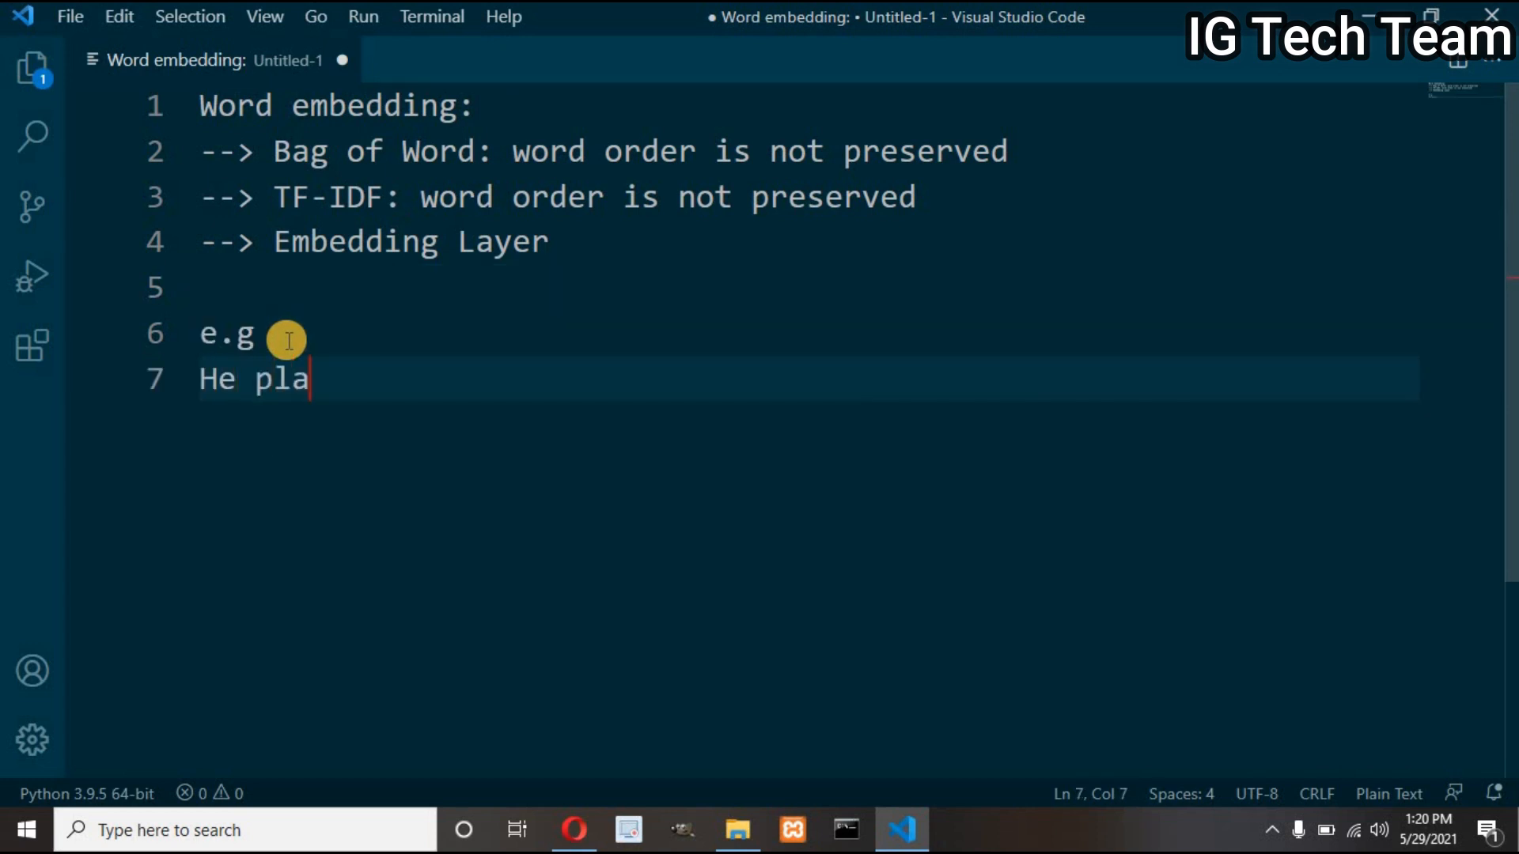
{"action": "type", "text": "ys football"}
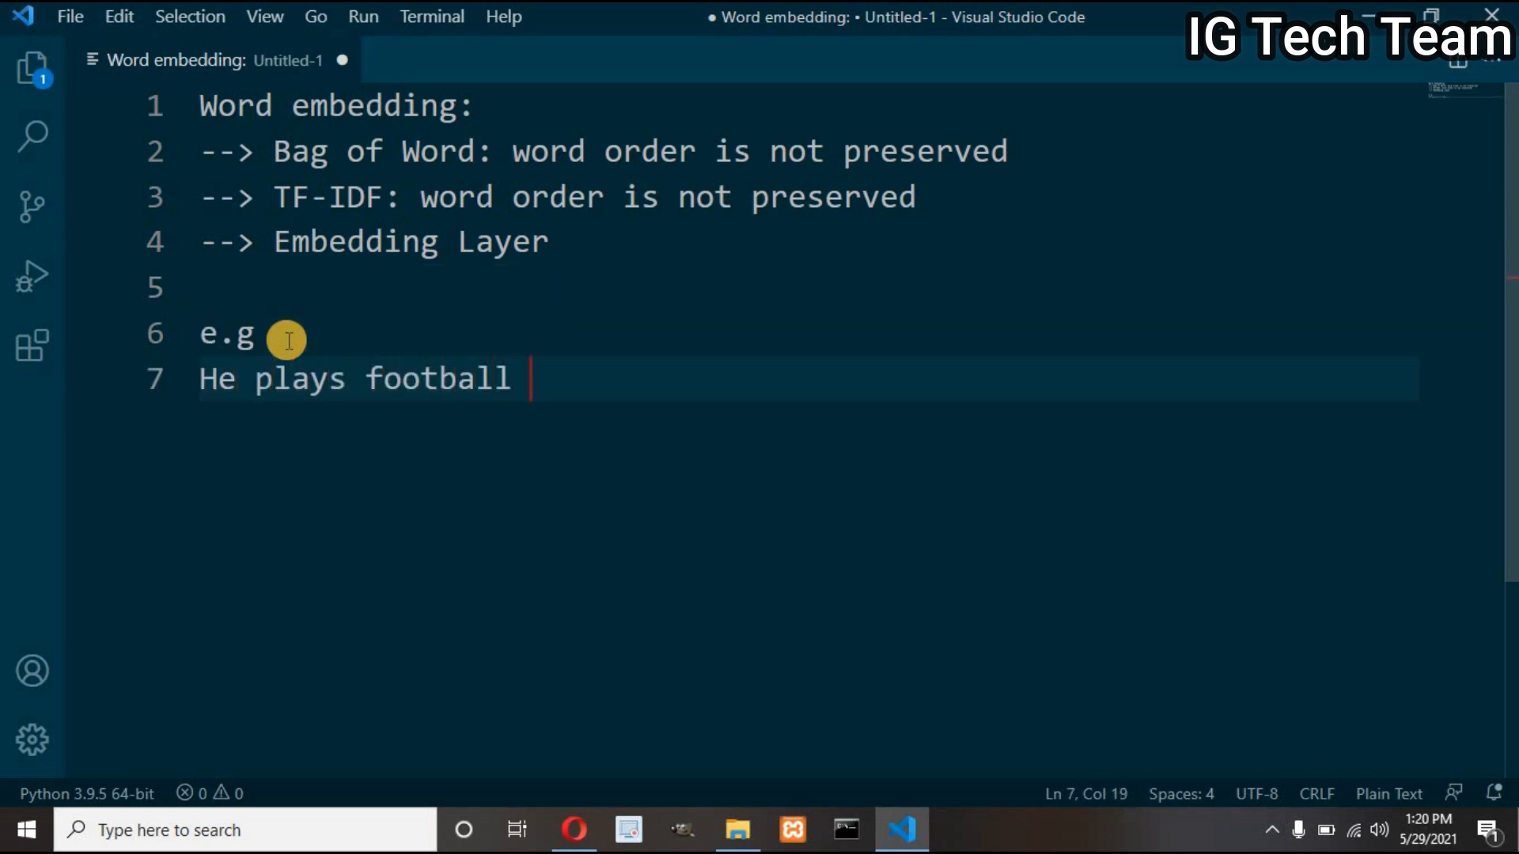
{"action": "type", "text": "--> plays football He"}
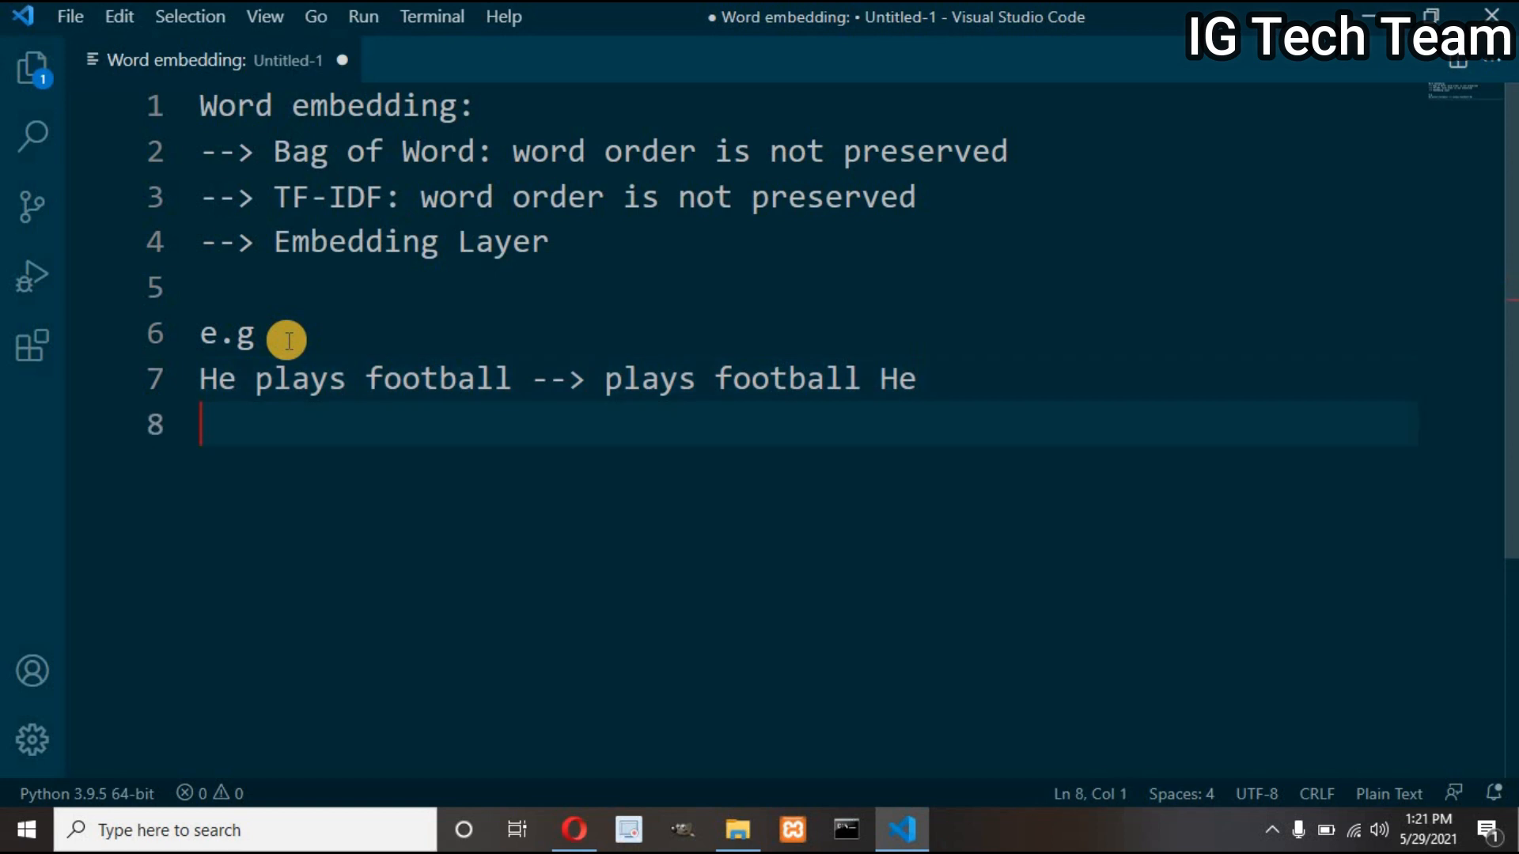
{"action": "mouse_move", "coordinate": [329, 406]}
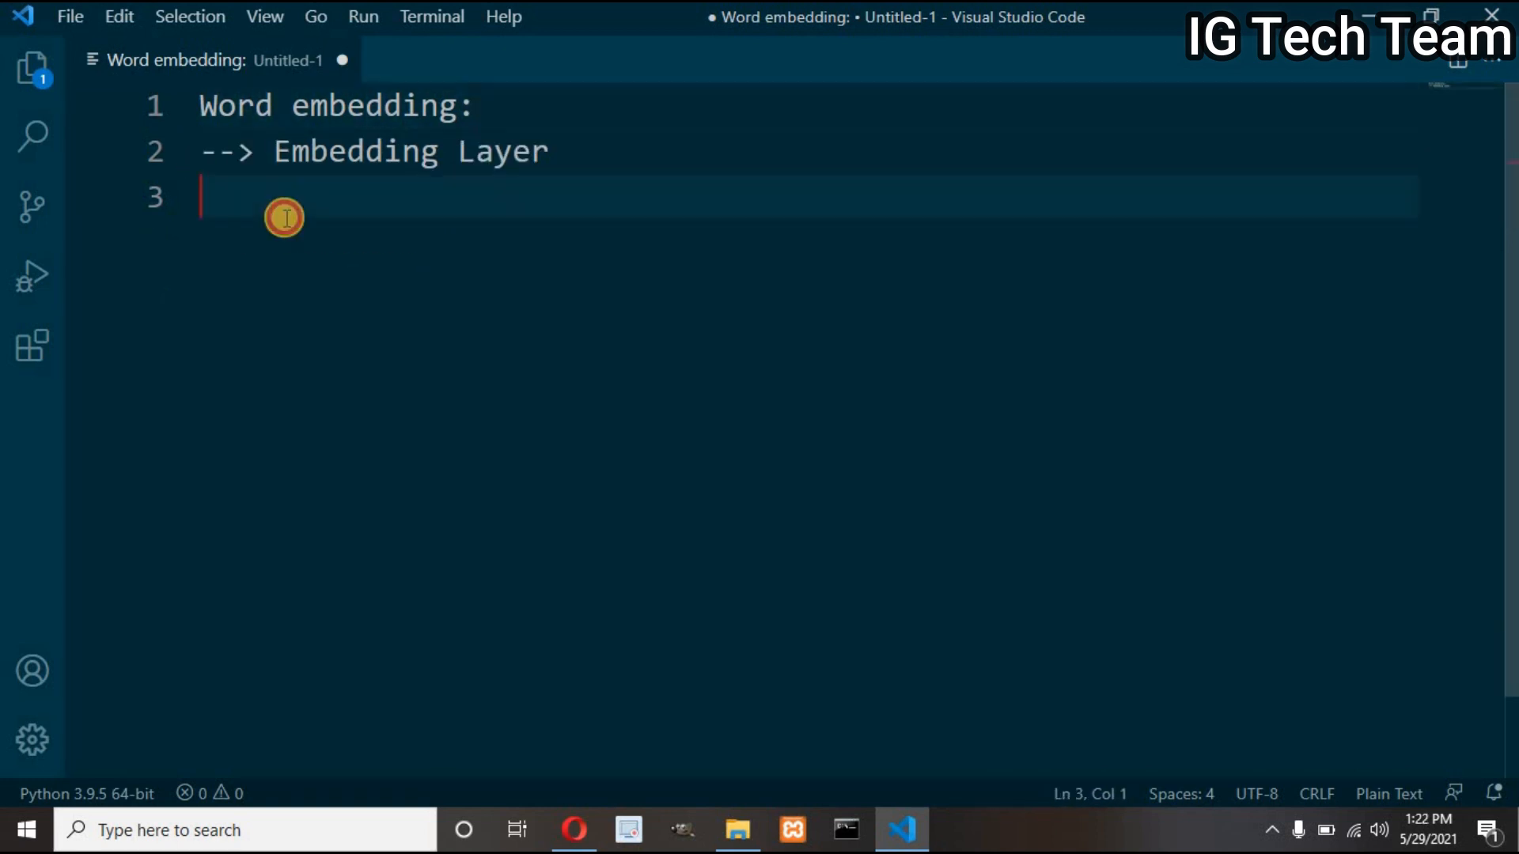
Add the sentence 'He loves watching movie.' and the line 'vocab_size = 50'.
{"action": "key", "text": "enter"}
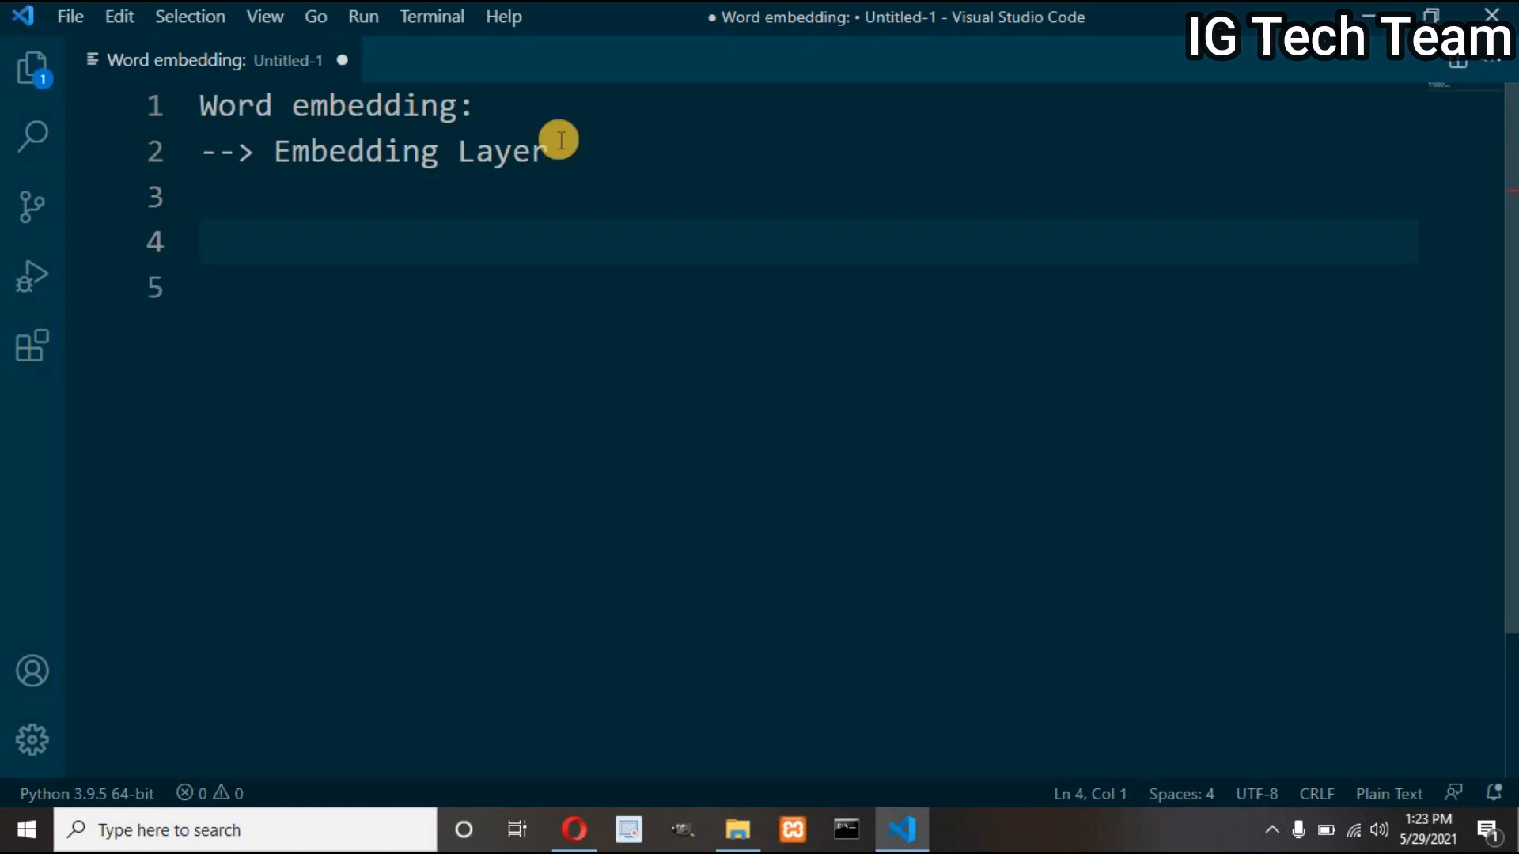
{"action": "type", "text": "He loves"}
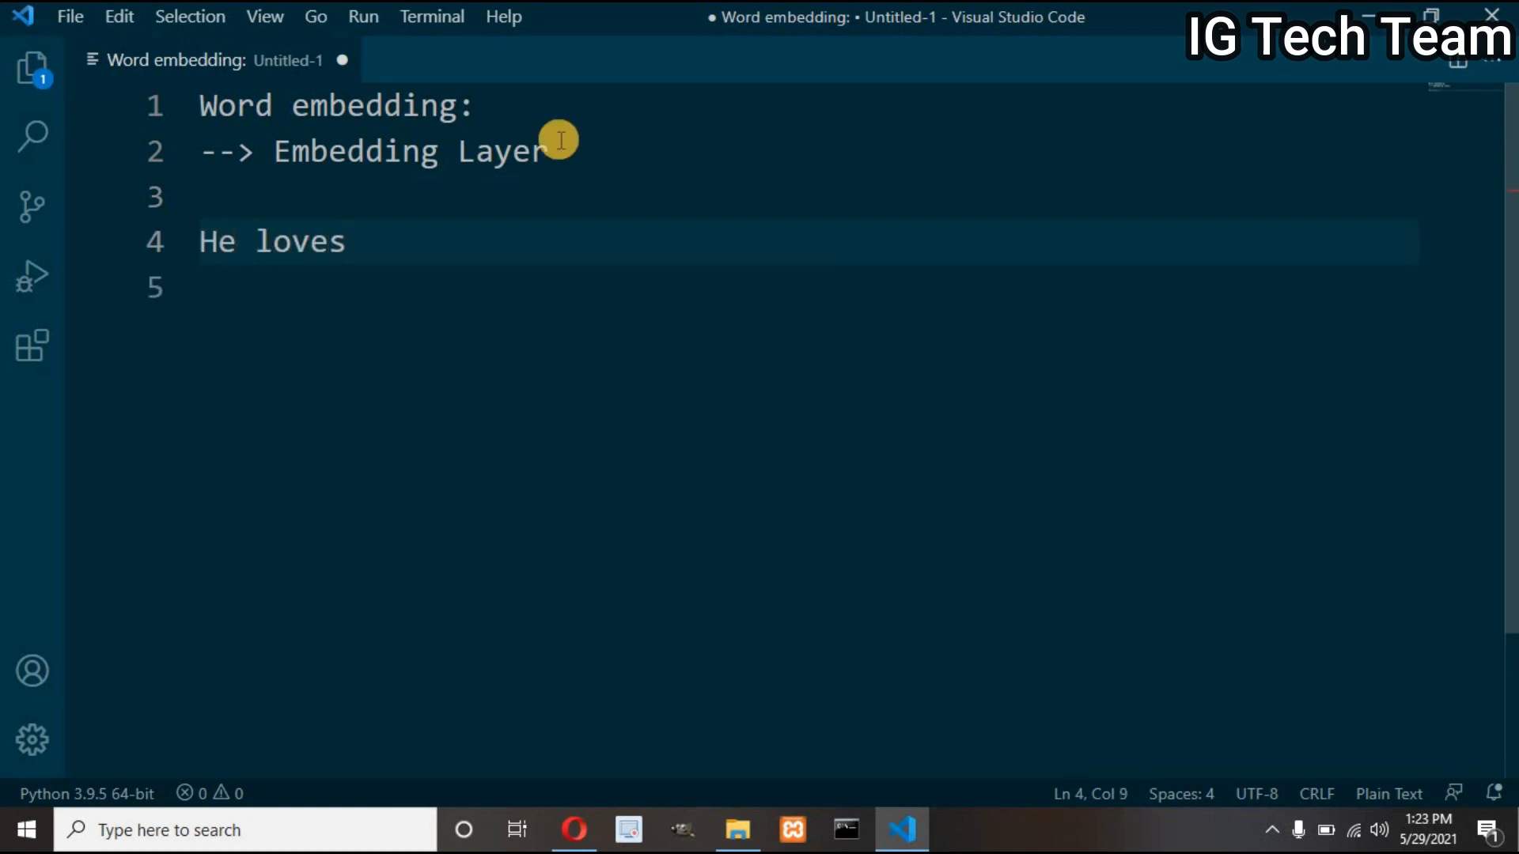
{"action": "type", "text": "watc"}
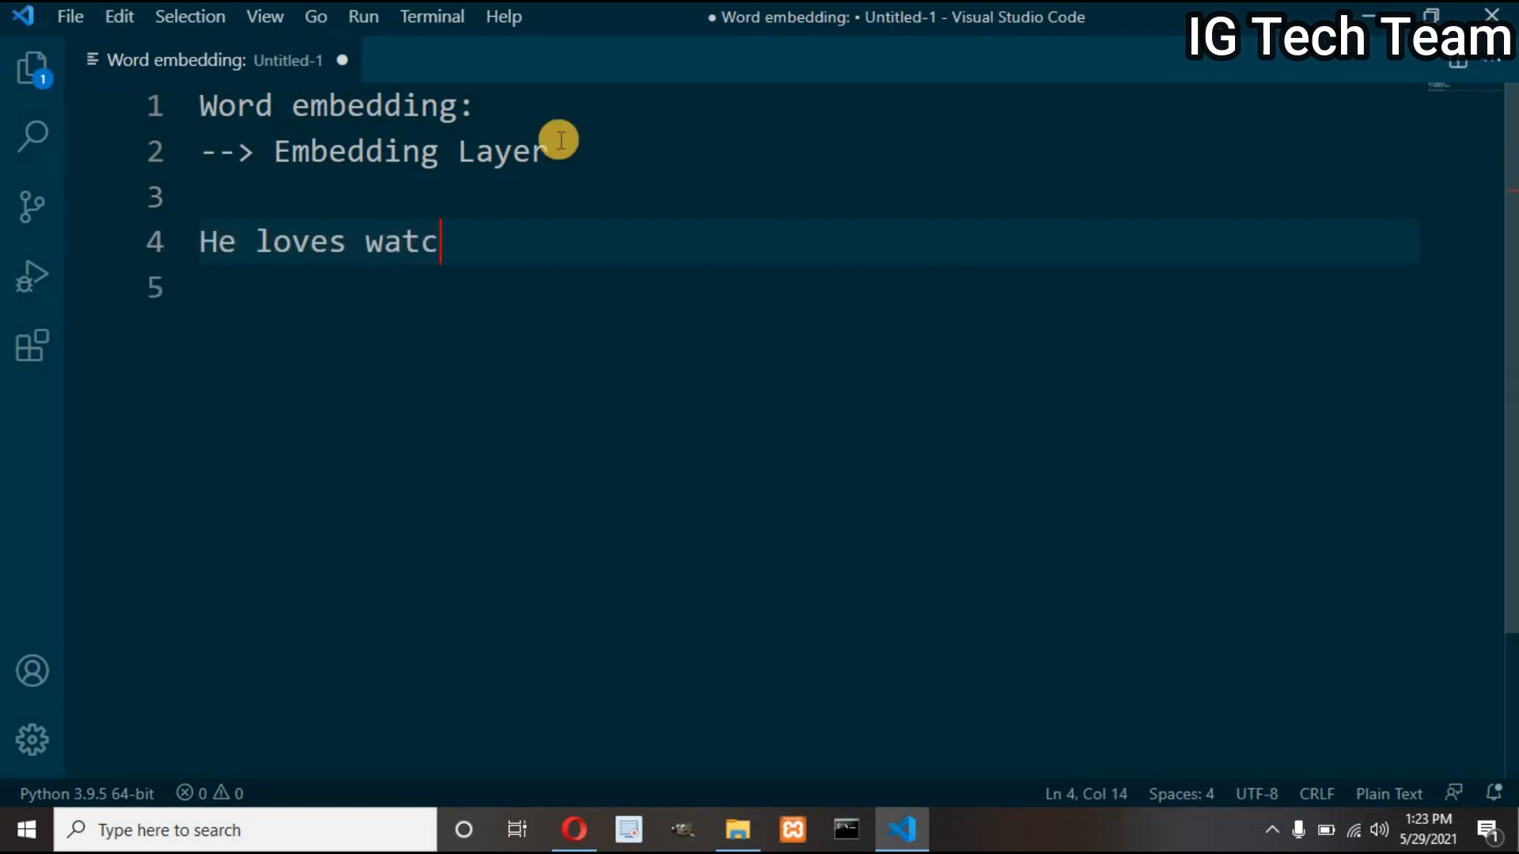
{"action": "type", "text": "hing movie."}
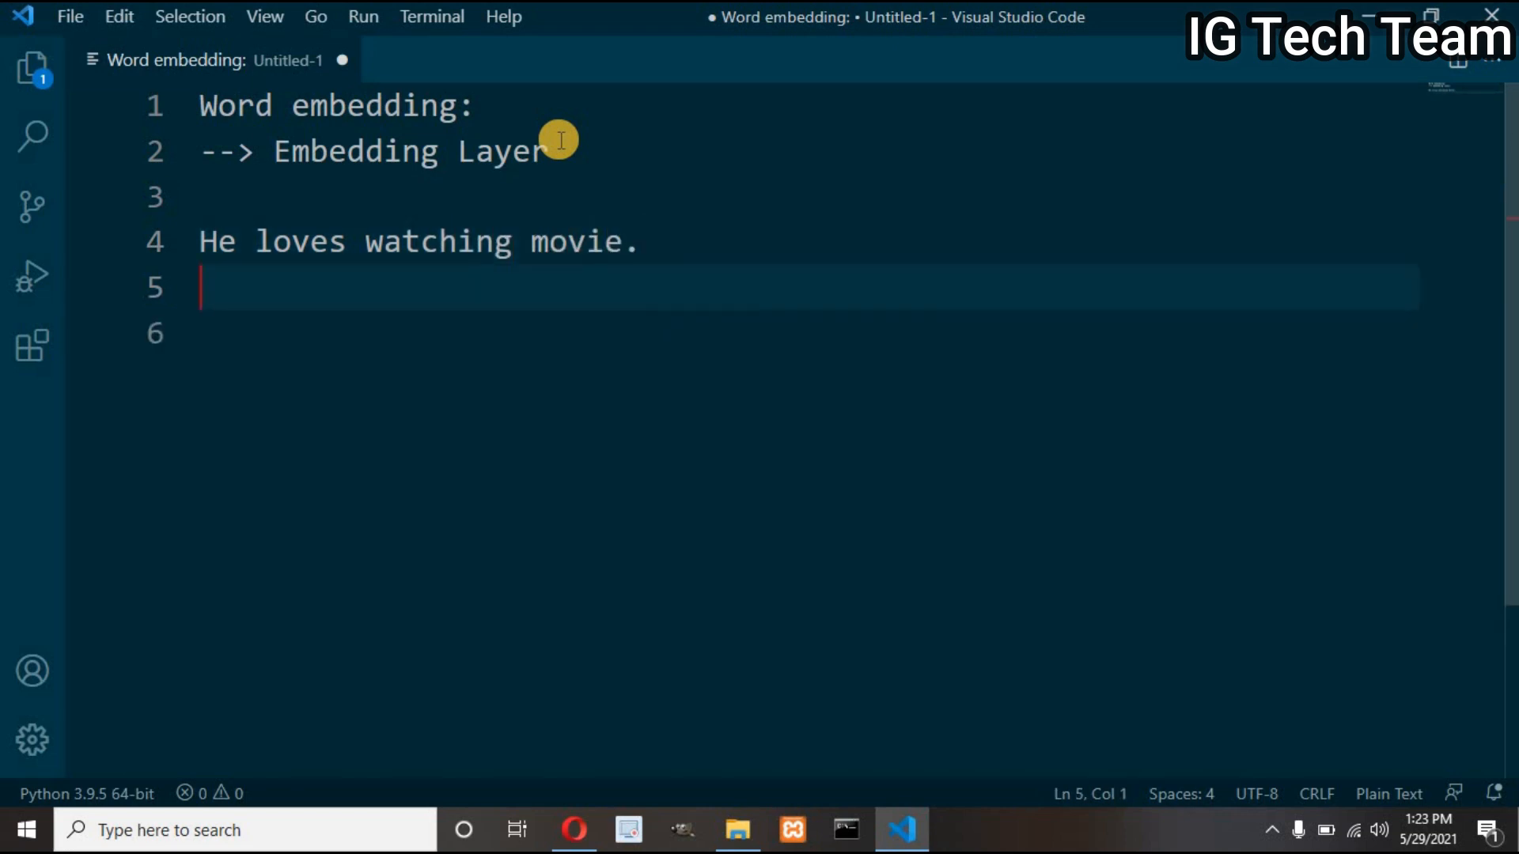
{"action": "type", "text": "vocab ="}
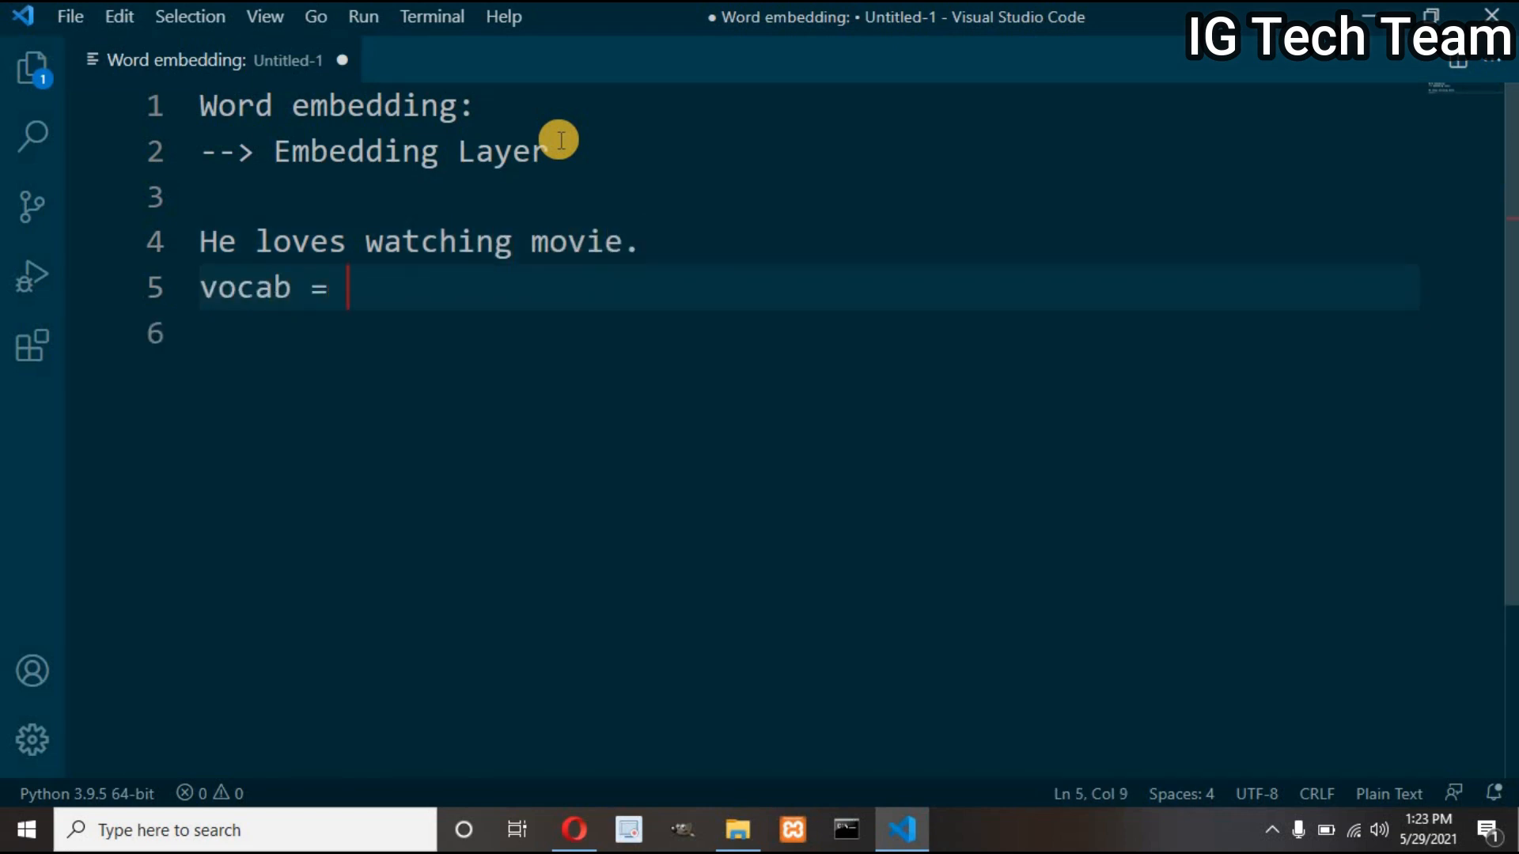
{"action": "type", "text": "_size"}
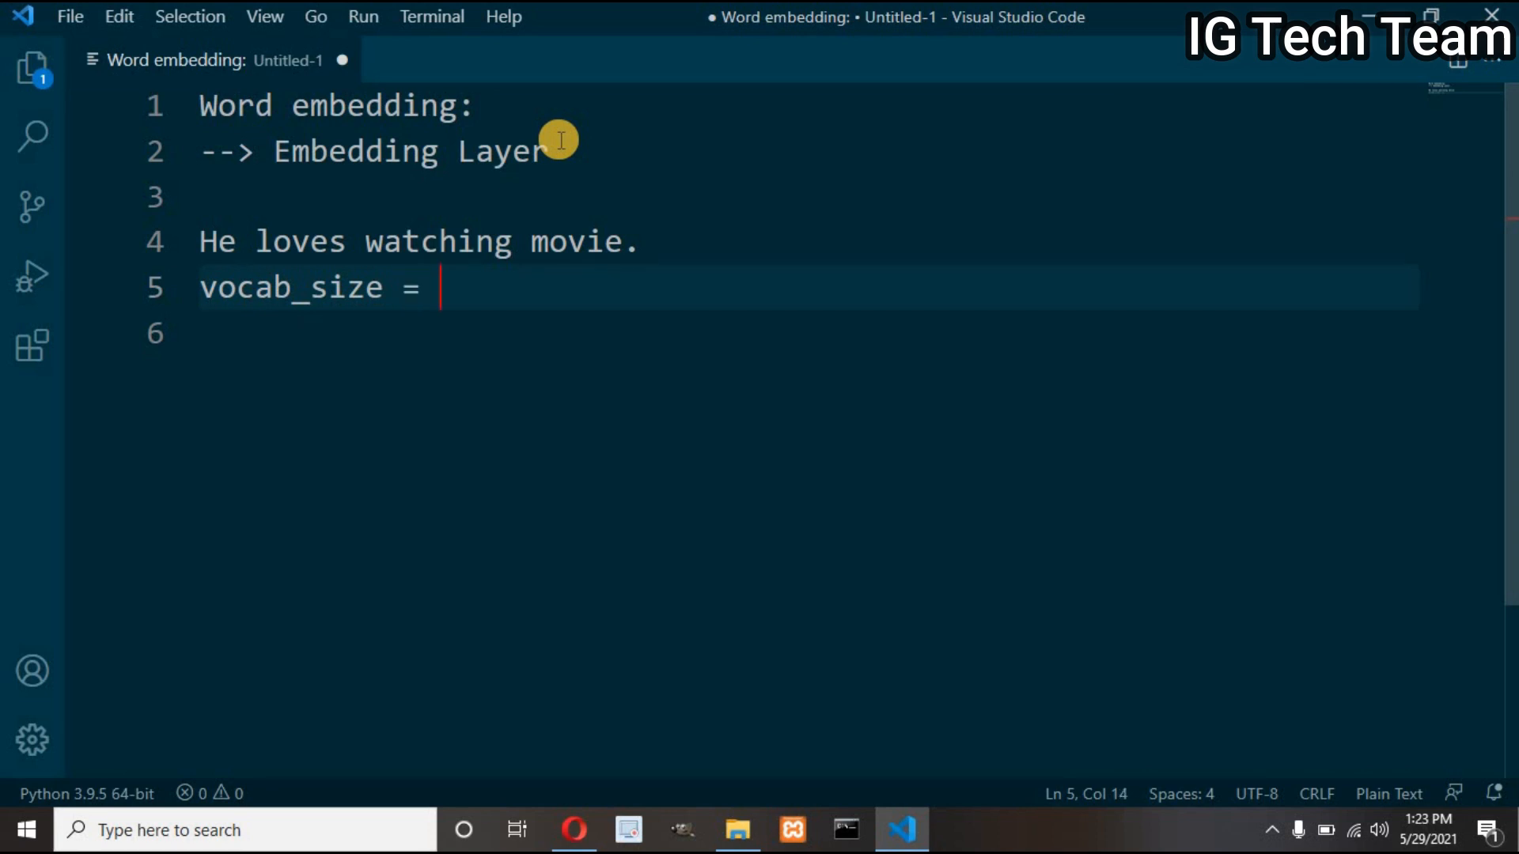
{"action": "type", "text": "50"}
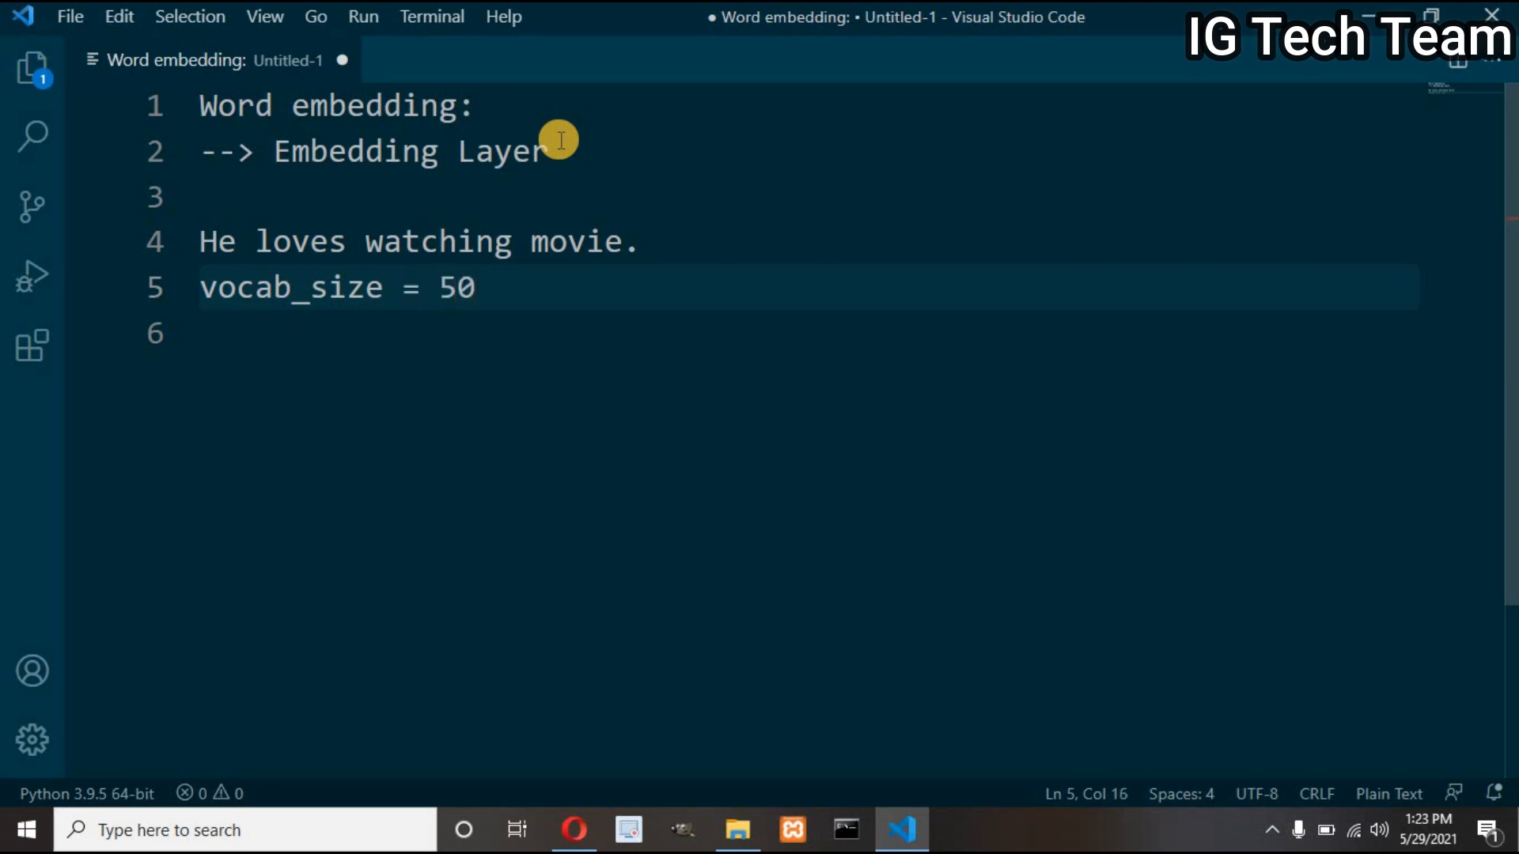
{"action": "key", "text": "Enter"}
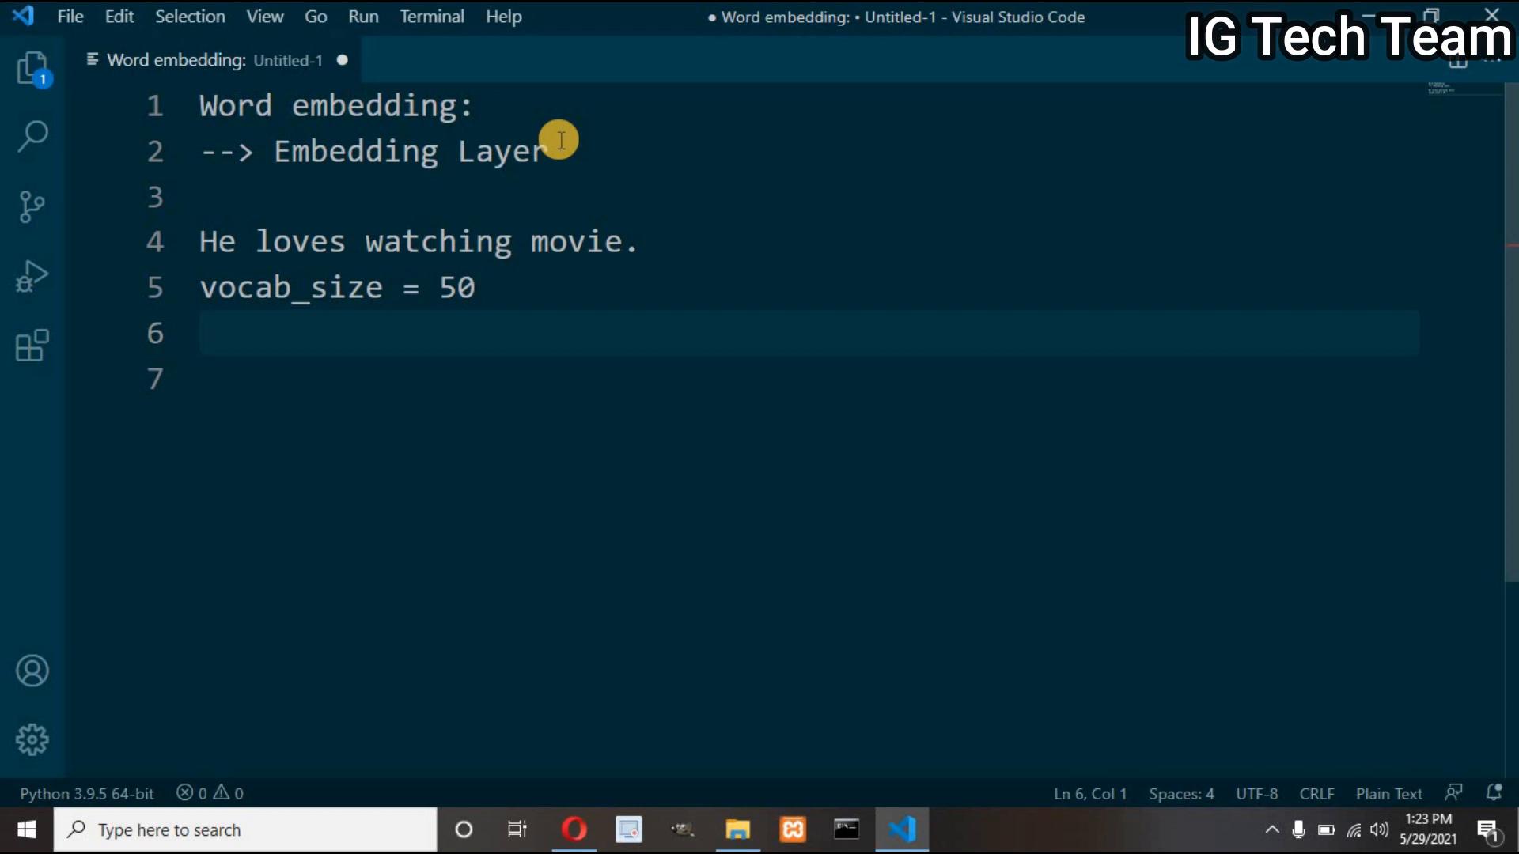
Map the words to indices: He-->45, loves-->2, watching-->32, movie-->29.
{"action": "type", "text": "He-->45"}
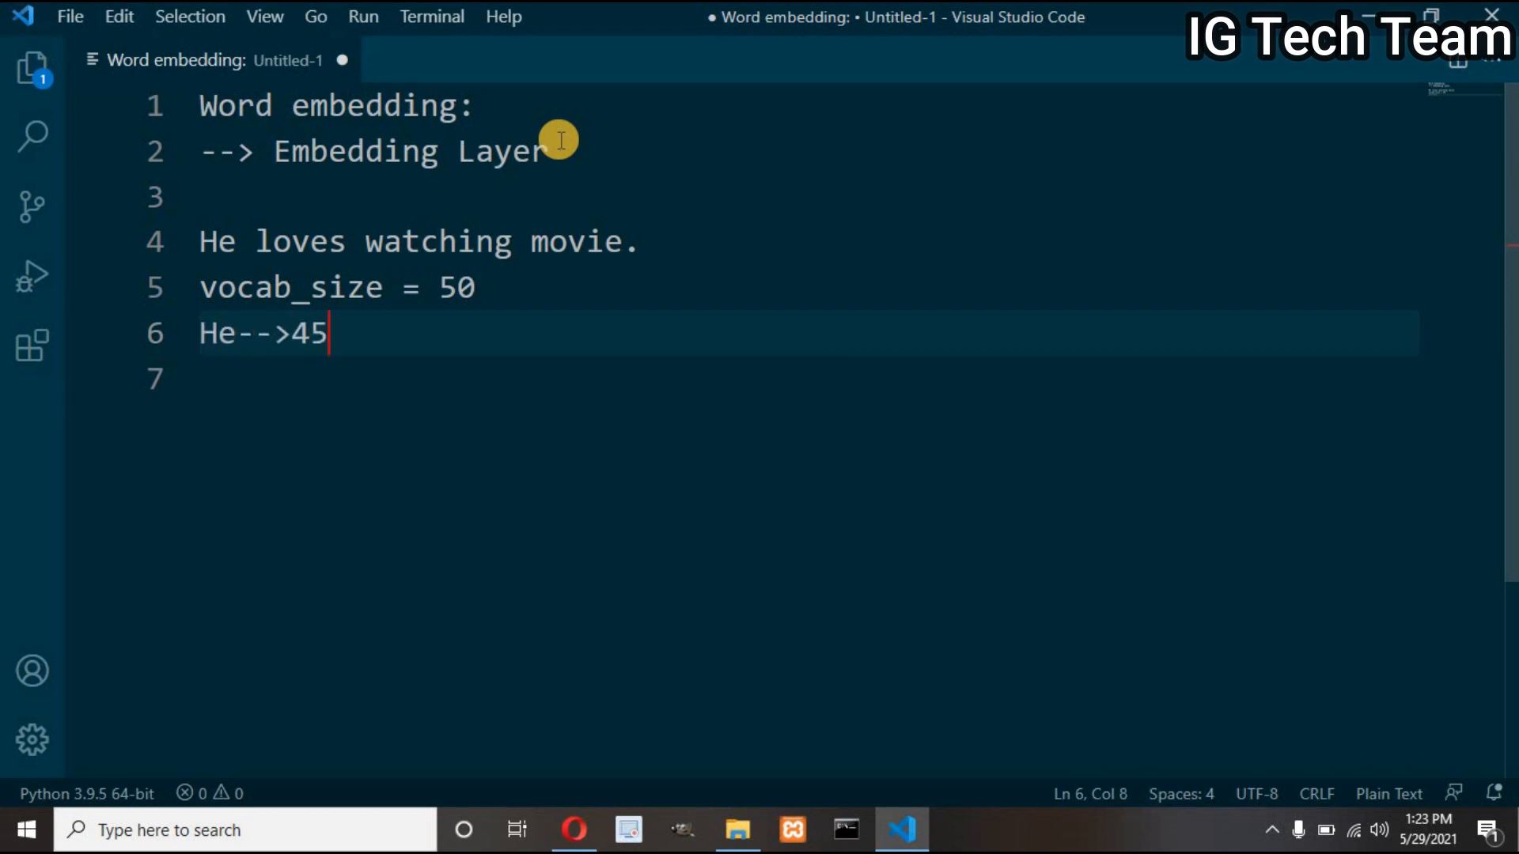
{"action": "type", "text": "loves --> 2"}
{"action": "type", "text": "watching"}
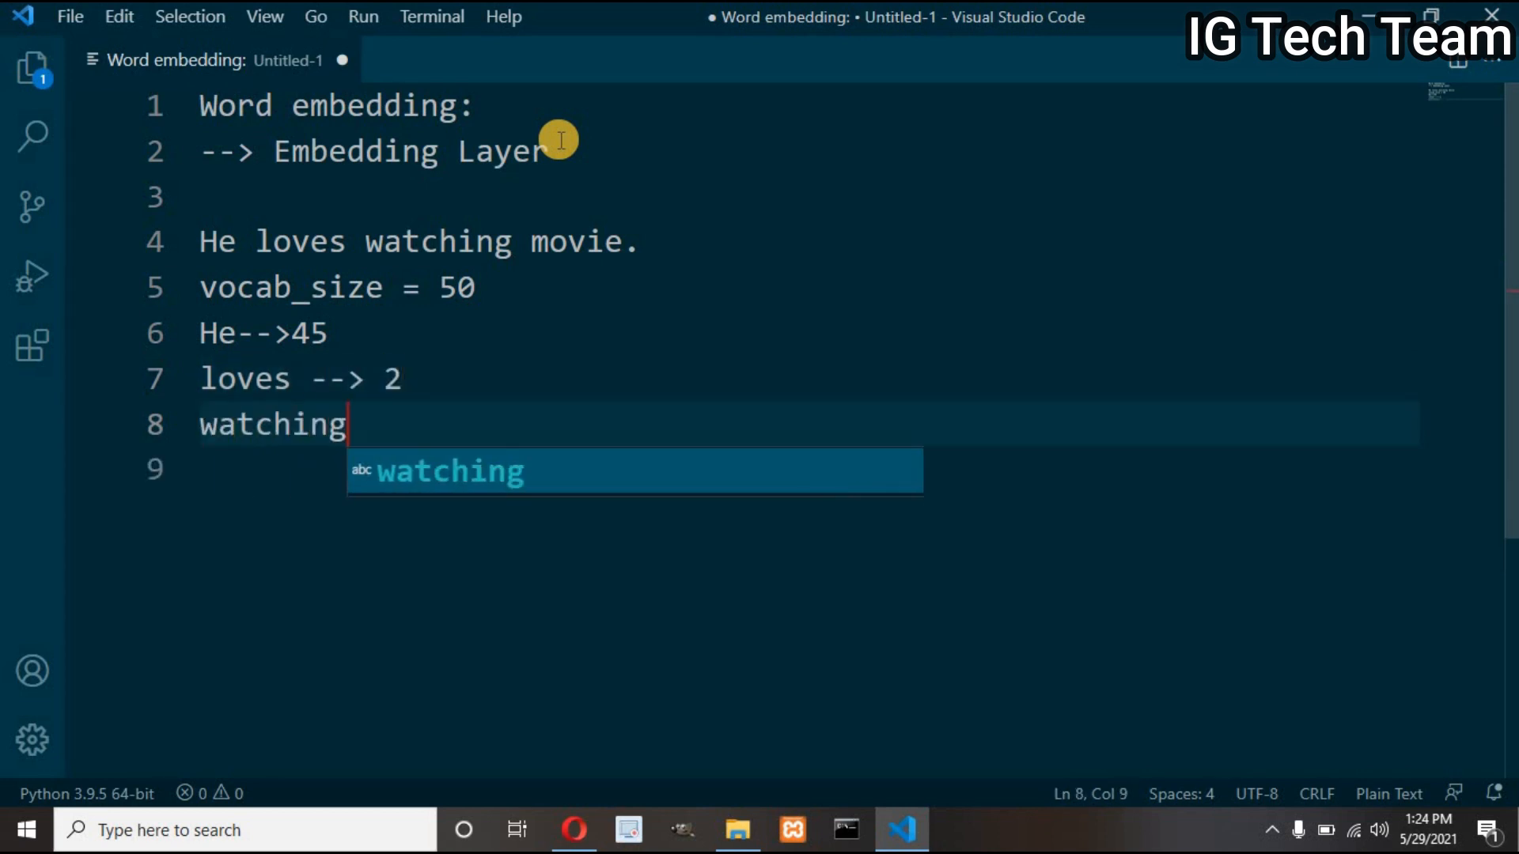
{"action": "type", "text": "-->32"}
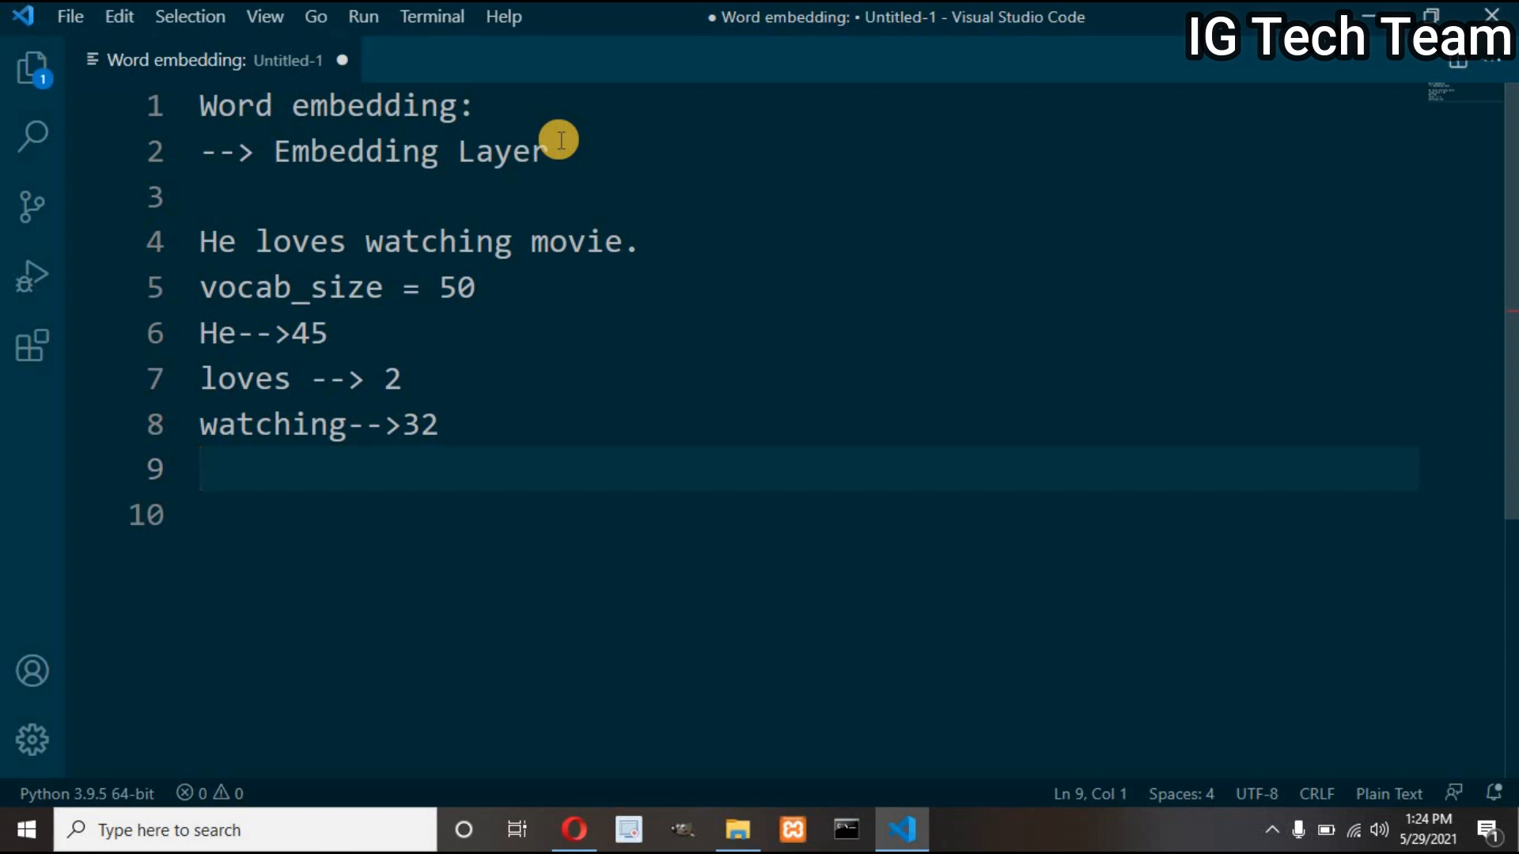
{"action": "type", "text": "movie-->"}
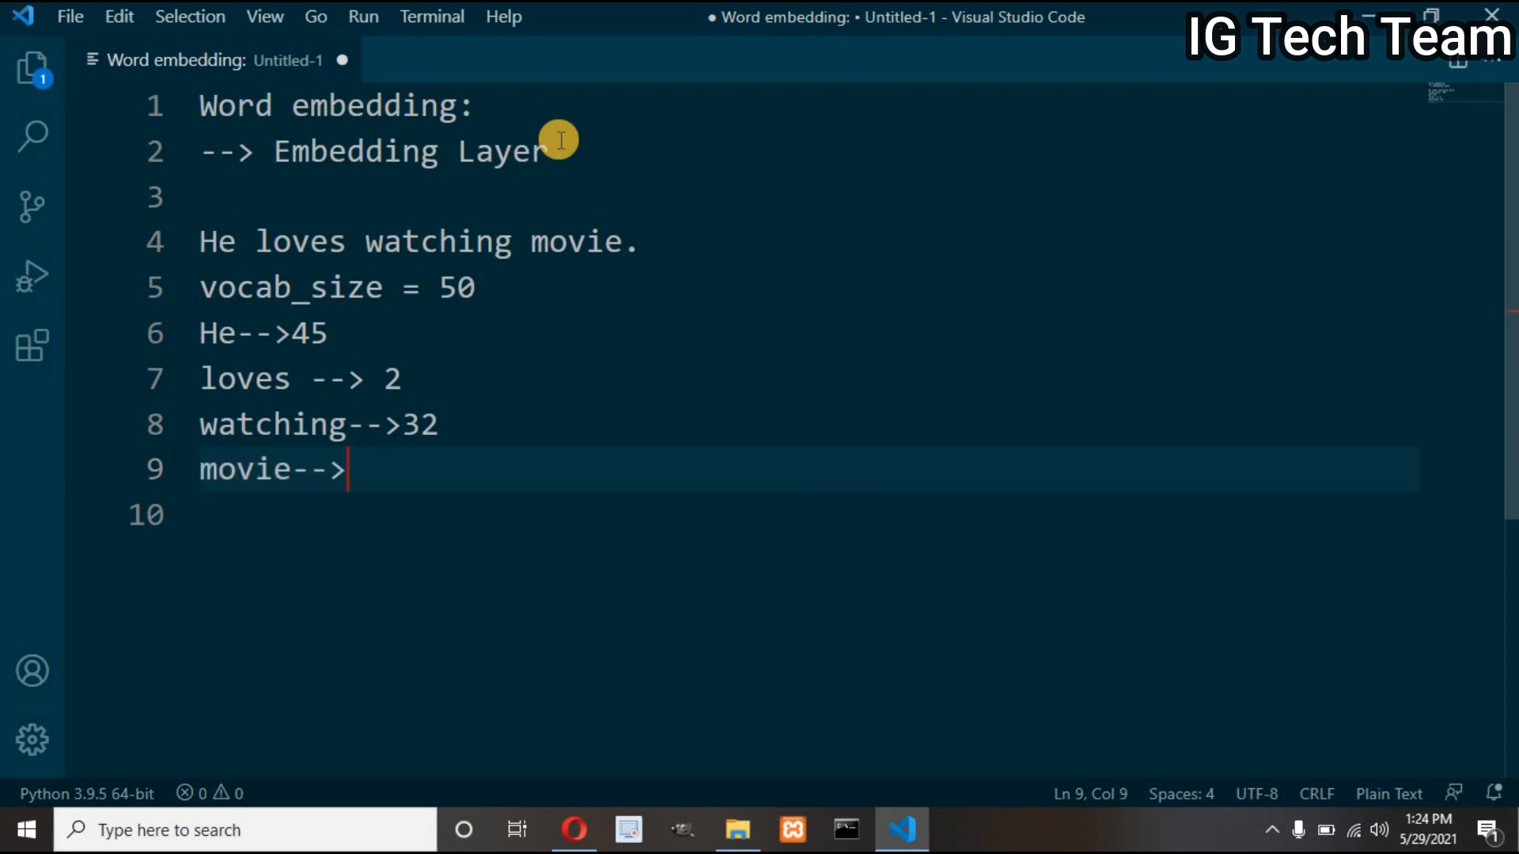
{"action": "type", "text": "29"}
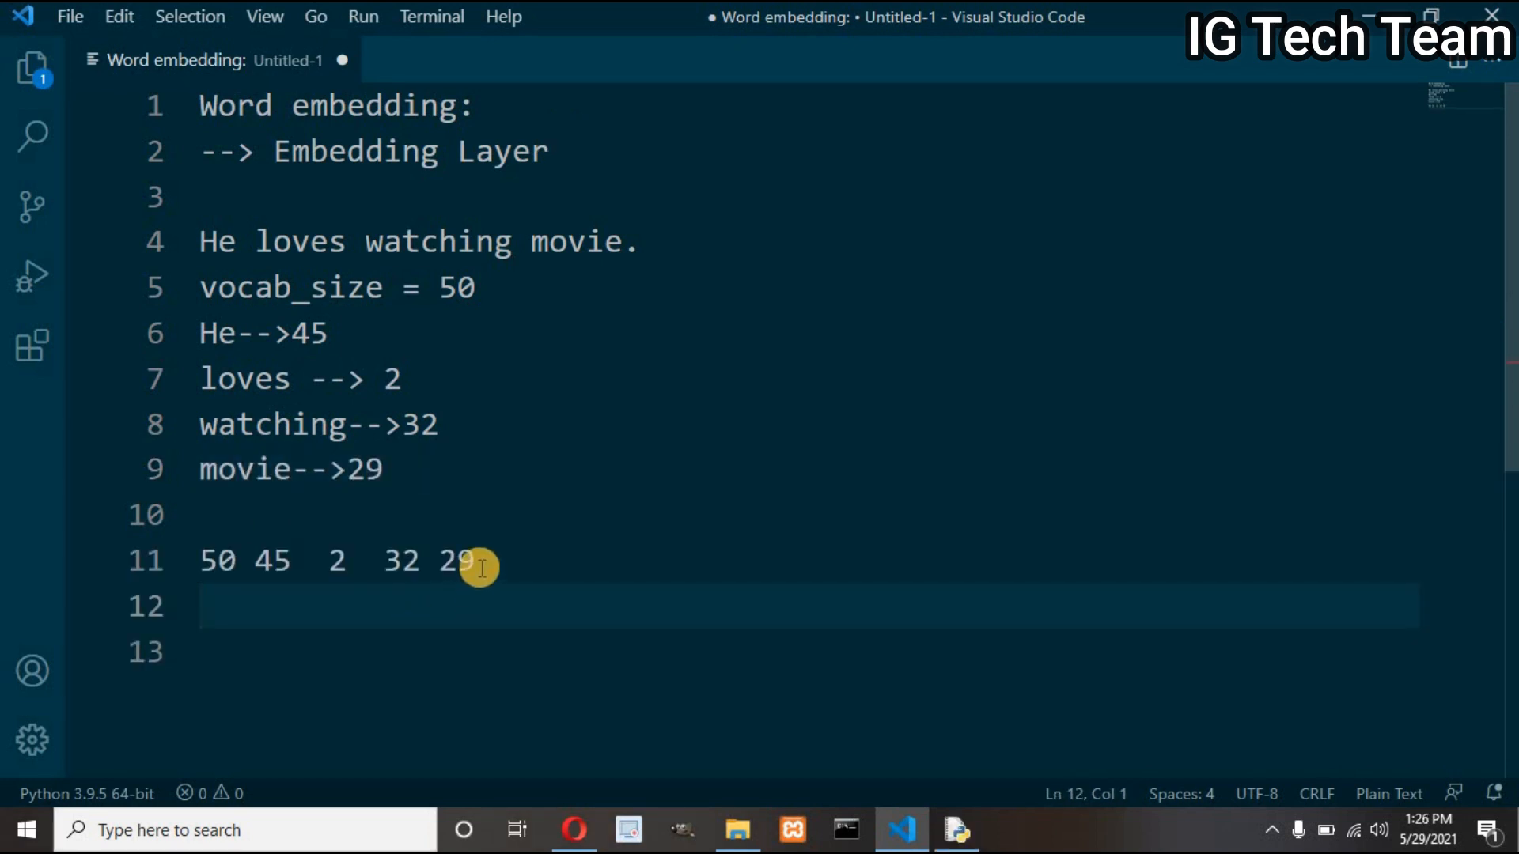
Select the index row 50 45 2 32 29 and pad the row below with two zeros.
{"action": "left_click_drag", "start_coordinate": [474, 561], "coordinate": [198, 561]}
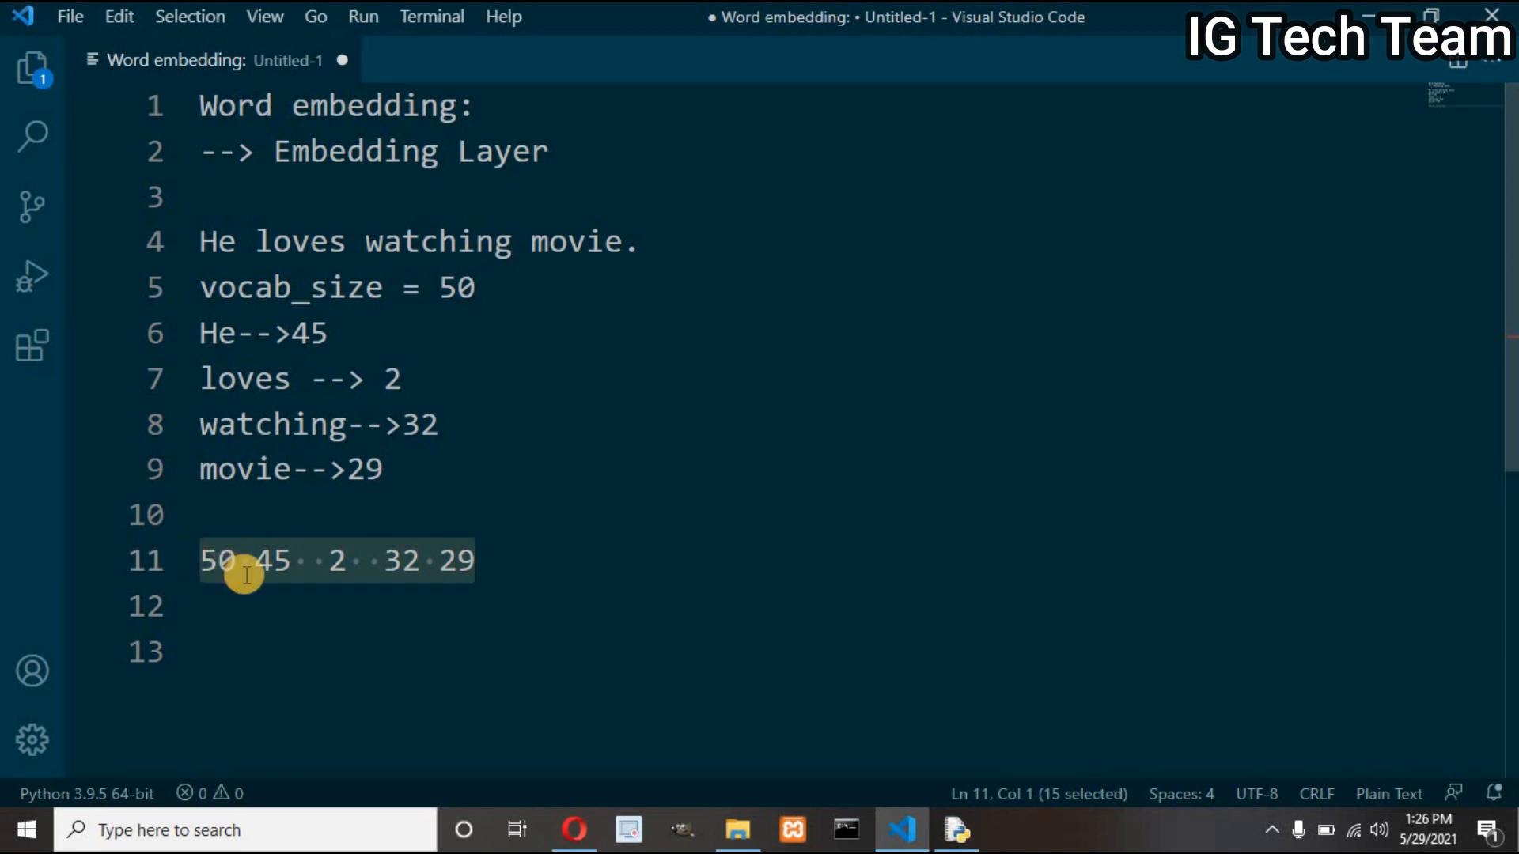
{"action": "left_click", "coordinate": [236, 561]}
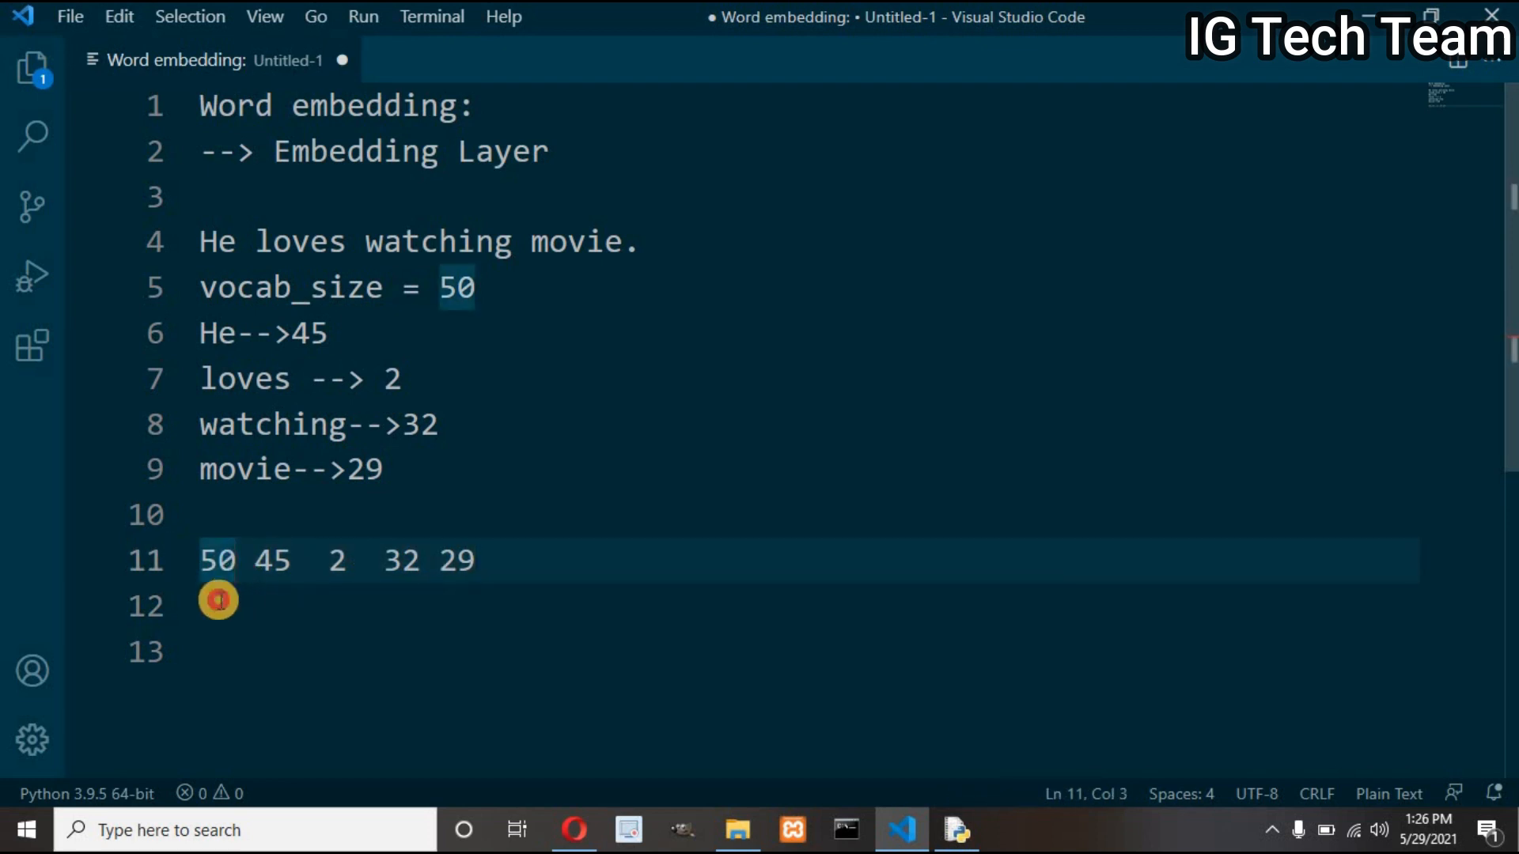
{"action": "left_click", "coordinate": [221, 604]}
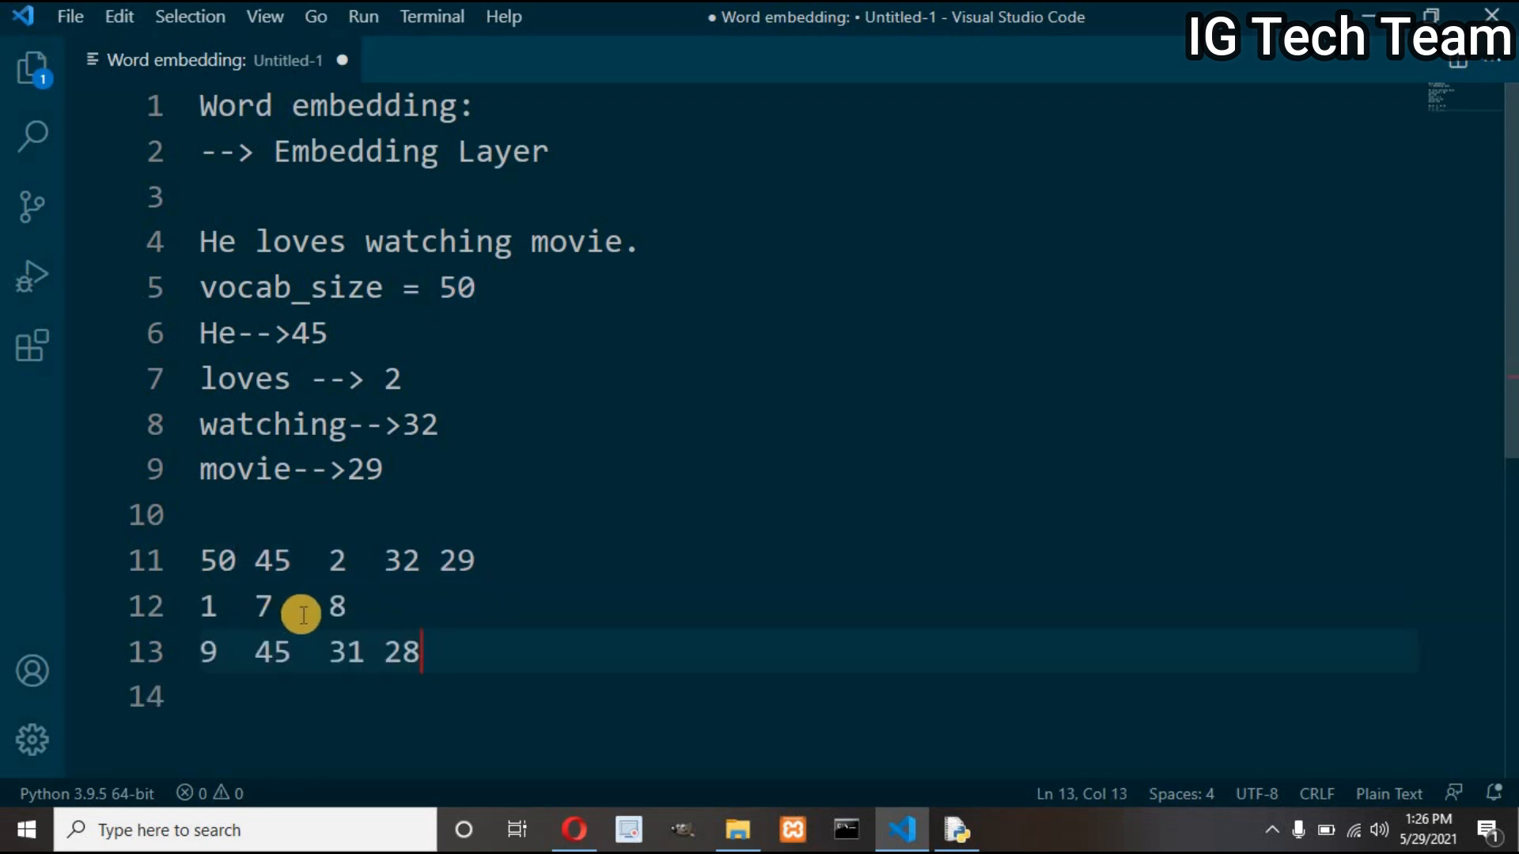
{"action": "mouse_move", "coordinate": [228, 597]}
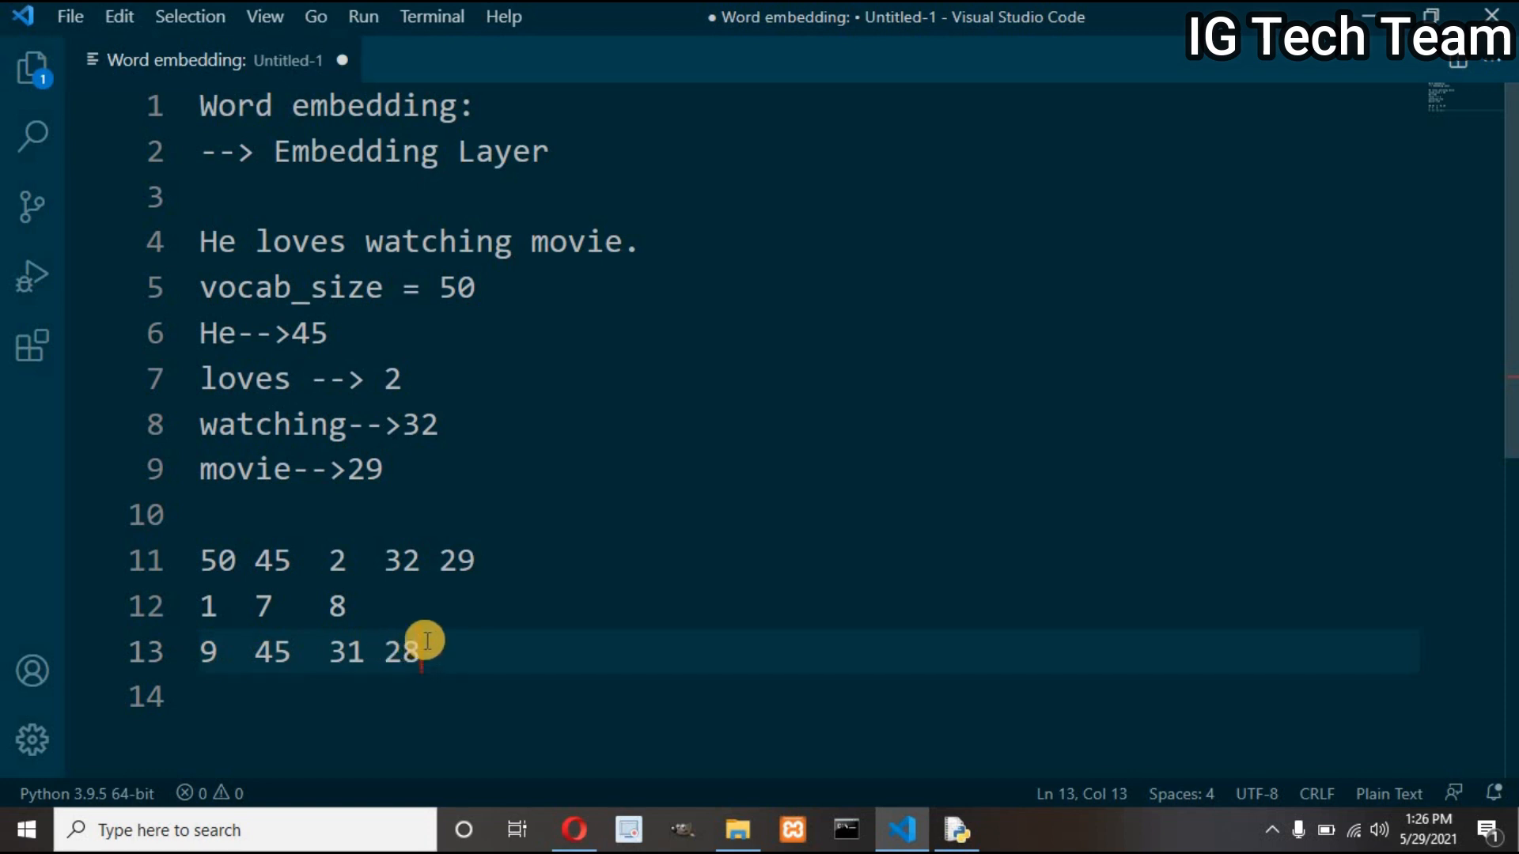
{"action": "mouse_move", "coordinate": [389, 603]}
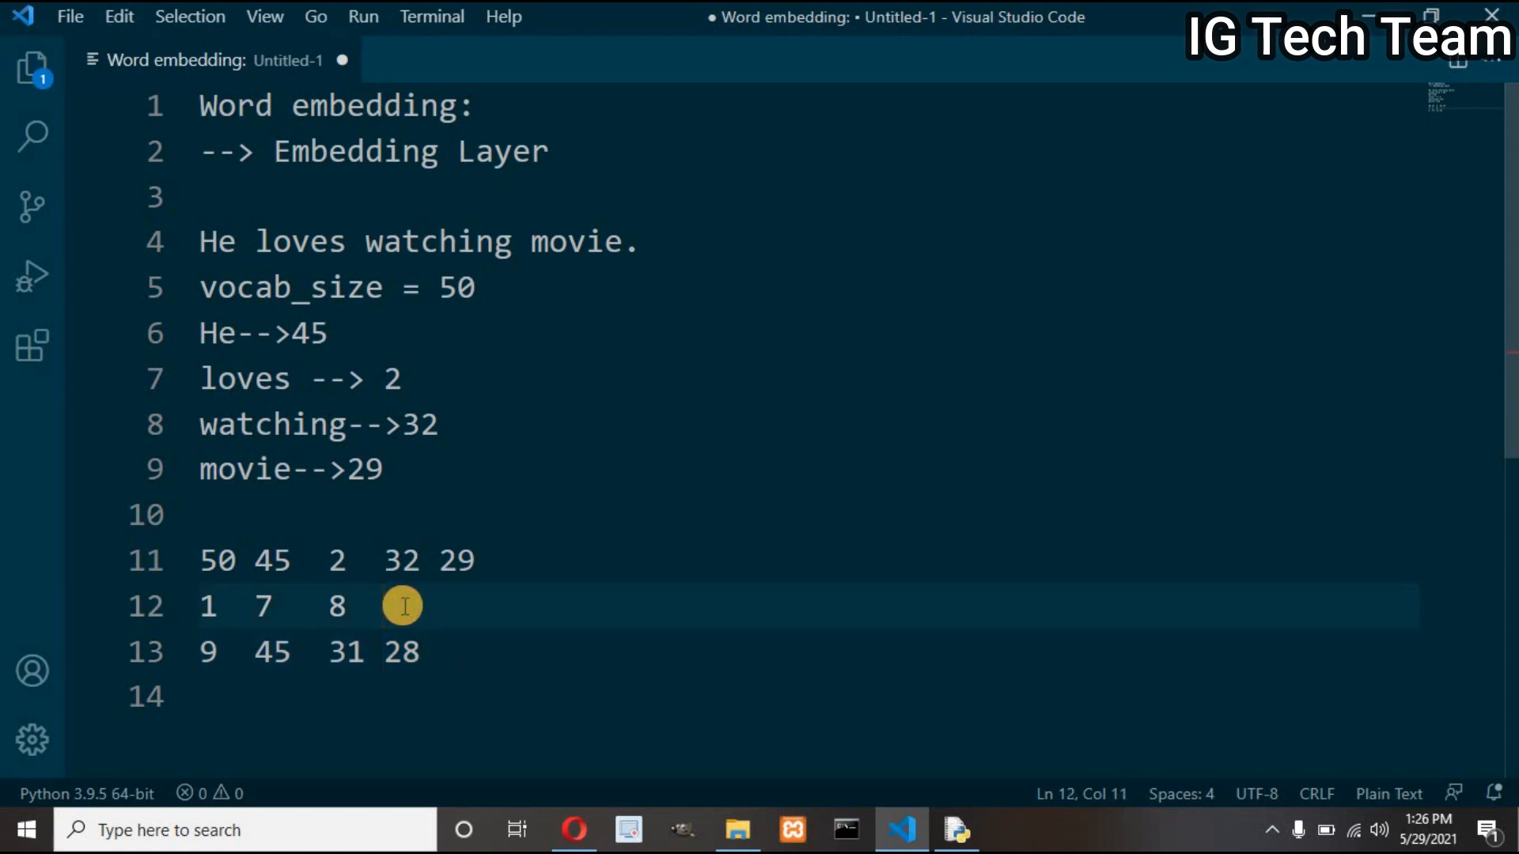
{"action": "type", "text": "0"}
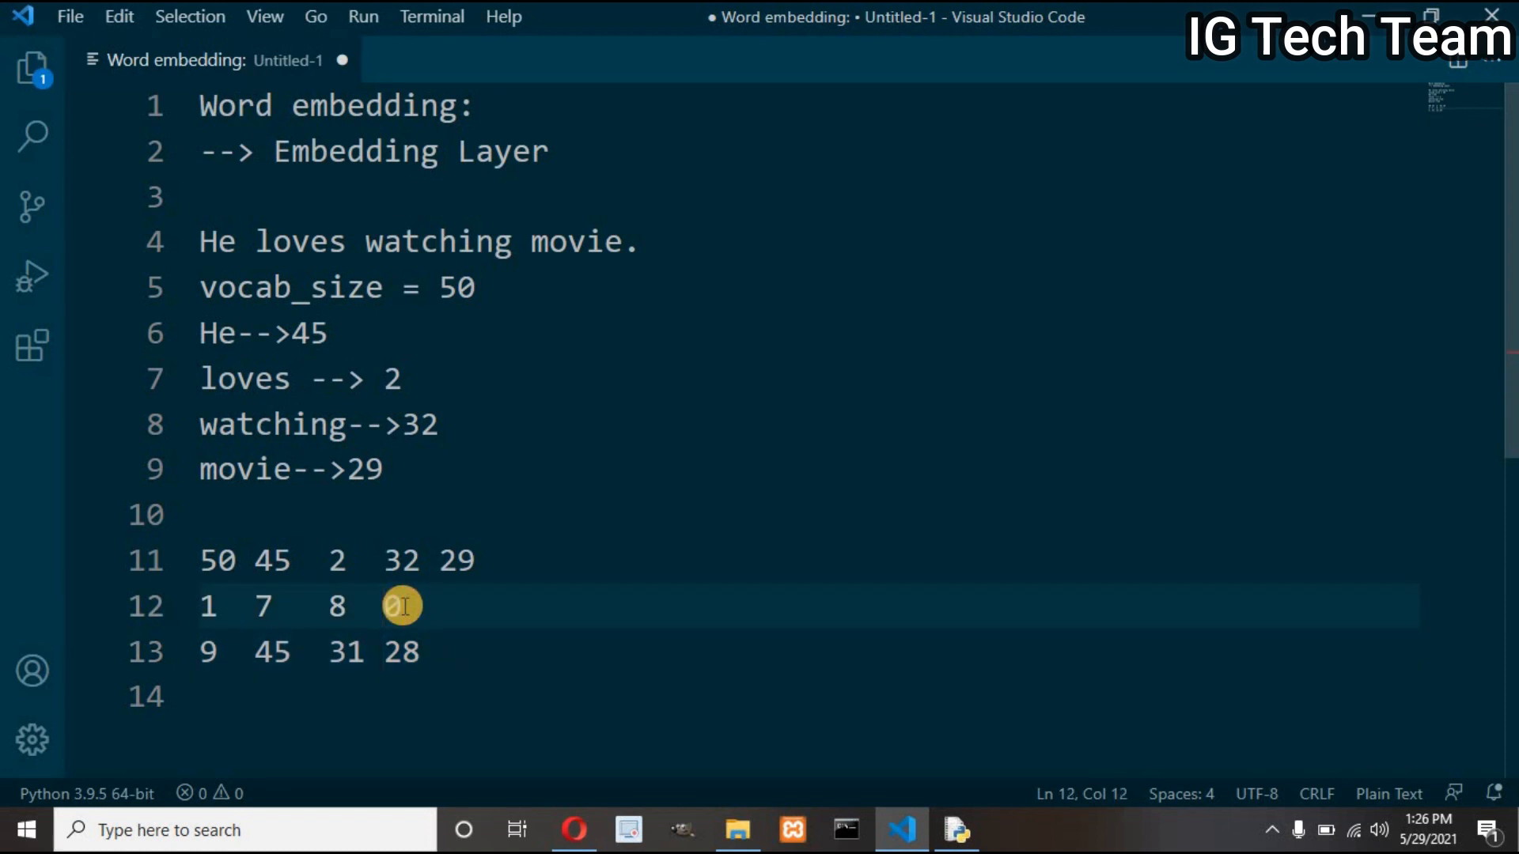
{"action": "type", "text": "0"}
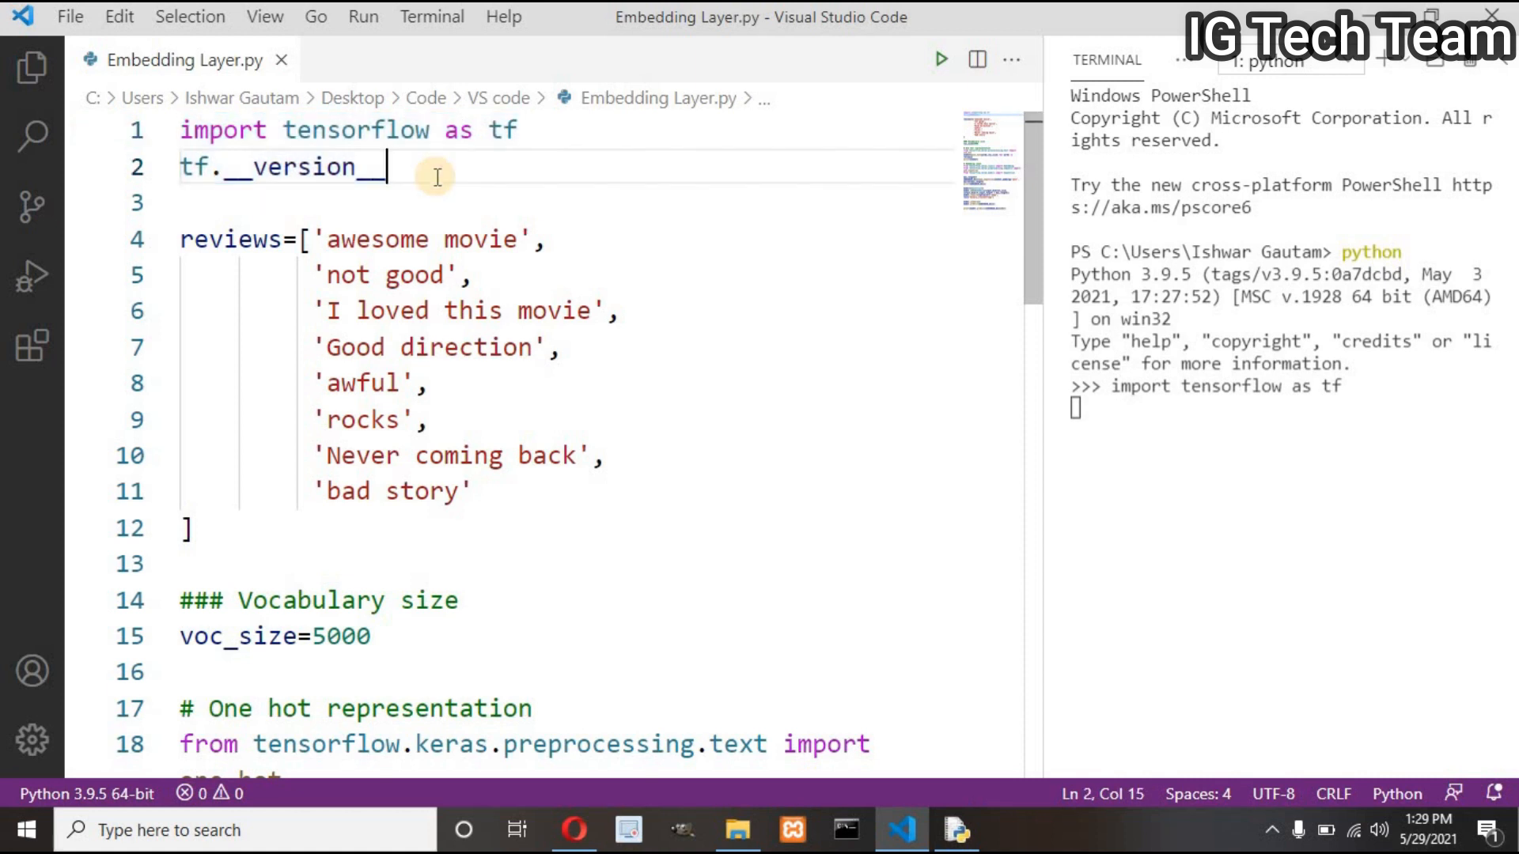
Run the tf.__version__ check, reporting TensorFlow 2.5.0, and scroll down the script.
{"action": "double_click", "coordinate": [284, 167]}
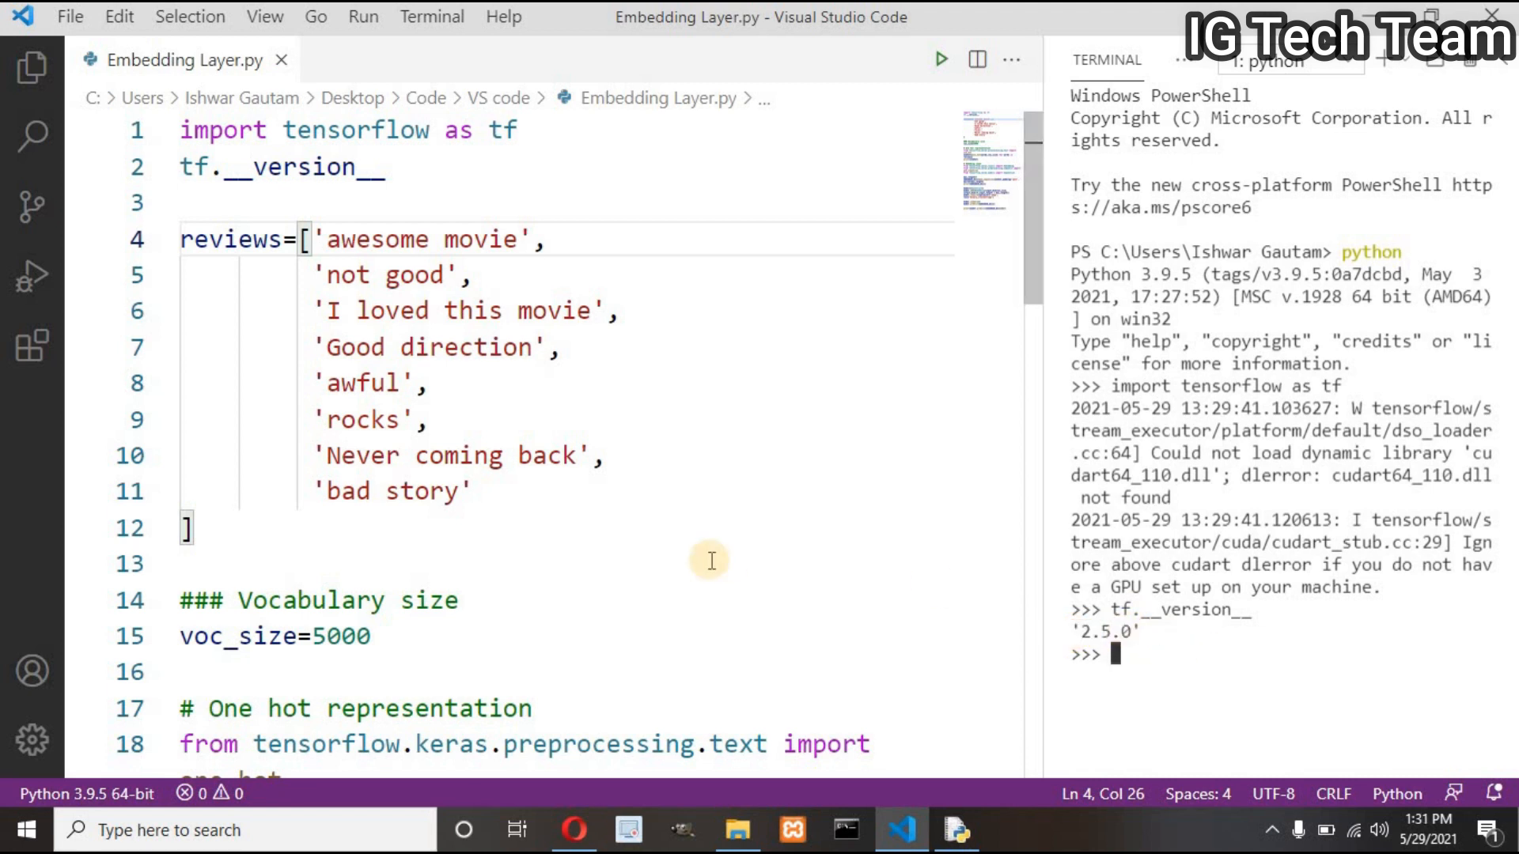
{"action": "mouse_move", "coordinate": [165, 310]}
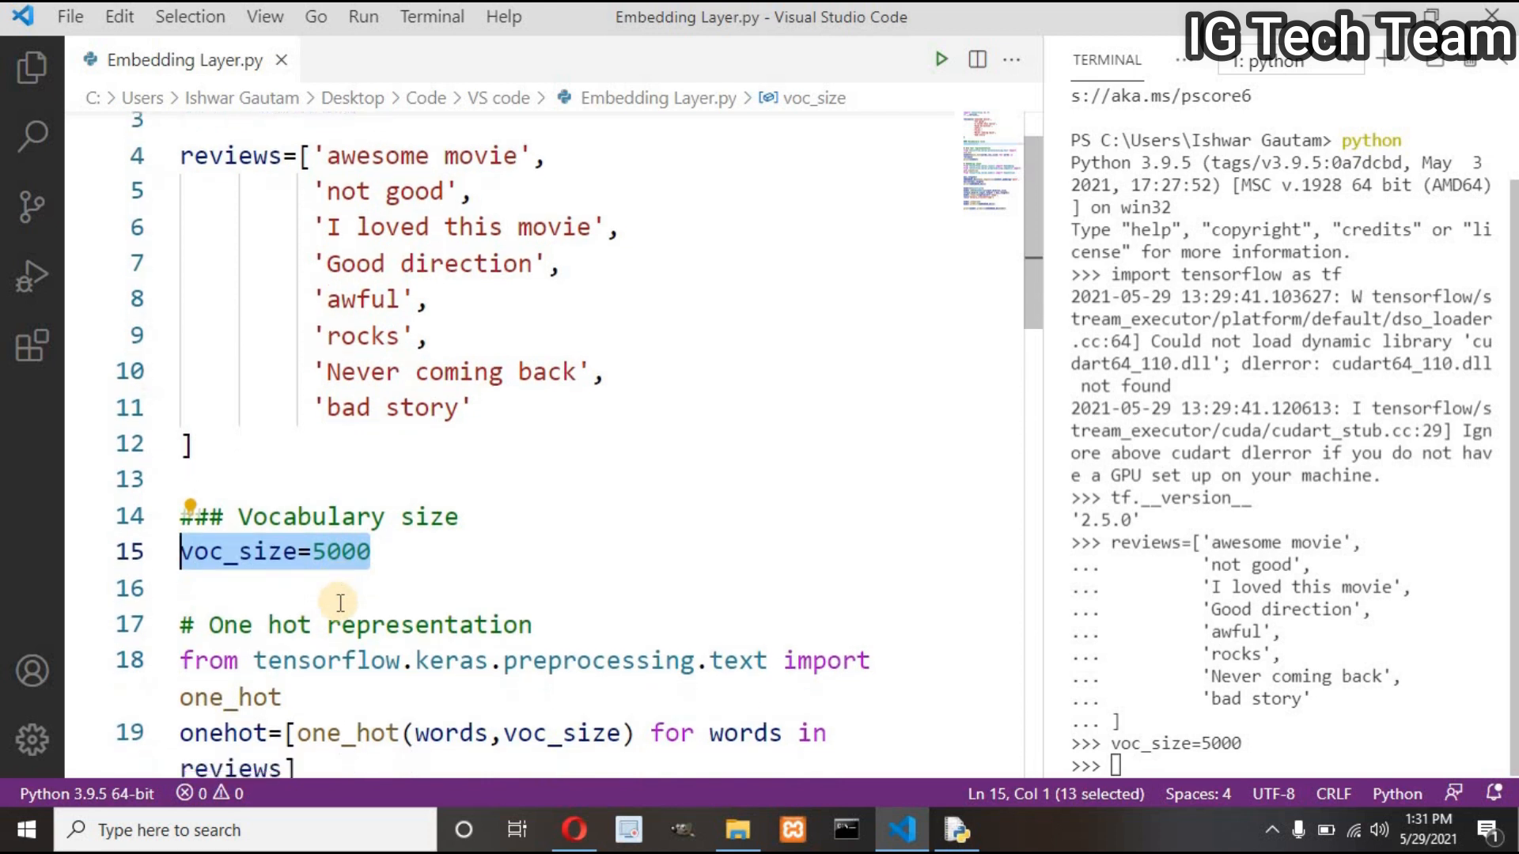
{"action": "scroll", "scroll_direction": "down", "scroll_amount": 3}
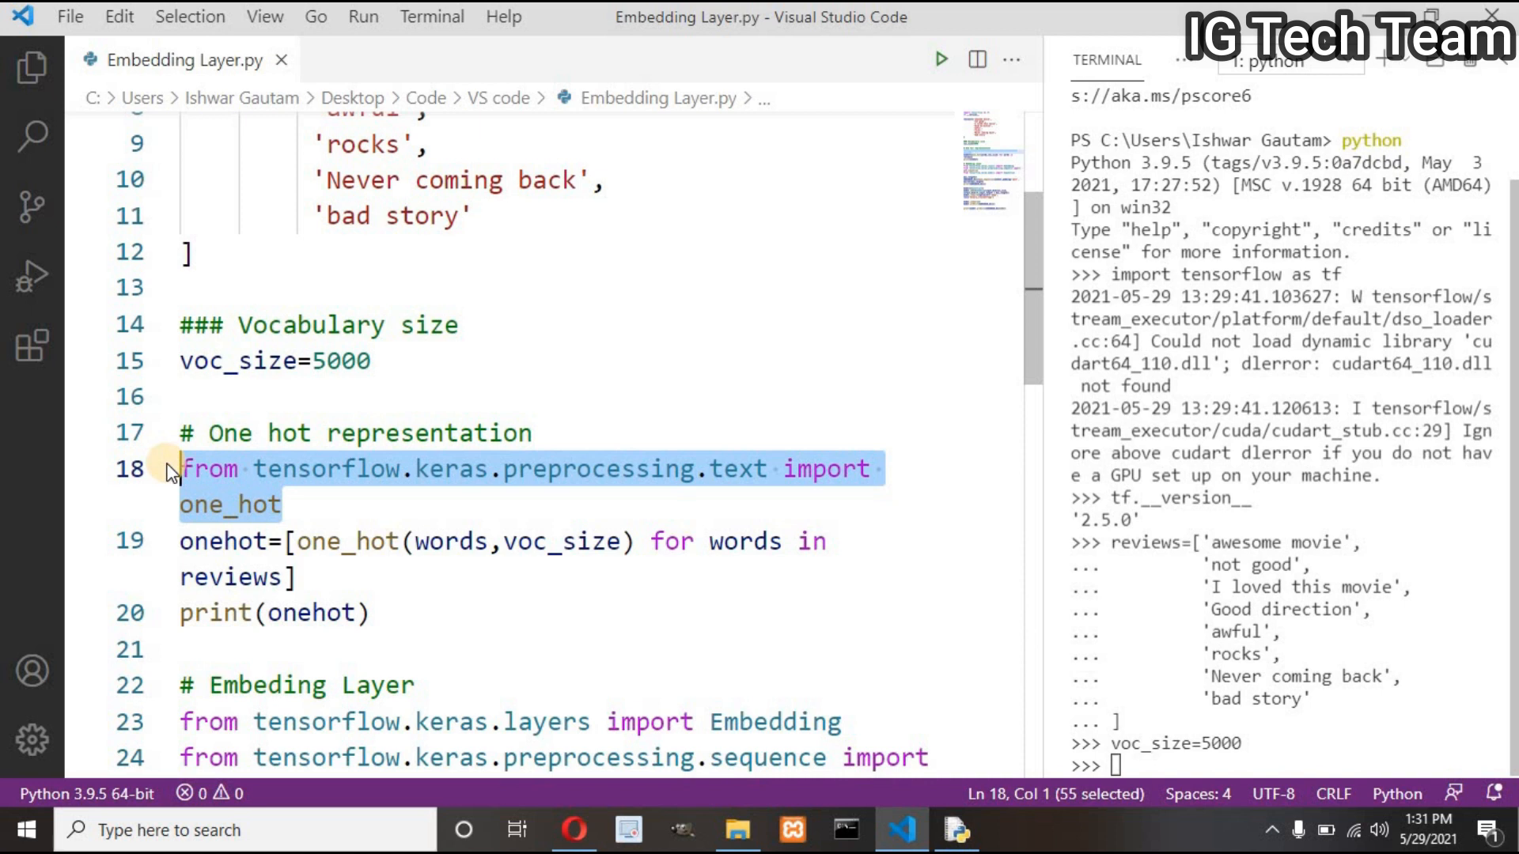
Run the one_hot import and encoding, printing each review's word-index list.
{"action": "key", "text": "Enter"}
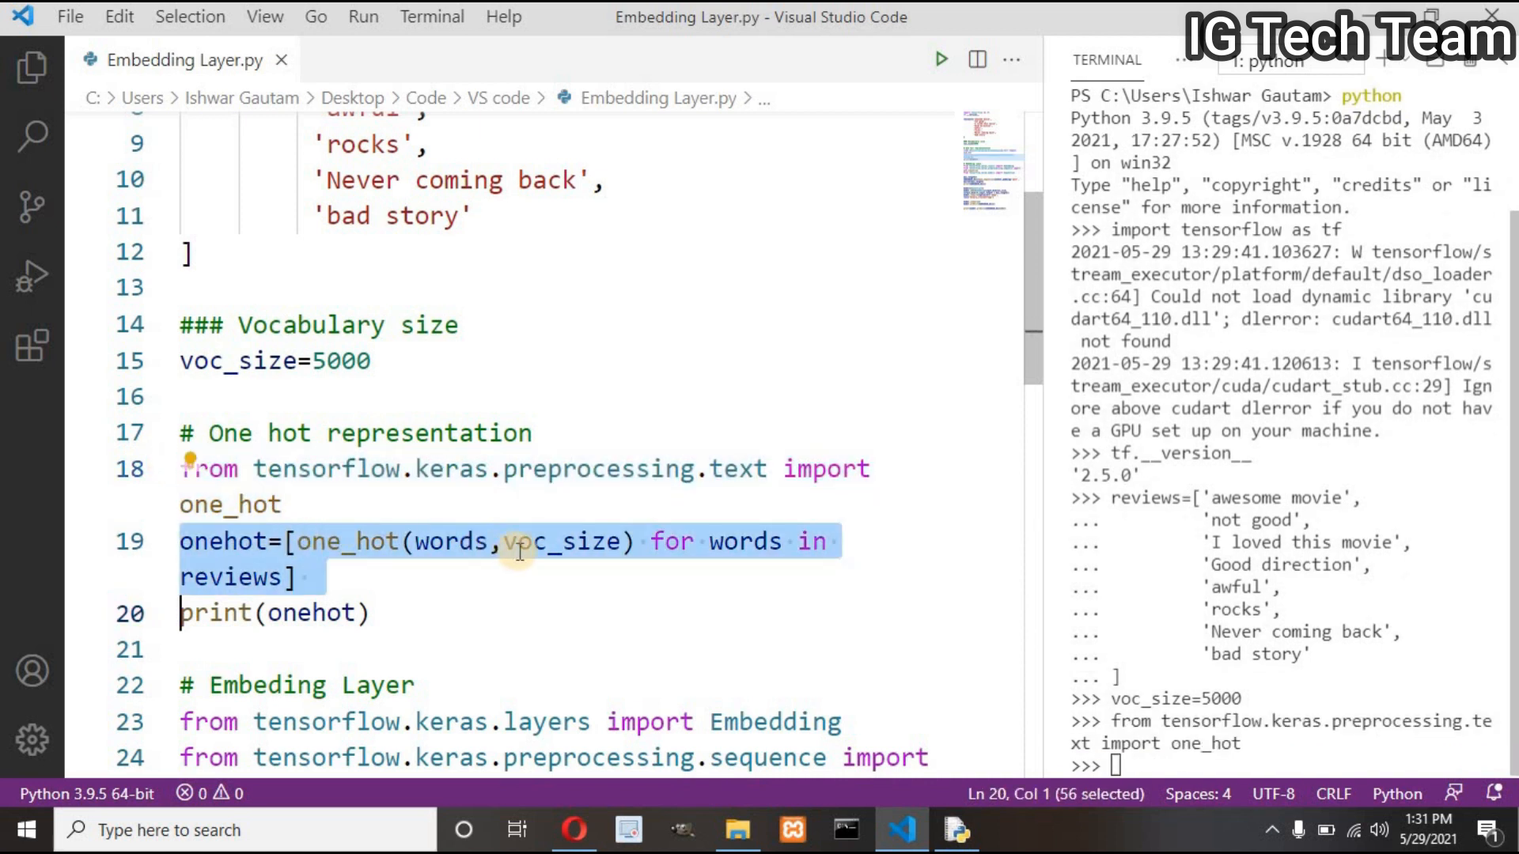
{"action": "mouse_move", "coordinate": [358, 571]}
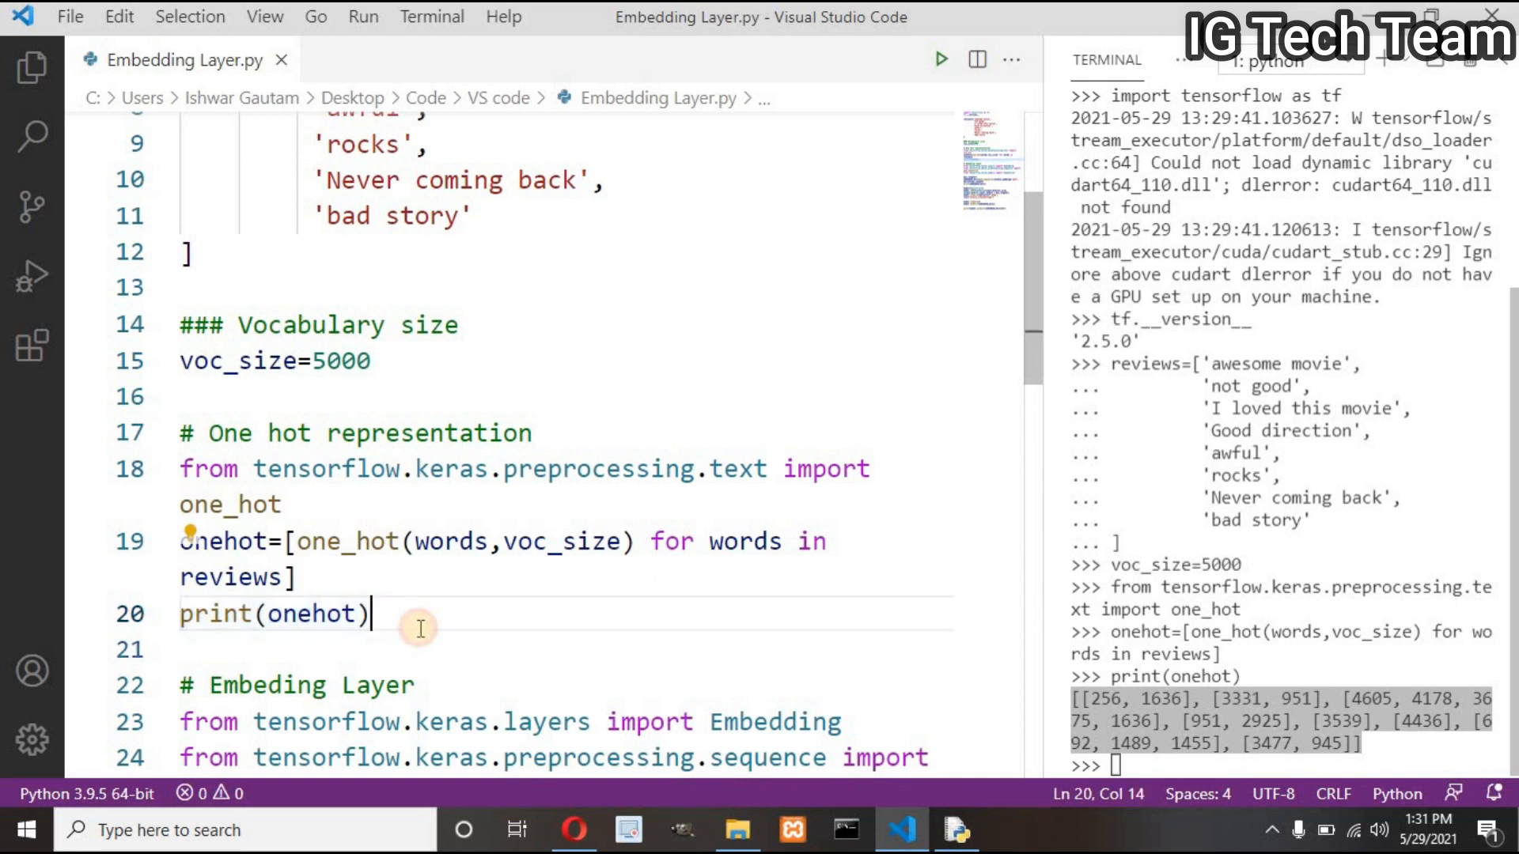
{"action": "scroll", "scroll_direction": "down", "scroll_amount": 3}
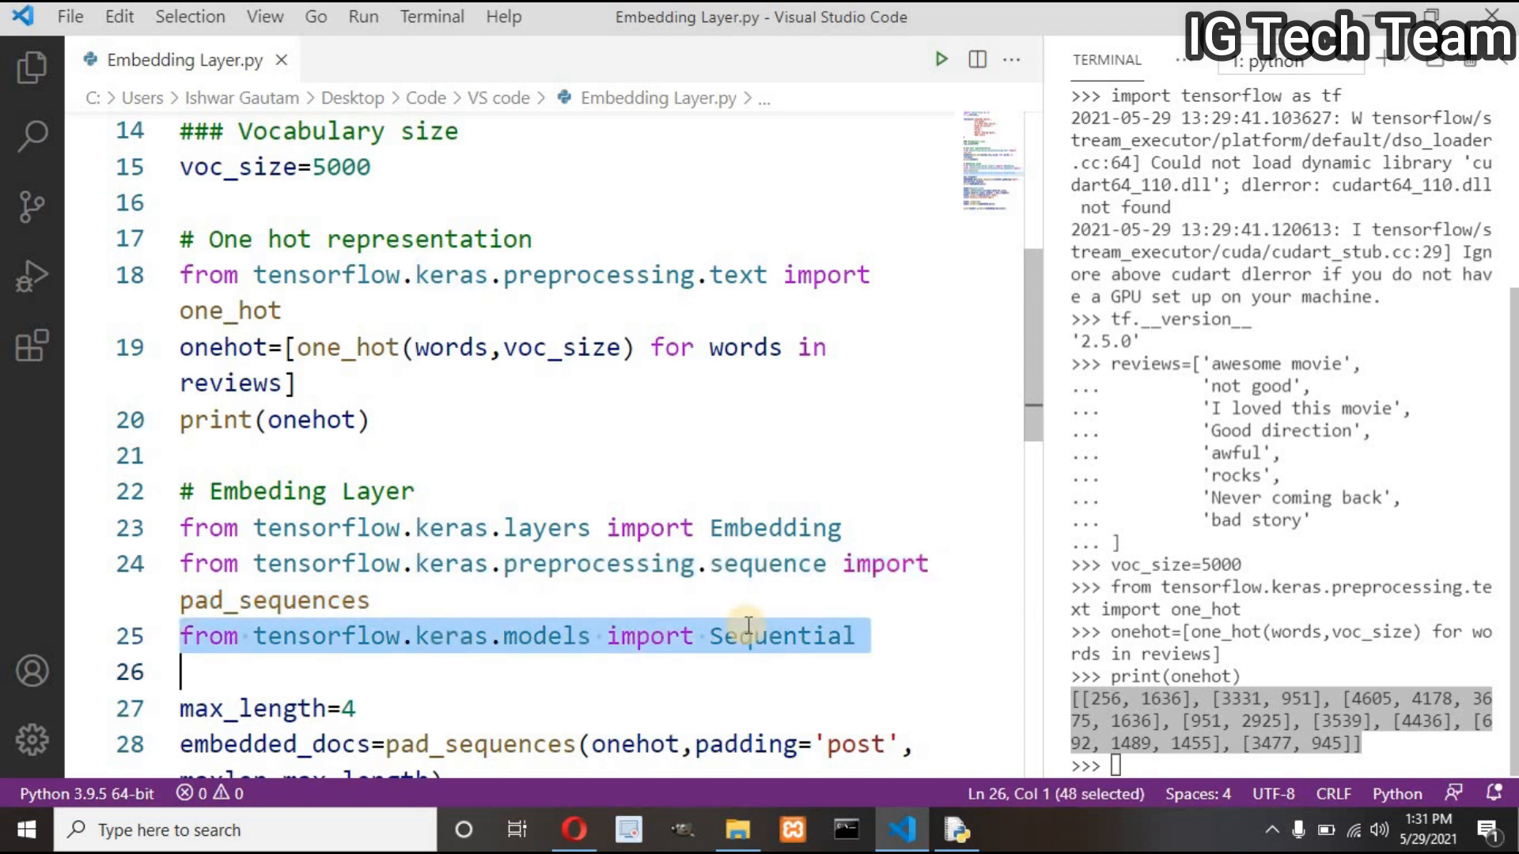
Run the Embedding, pad_sequences and Sequential import lines, then select the padding line.
{"action": "left_click", "coordinate": [860, 636]}
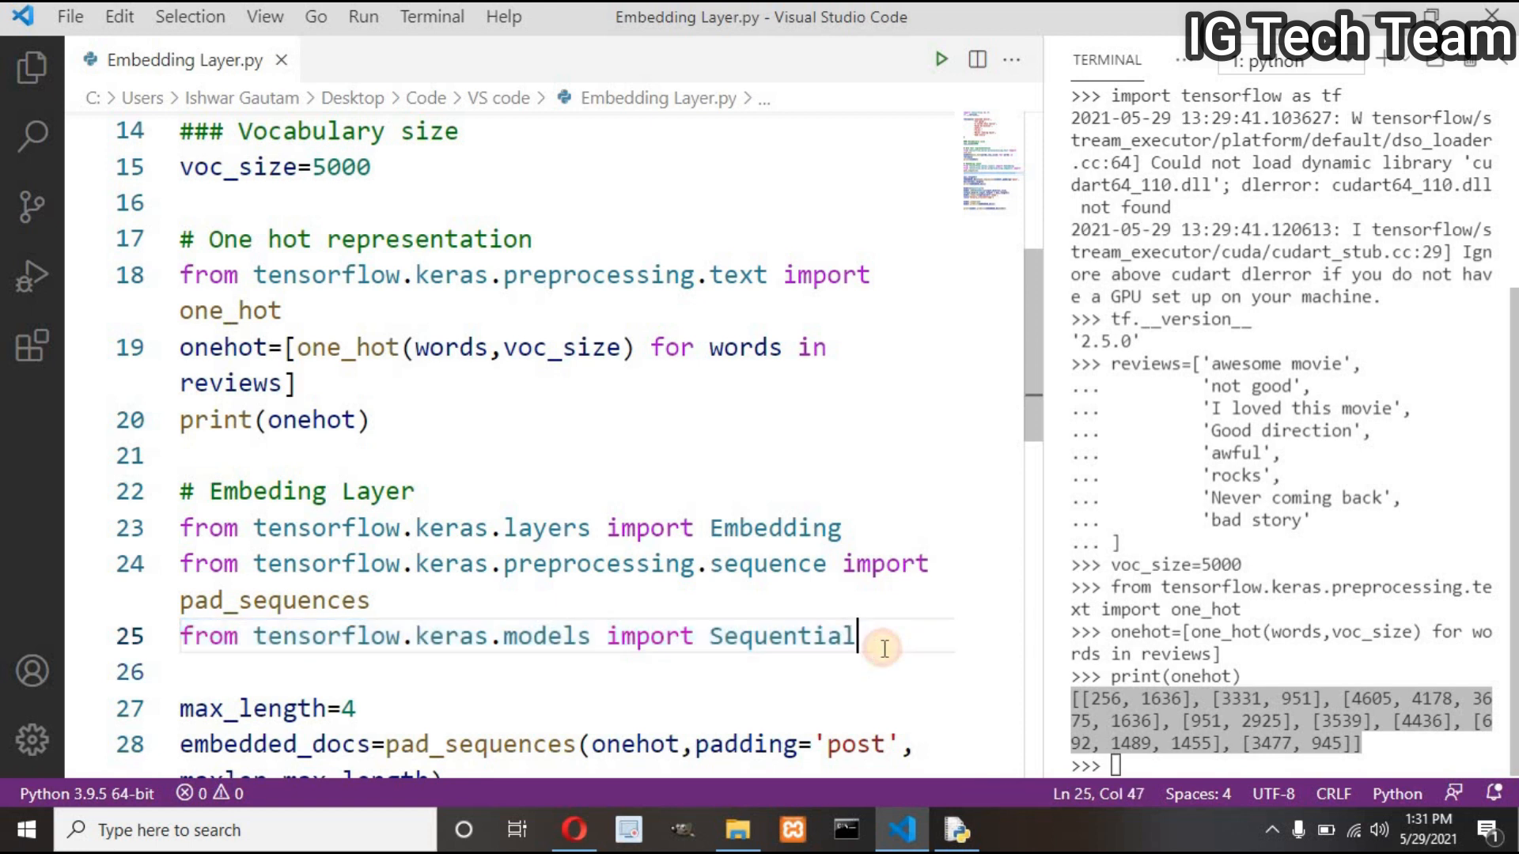
{"action": "left_click_drag", "start_coordinate": [858, 635], "coordinate": [156, 527]}
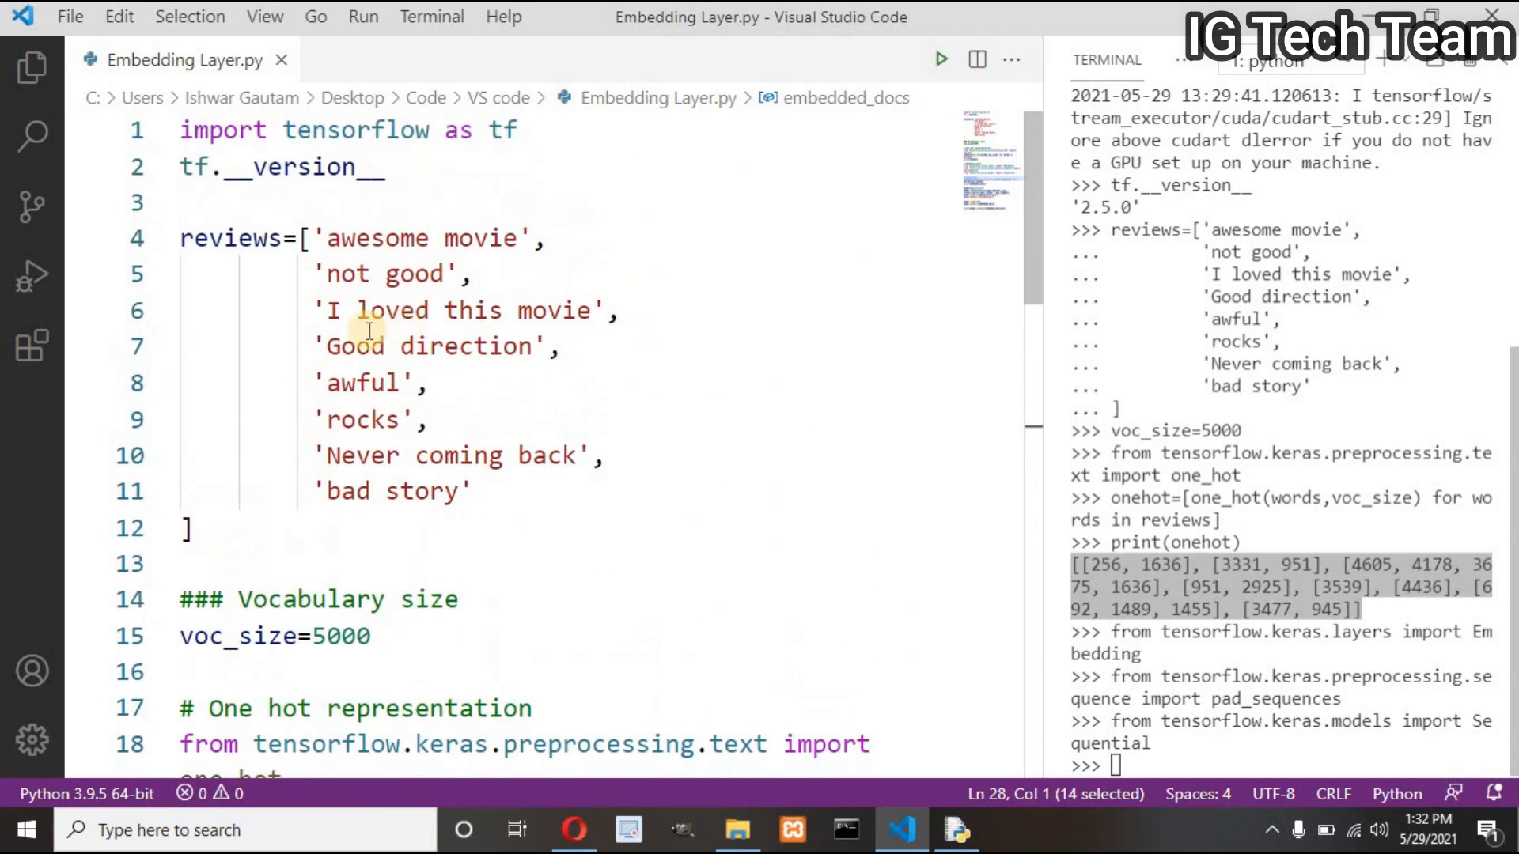
{"action": "left_click_drag", "start_coordinate": [326, 311], "coordinate": [588, 311]}
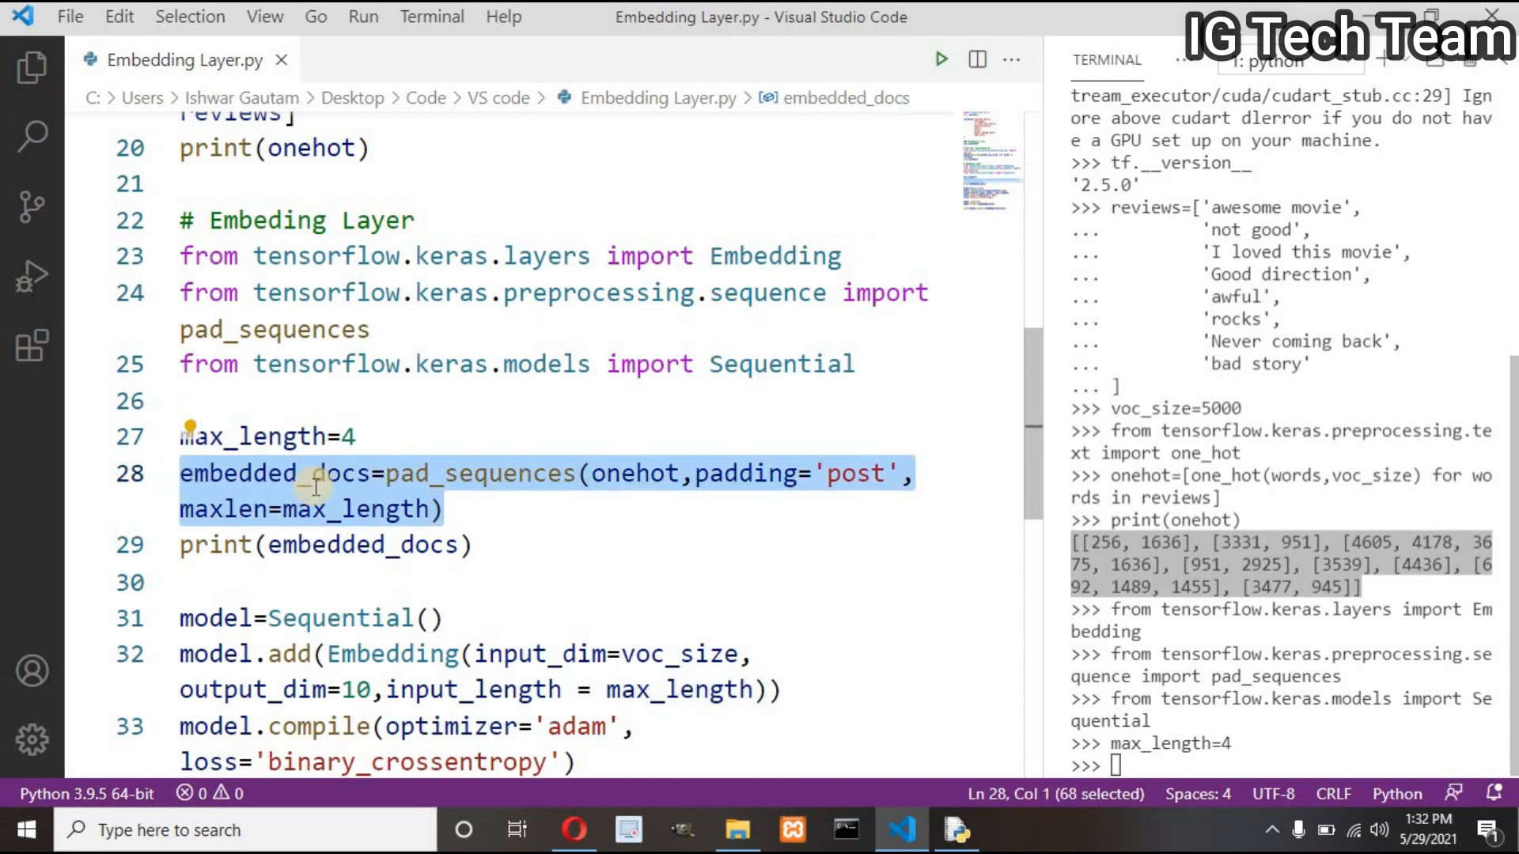
{"action": "mouse_move", "coordinate": [451, 504]}
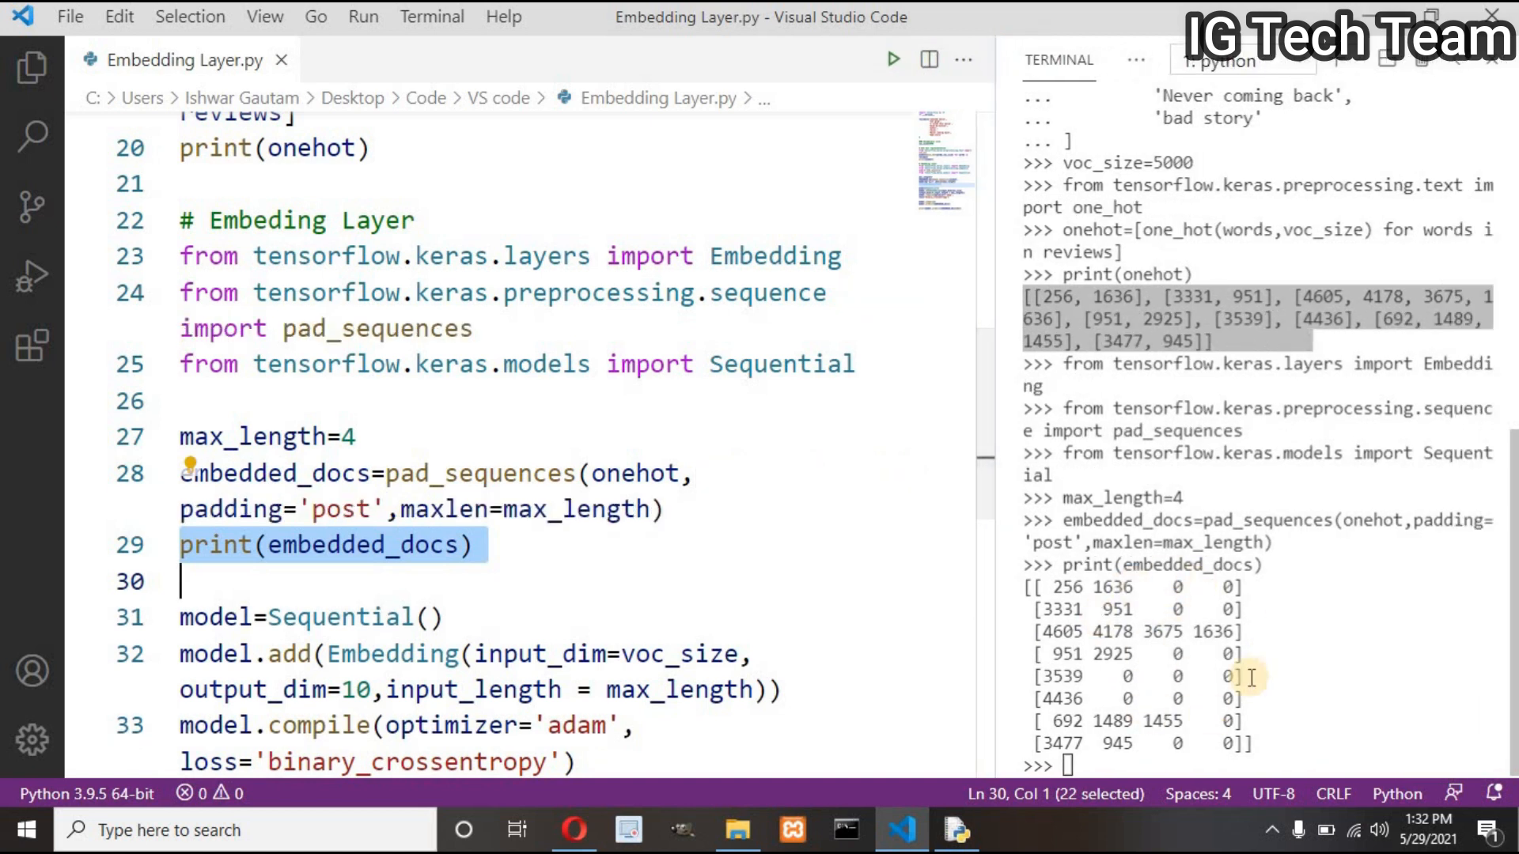
{"action": "mouse_move", "coordinate": [1085, 694]}
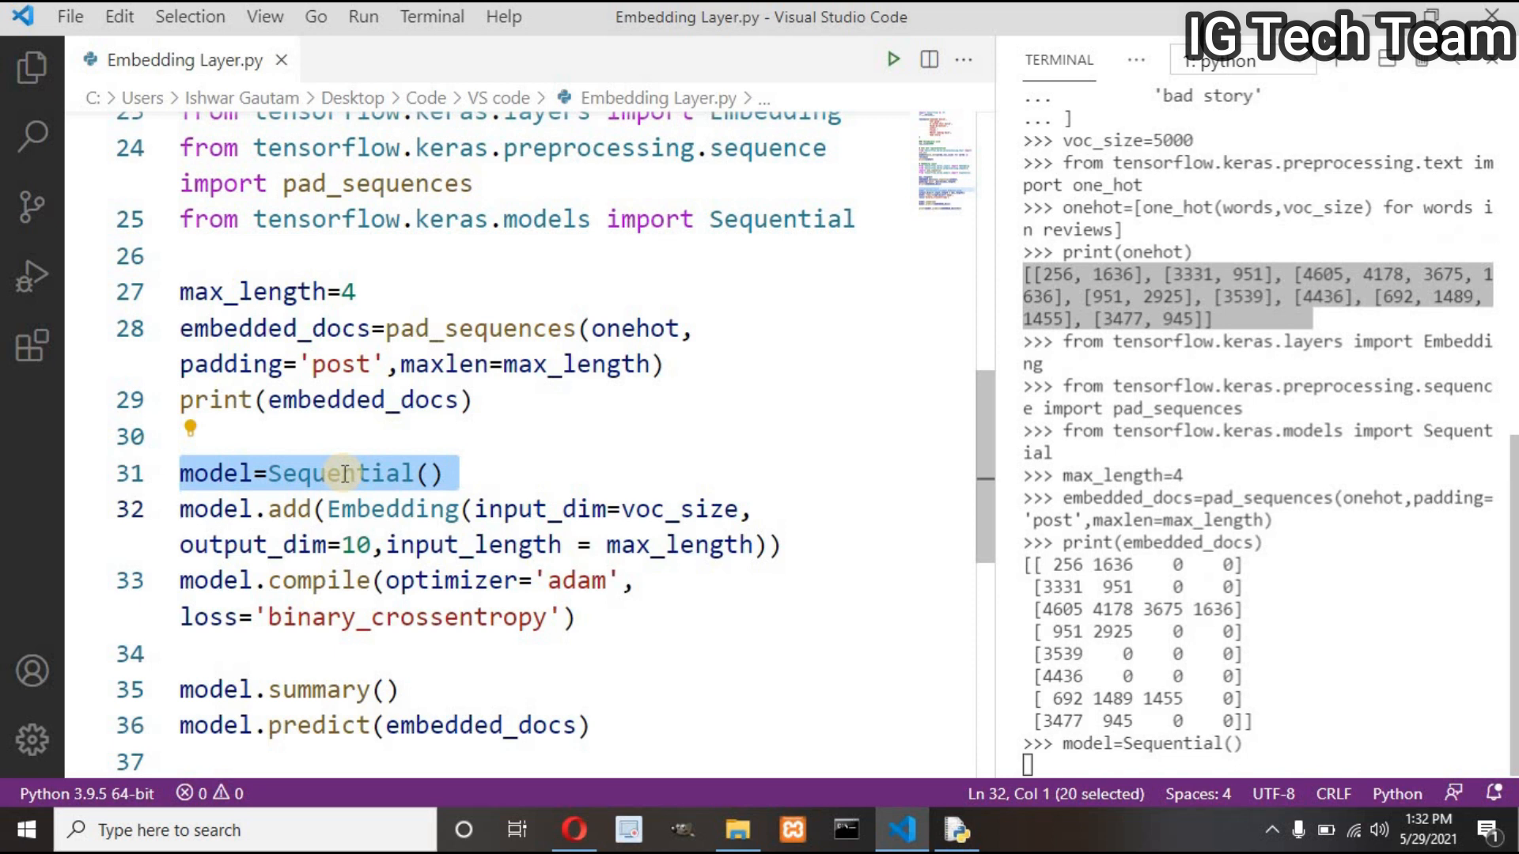
{"action": "mouse_move", "coordinate": [557, 467]}
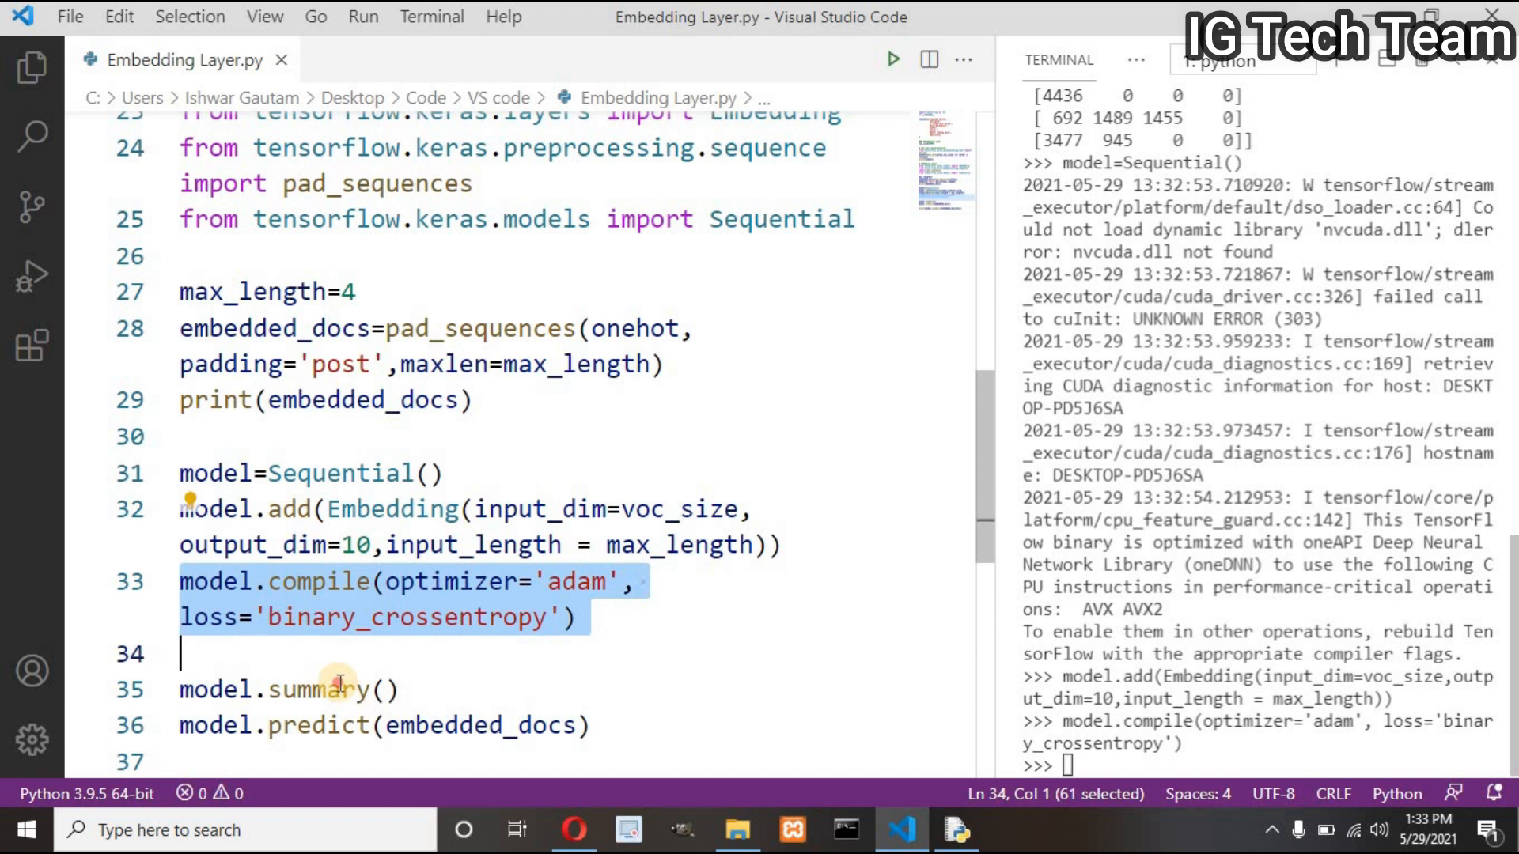
Run model.summary(), showing the (None, 4, 10) embedding output and 50,000 parameters.
{"action": "left_click", "coordinate": [341, 689]}
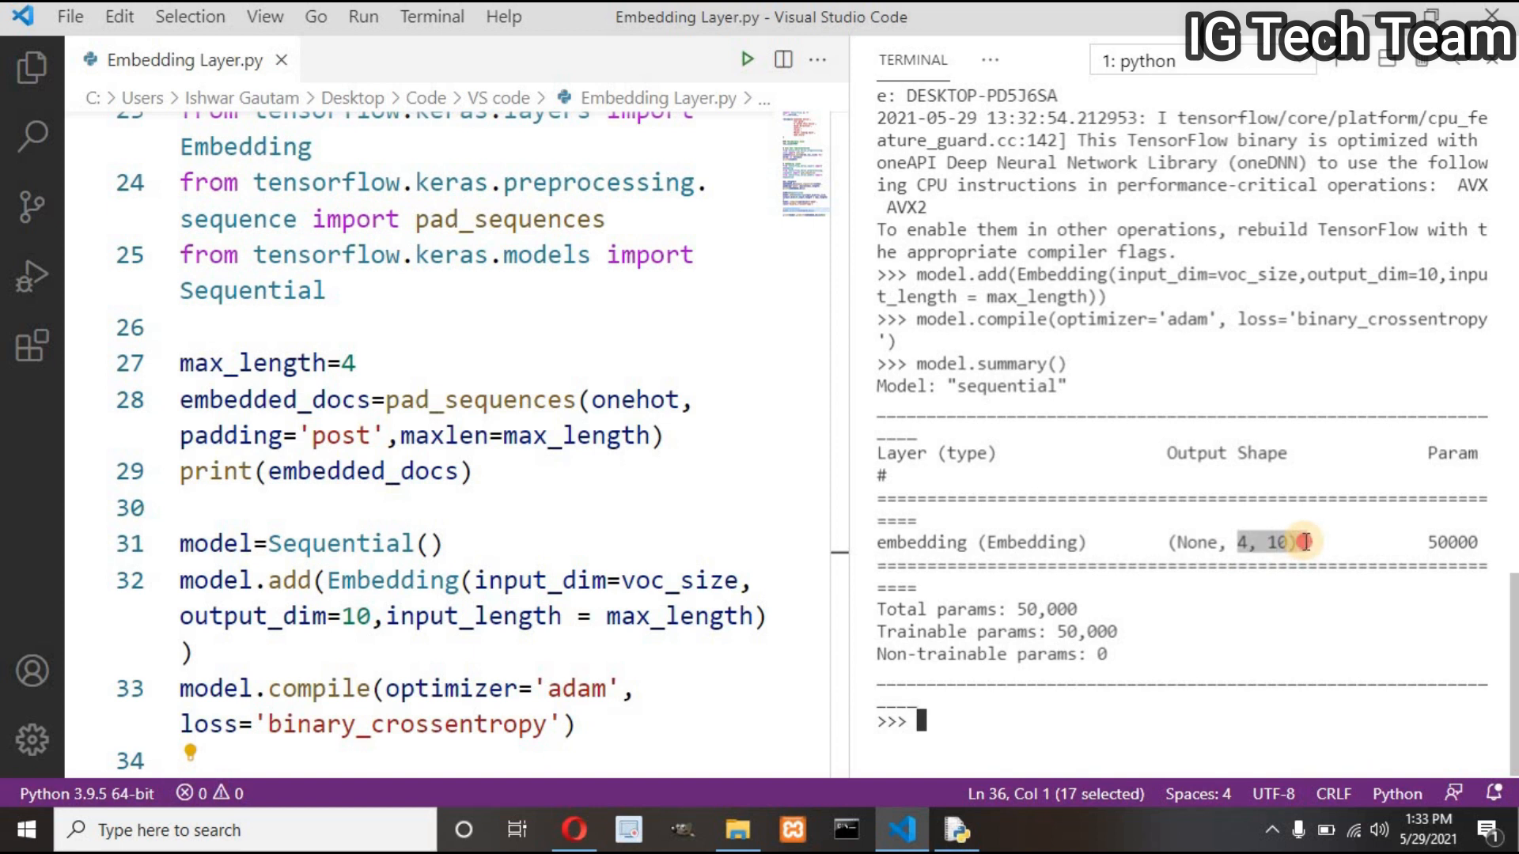
{"action": "mouse_move", "coordinate": [1432, 542]}
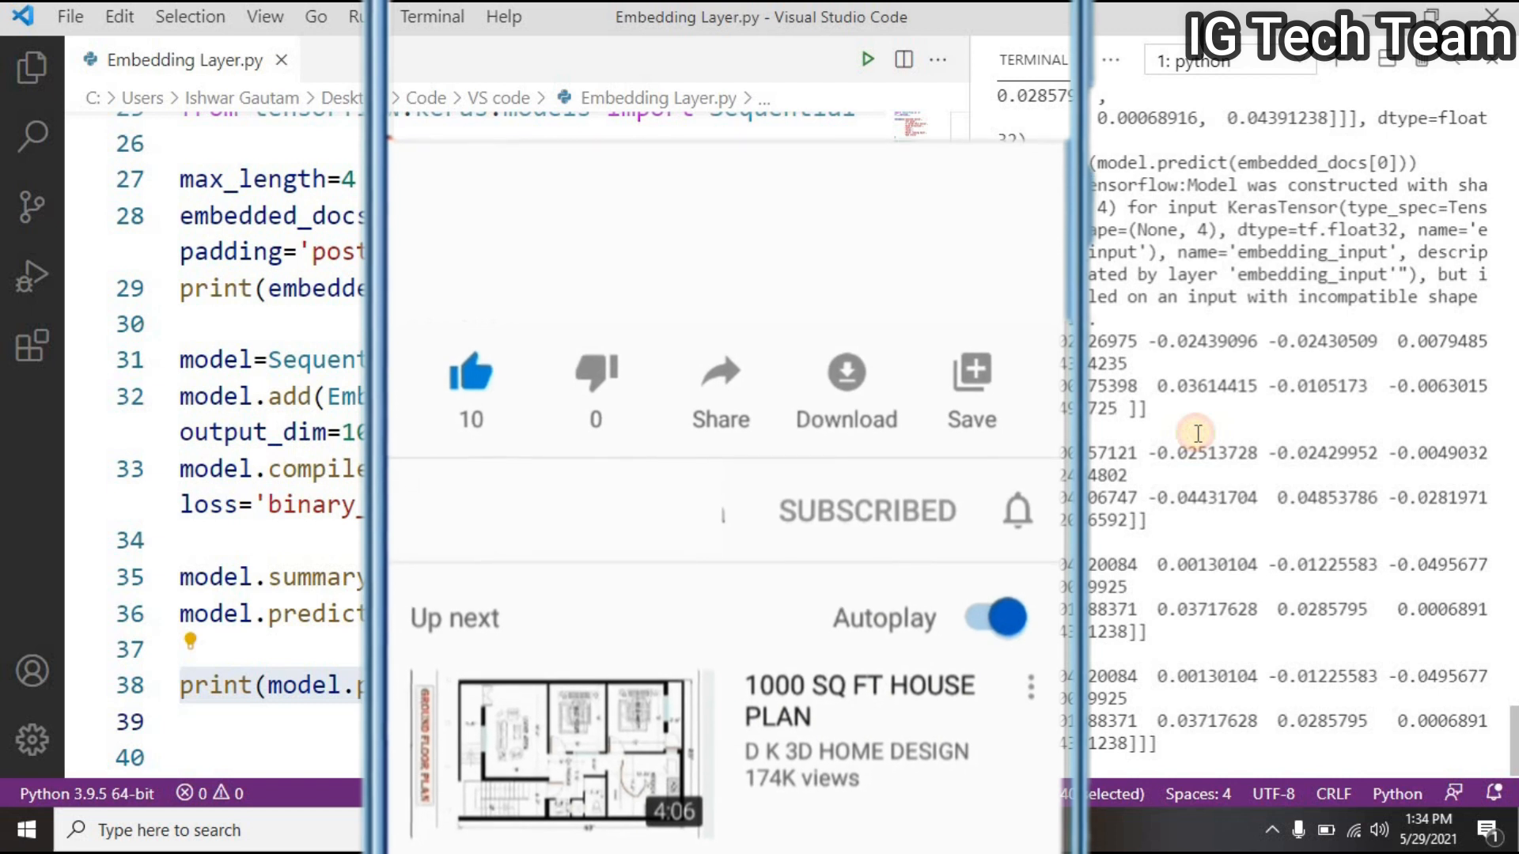
{"action": "left_click", "coordinate": [1016, 510]}
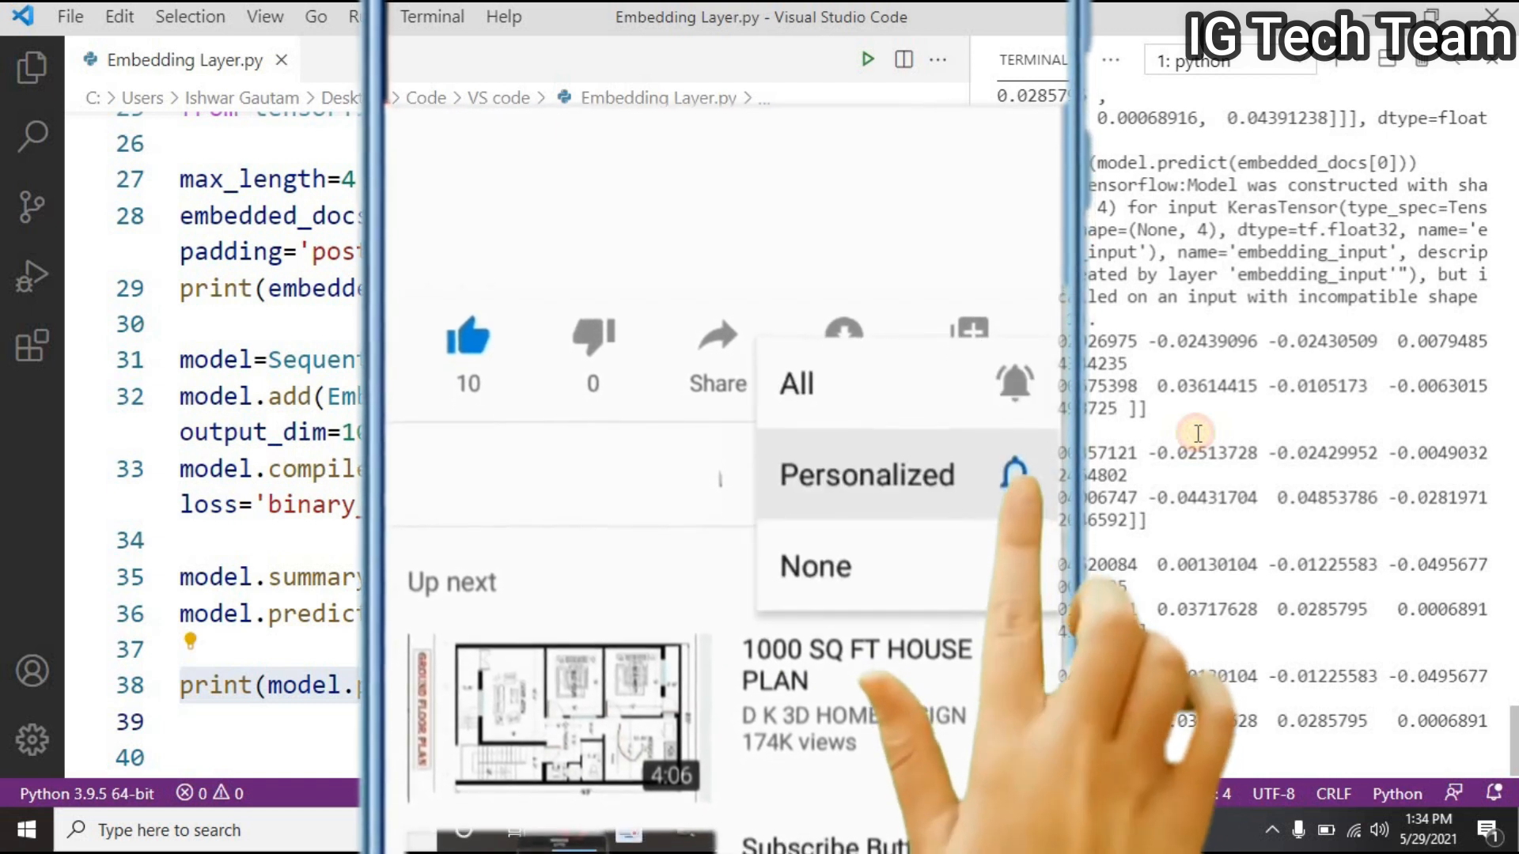